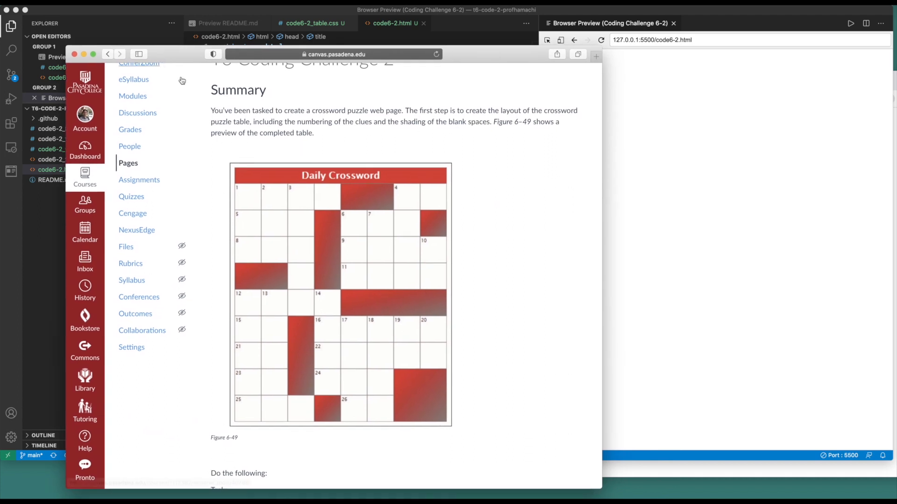
{"action": "mouse_move", "coordinate": [306, 378]}
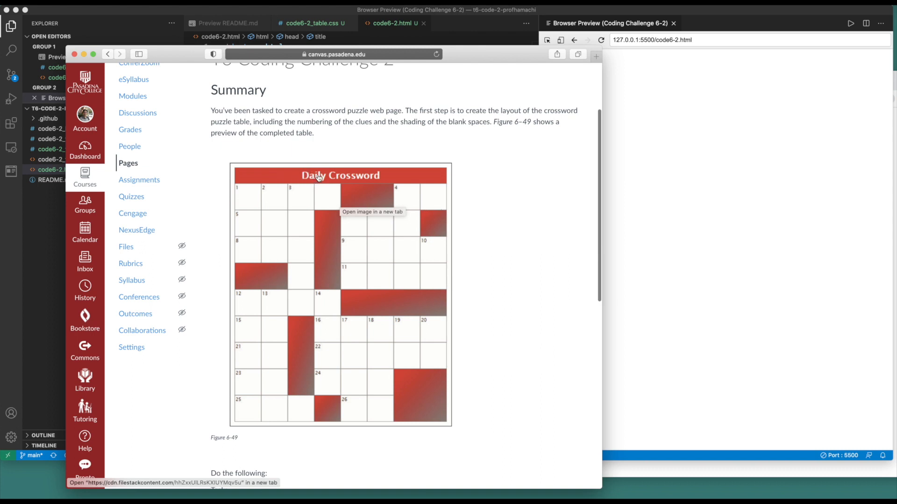
{"action": "mouse_move", "coordinate": [298, 177]}
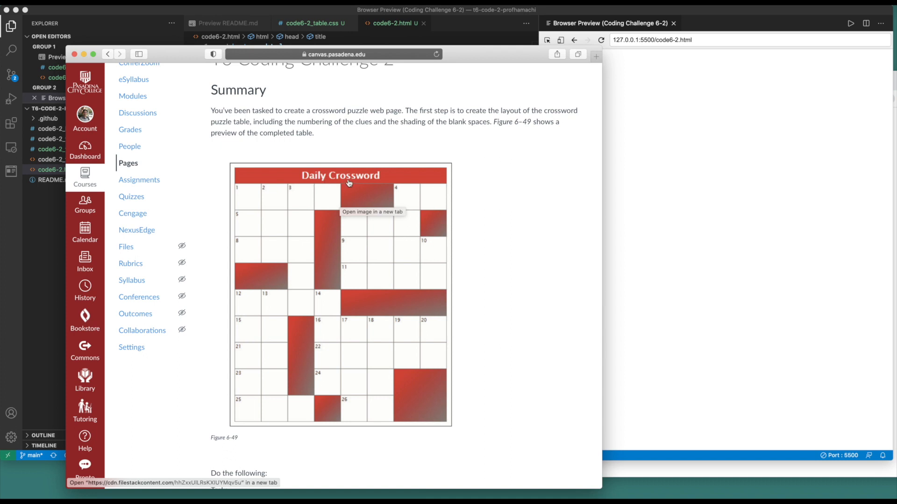
{"action": "mouse_move", "coordinate": [357, 323]}
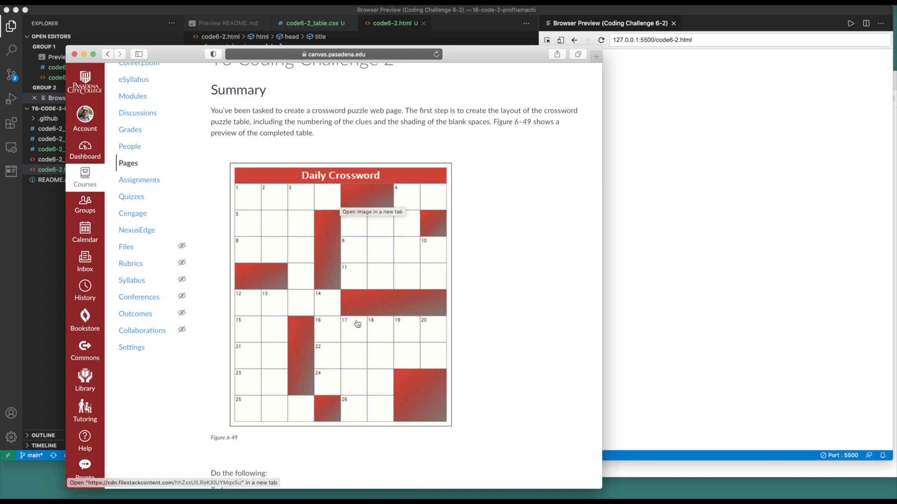
{"action": "mouse_move", "coordinate": [433, 311]}
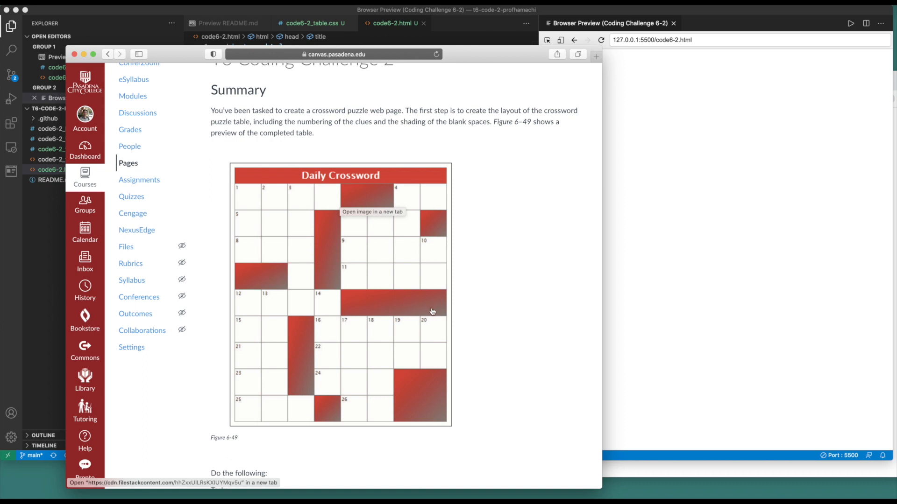
{"action": "mouse_move", "coordinate": [328, 238]}
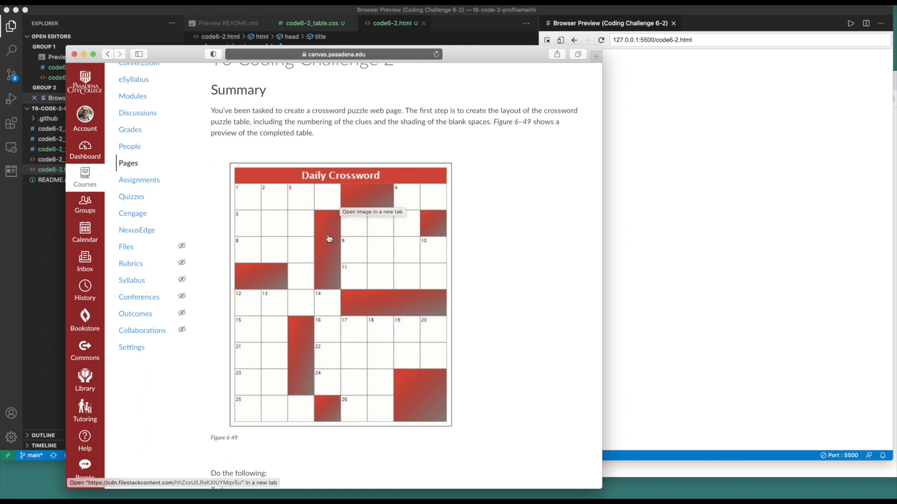
{"action": "mouse_move", "coordinate": [324, 274]}
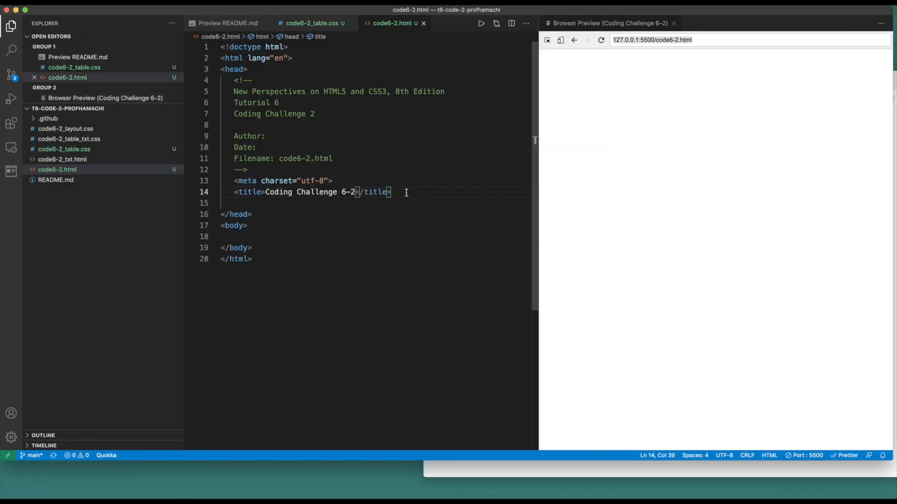
Step: Add two stylesheet link tags for code6-2_layout.css and code6-2_table.css in the head, then save
{"action": "type", "text": "link:css*2"}
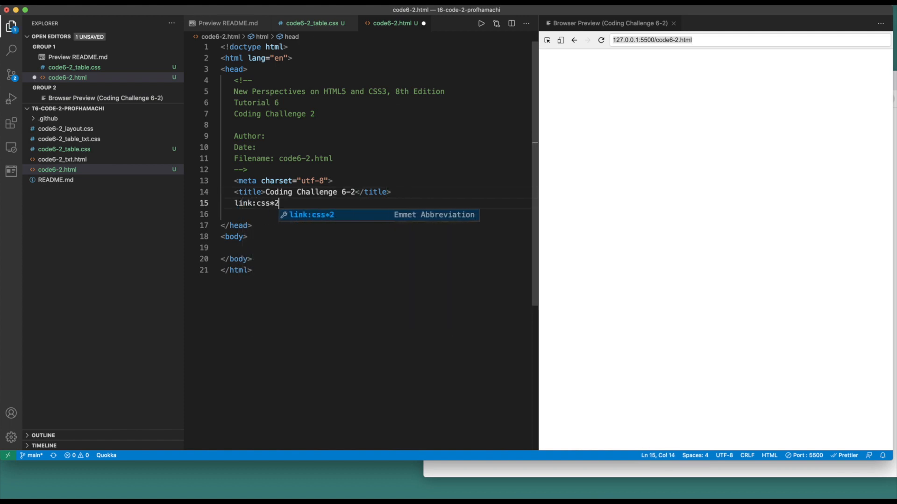
{"action": "key", "text": "tab"}
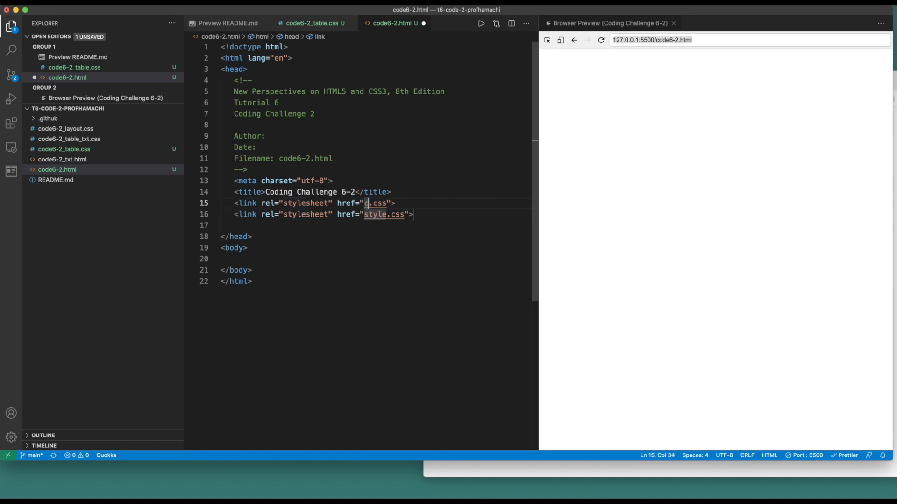
{"action": "type", "text": "ode6-2"}
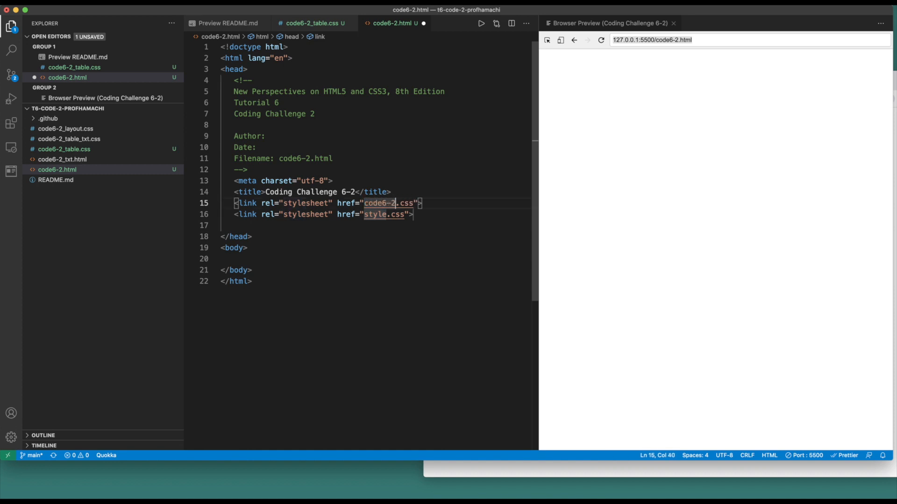
{"action": "type", "text": "_layout"}
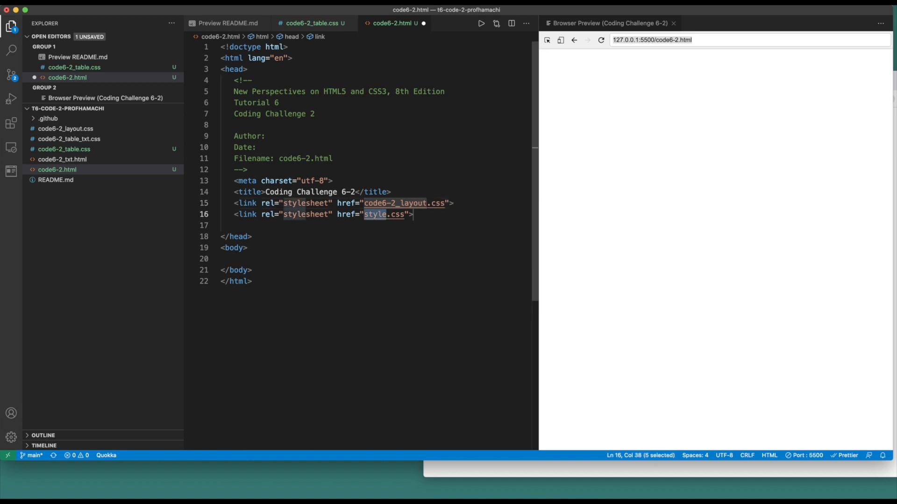
{"action": "type", "text": "code6-2_tab"}
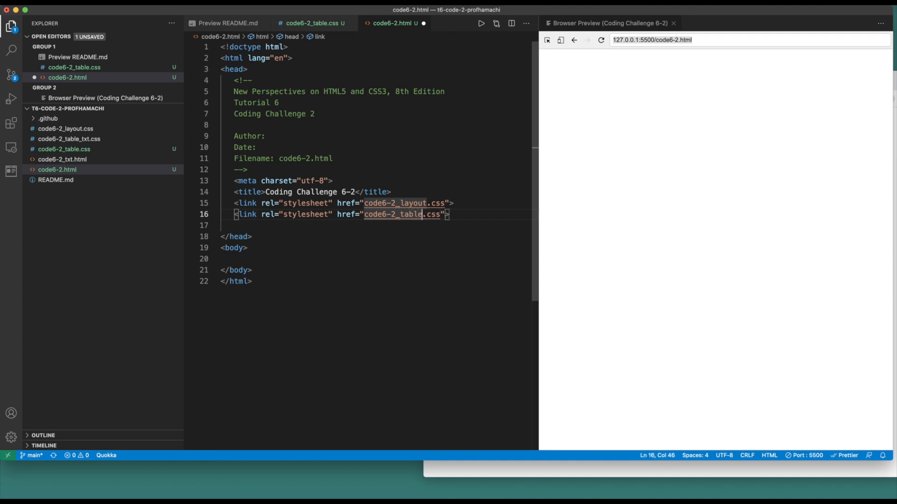
{"action": "left_click", "coordinate": [313, 23]}
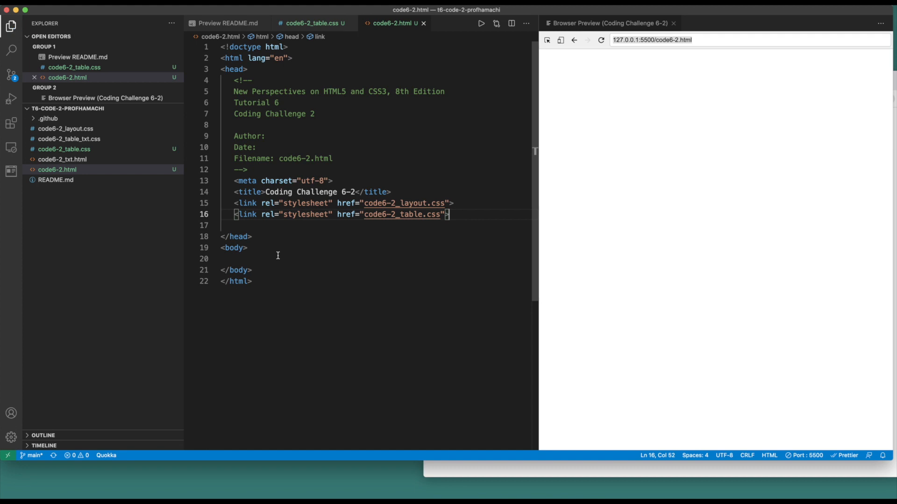
{"action": "mouse_move", "coordinate": [281, 257]}
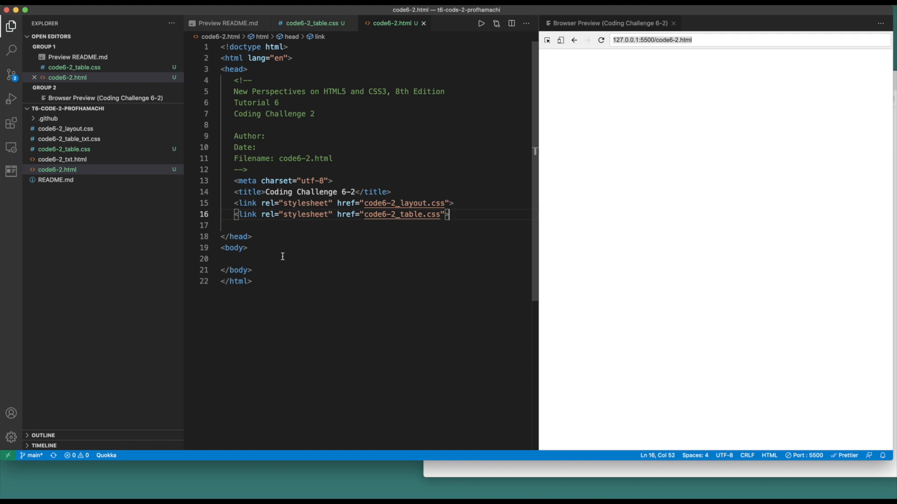
Step: Insert an empty table element into the page body
{"action": "left_click", "coordinate": [278, 258]}
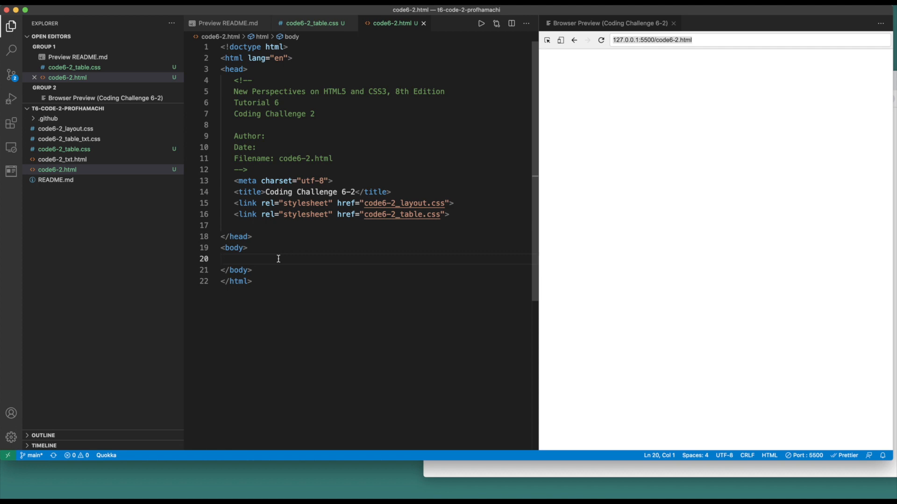
{"action": "type", "text": "table"}
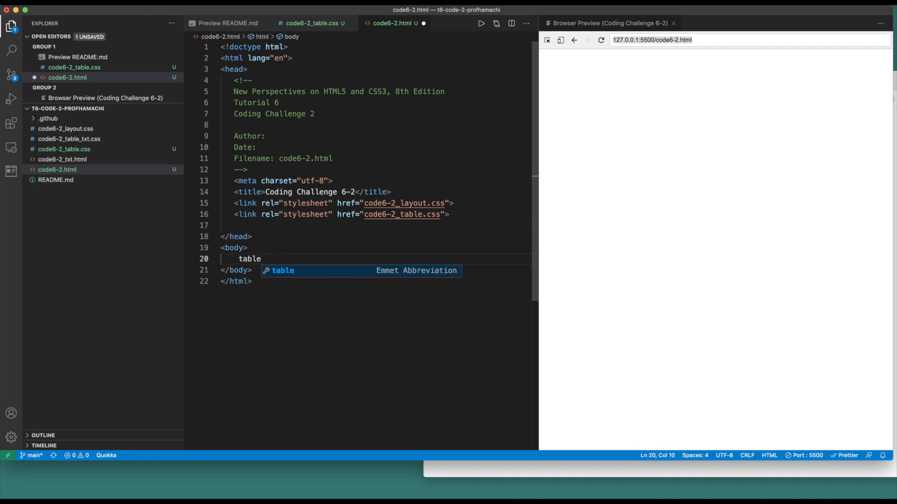
{"action": "key", "text": "Tab"}
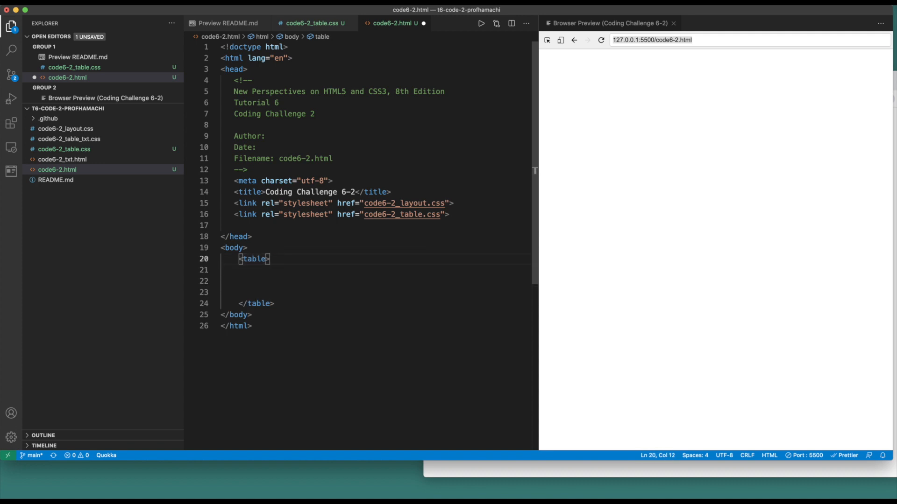
{"action": "key", "text": "enter"}
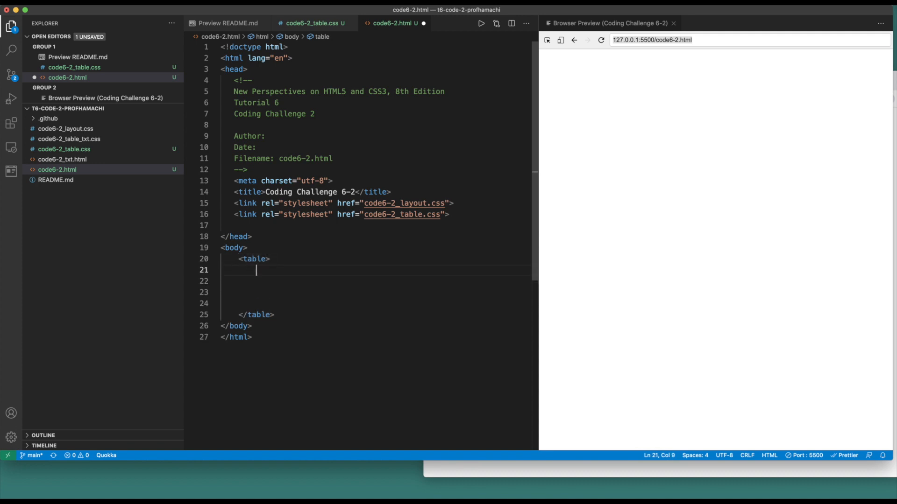
Step: Add a thead row whose th spans 8 columns and reads 'Daily Crossword'
{"action": "type", "text": "thea"}
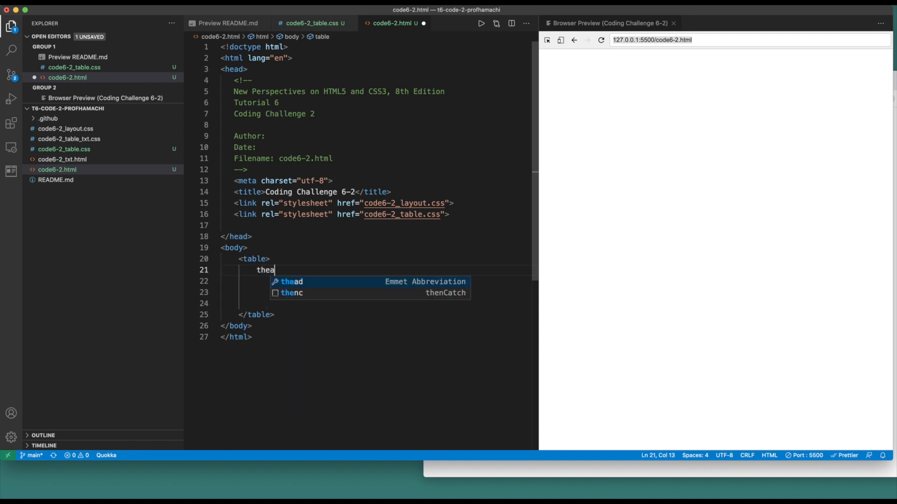
{"action": "key", "text": "Tab"}
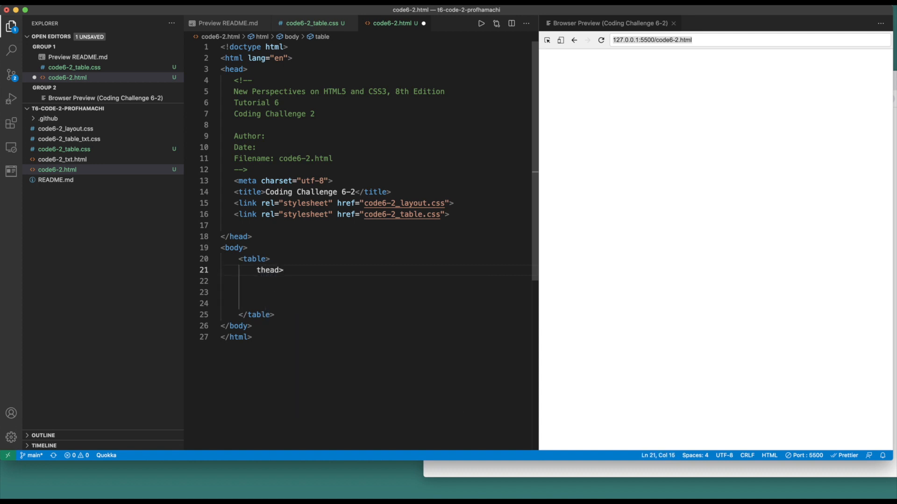
{"action": "type", "text": ">tr"}
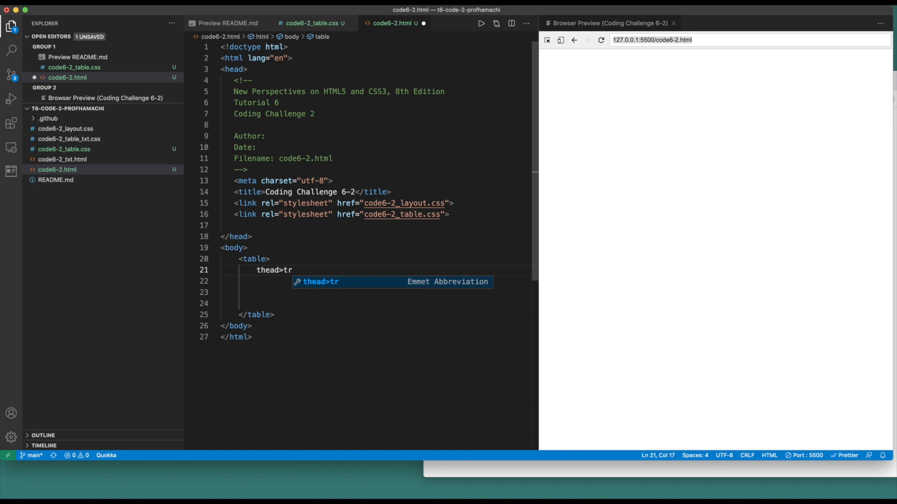
{"action": "type", "text": ">"}
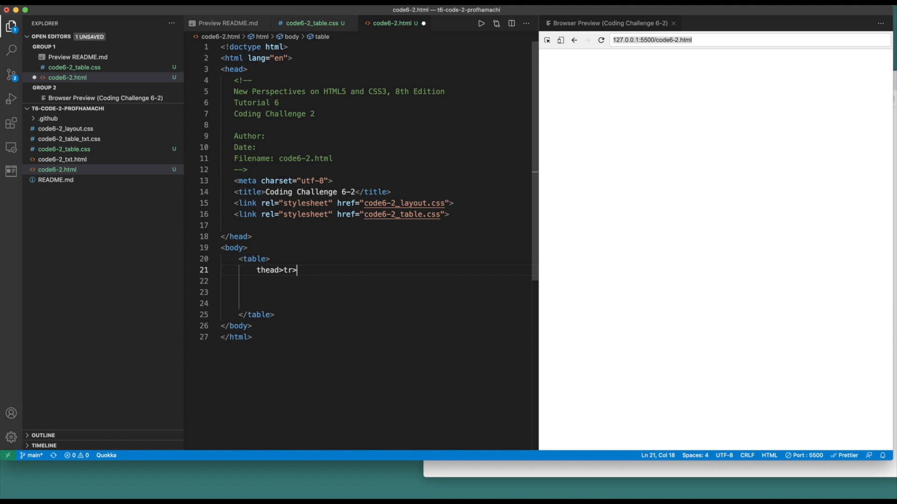
{"action": "type", "text": "th"}
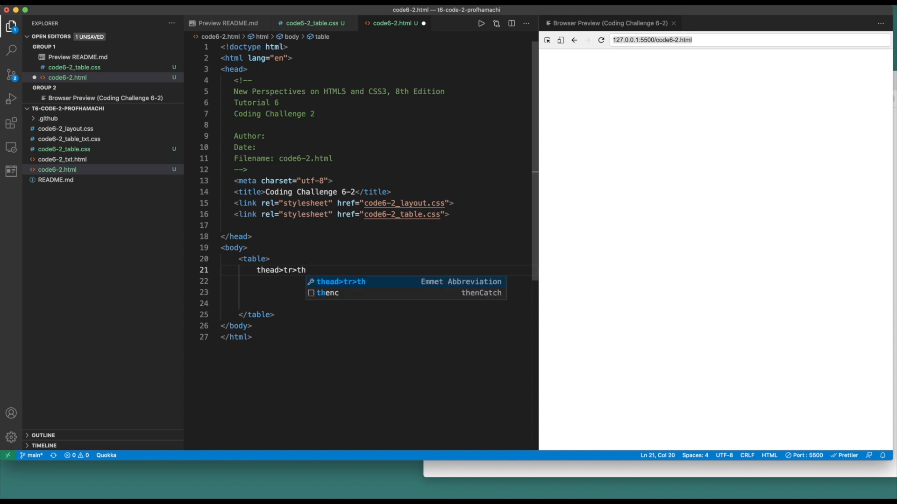
{"action": "type", "text": "[colspan"}
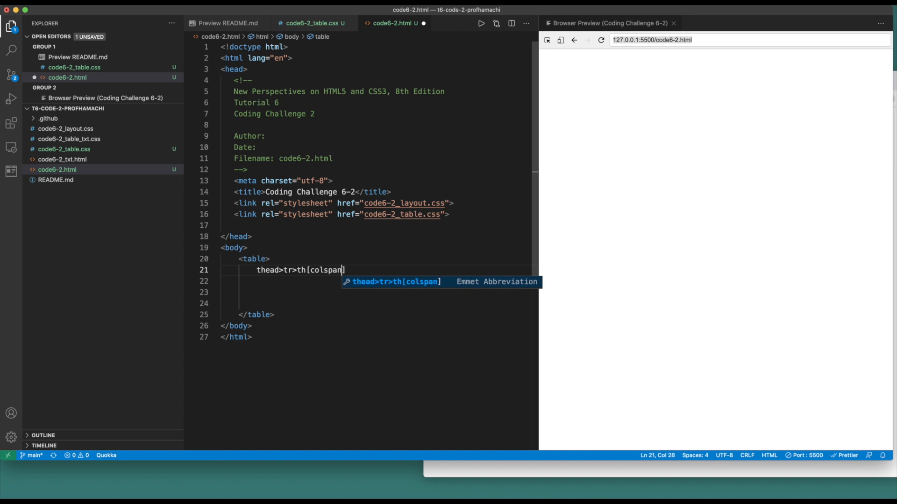
{"action": "type", "text": "=\""}
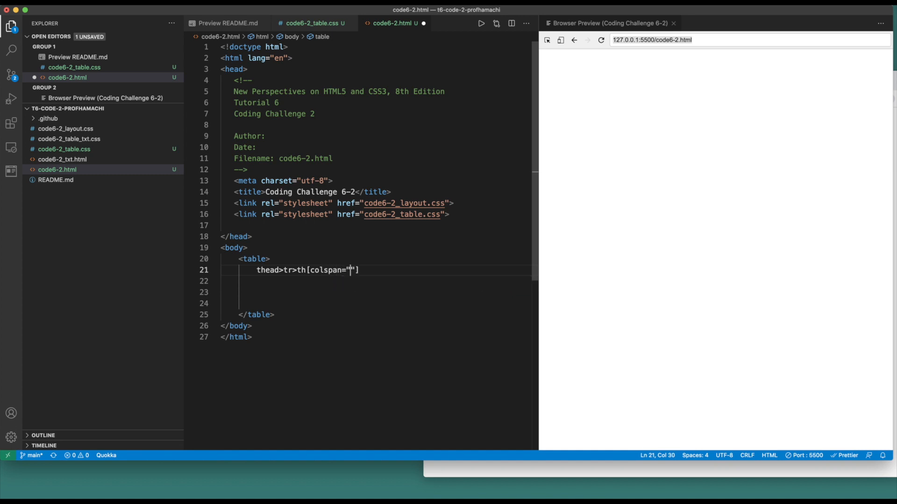
{"action": "type", "text": "8"}
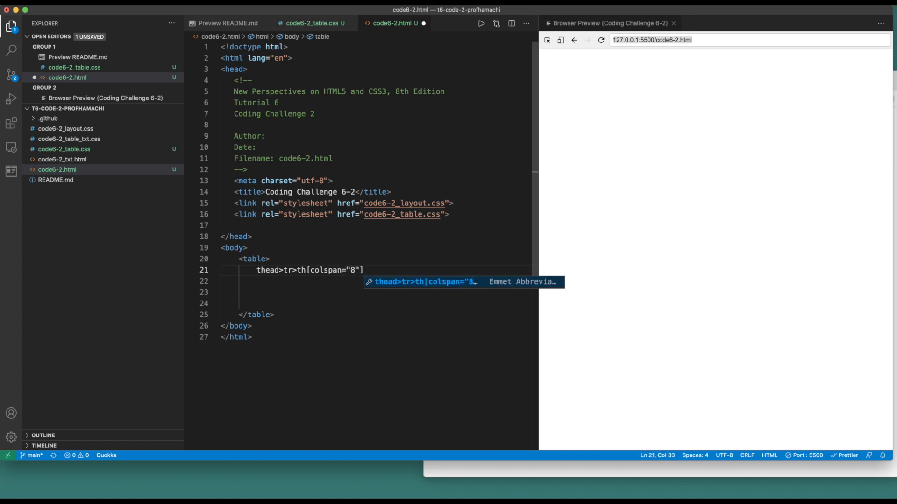
{"action": "type", "text": "{D"}
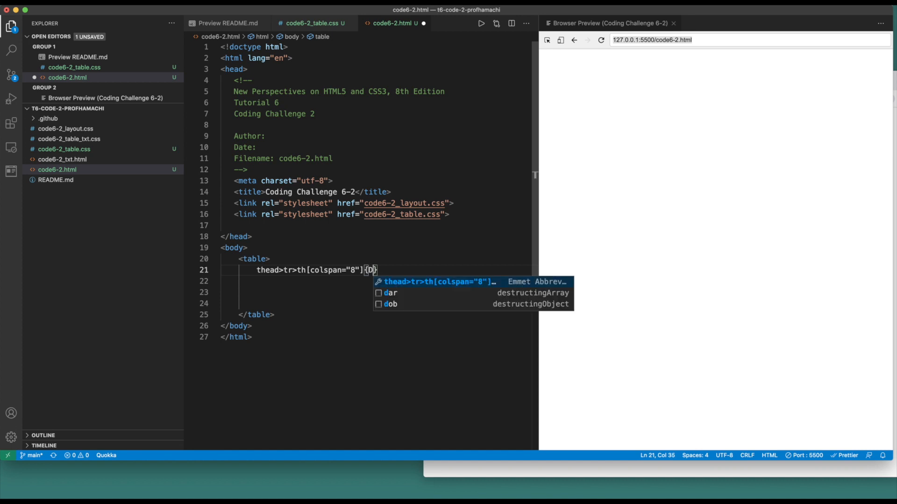
{"action": "type", "text": "aily"}
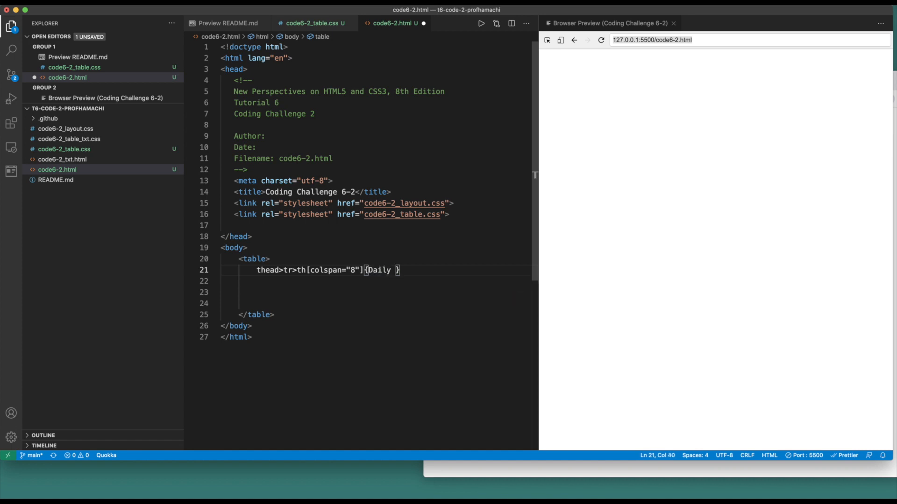
{"action": "type", "text": "Crosswo"}
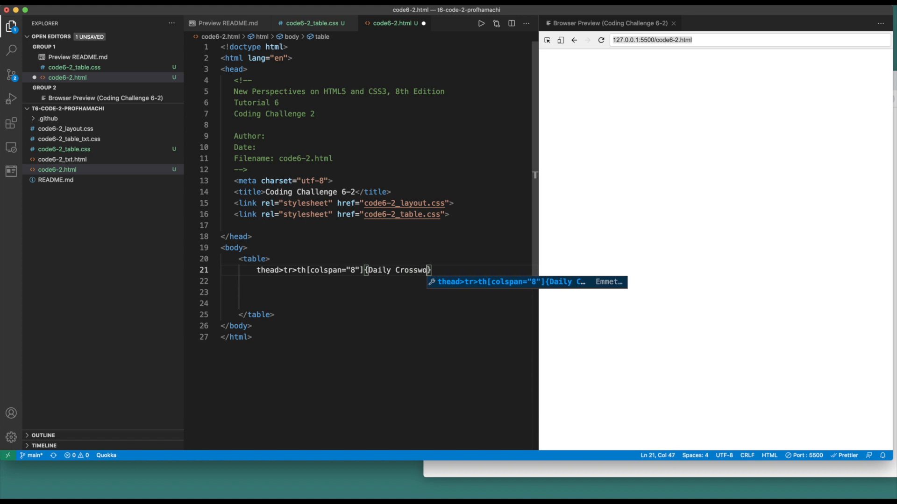
{"action": "type", "text": "rd"}
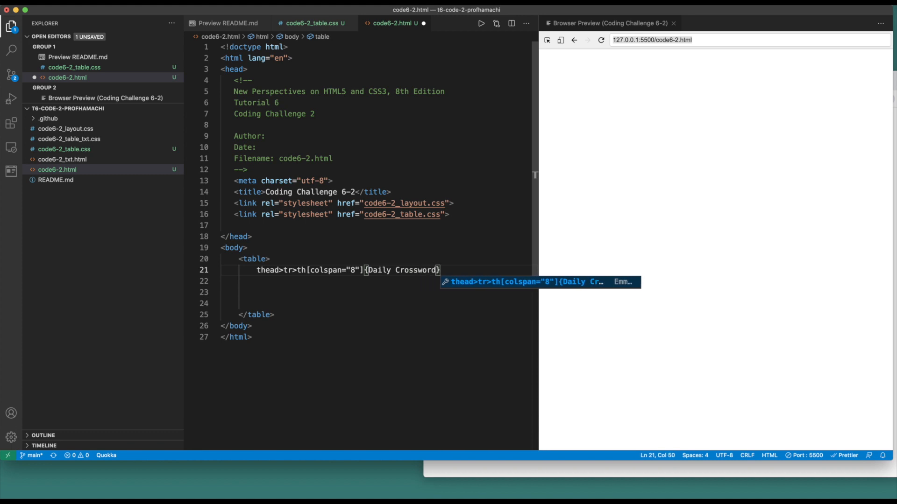
{"action": "key", "text": "tab"}
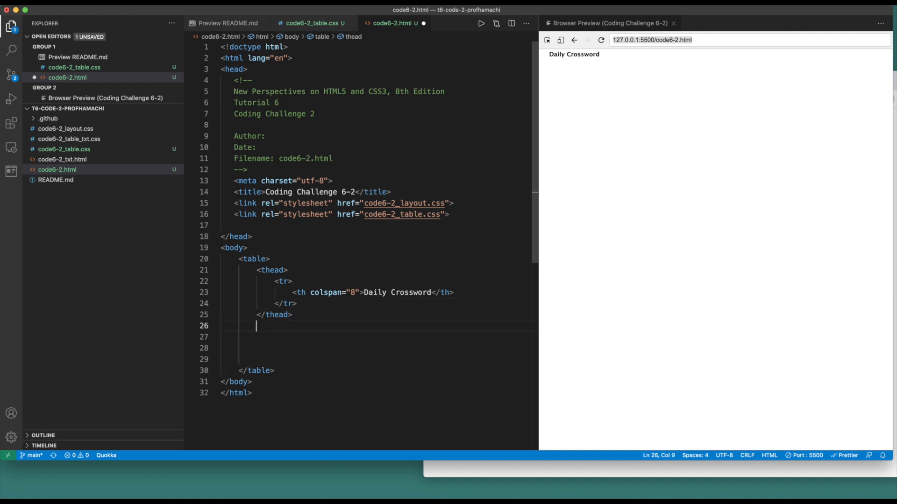
Step: Create a tbody holding a row of seven empty cells via tr>td*7
{"action": "type", "text": "tbody></tbody>"}
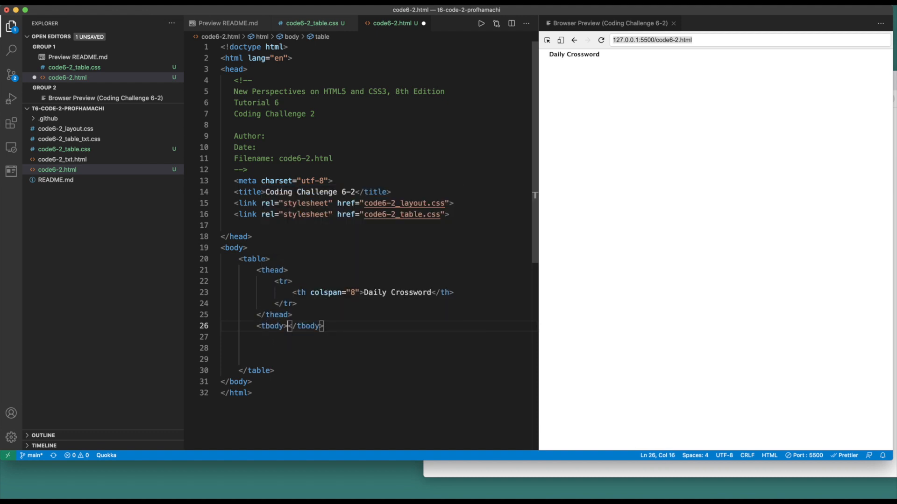
{"action": "key", "text": "Enter"}
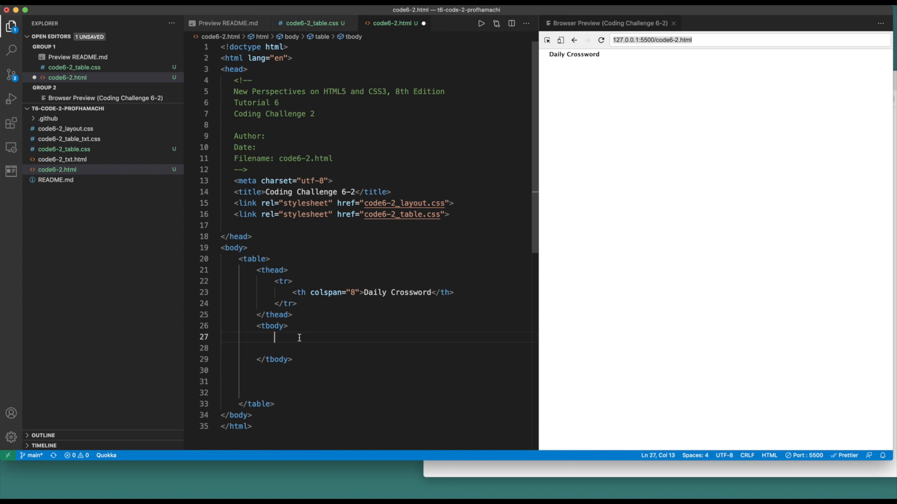
{"action": "type", "text": "t"}
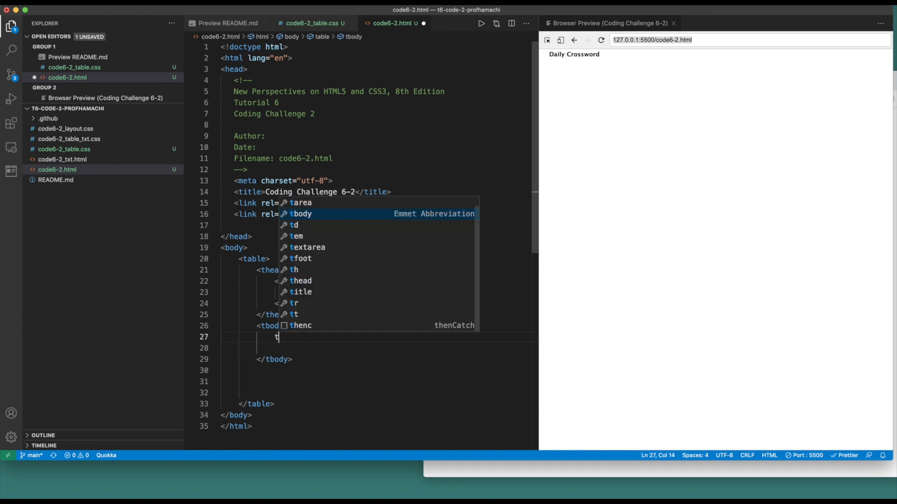
{"action": "type", "text": "r"}
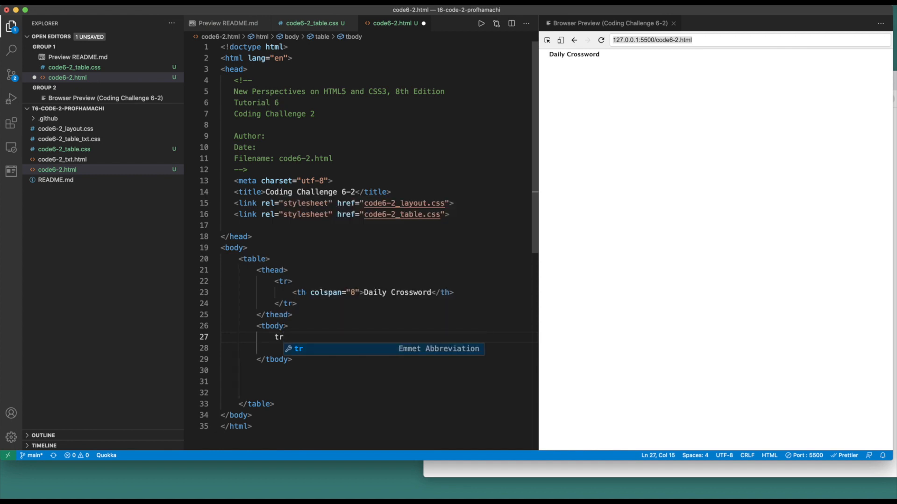
{"action": "type", "text": ">"}
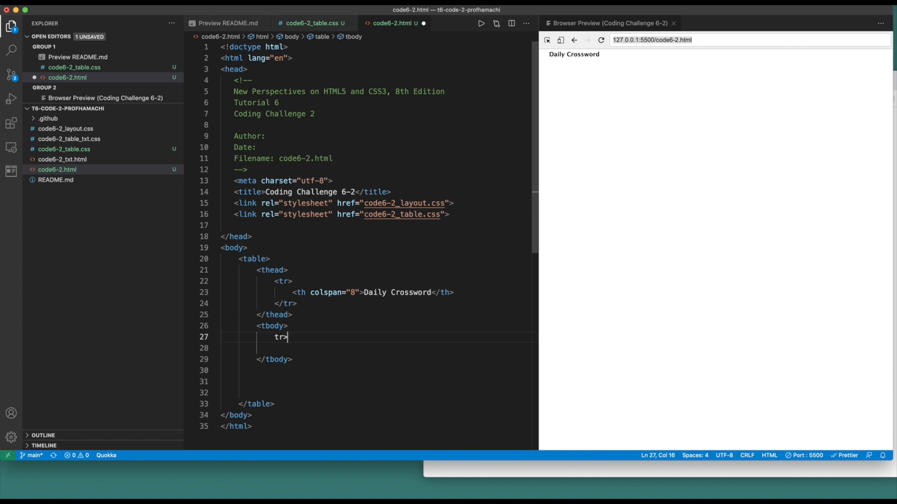
{"action": "type", "text": ">td"}
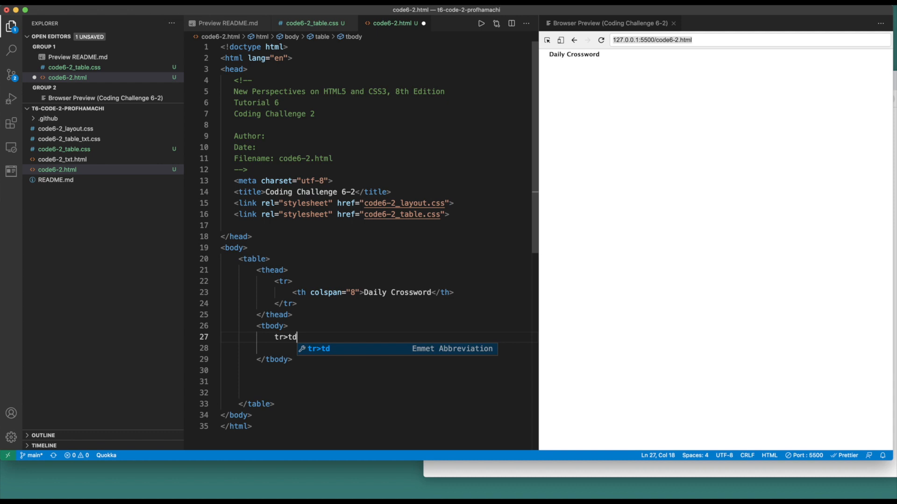
{"action": "type", "text": "*"}
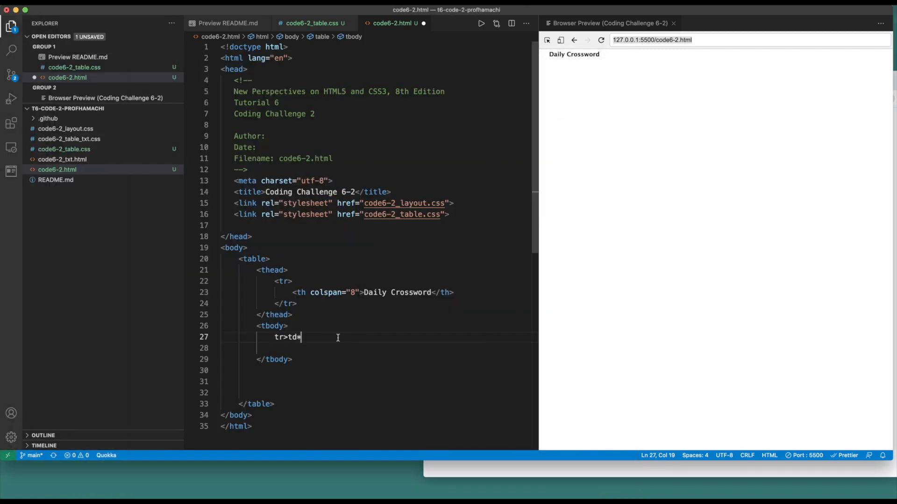
{"action": "type", "text": "7"}
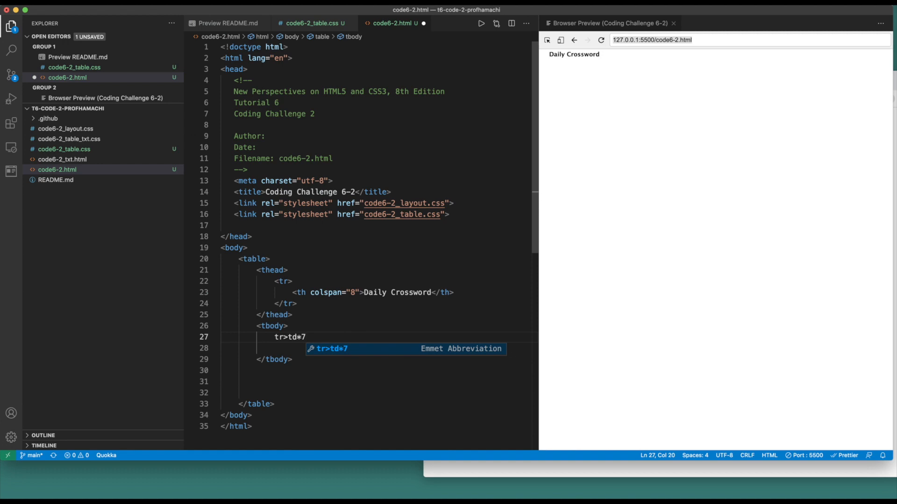
{"action": "key", "text": "Tab"}
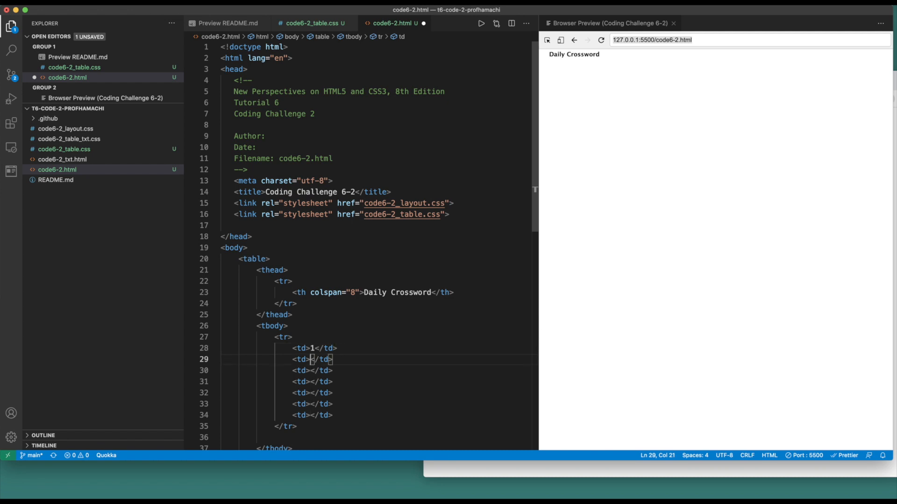
Step: Number the cells 1–4 and make one a two-column blank cell (colspan 2, class blank)
{"action": "type", "text": "2"}
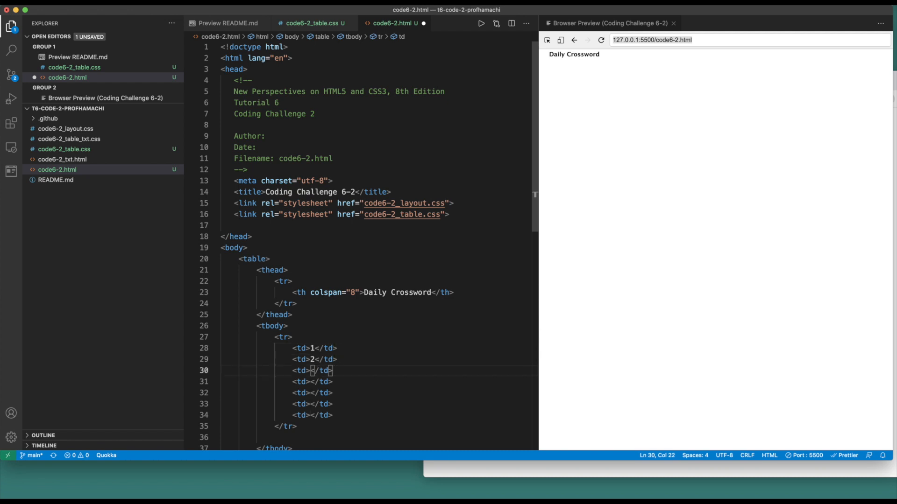
{"action": "type", "text": "3"}
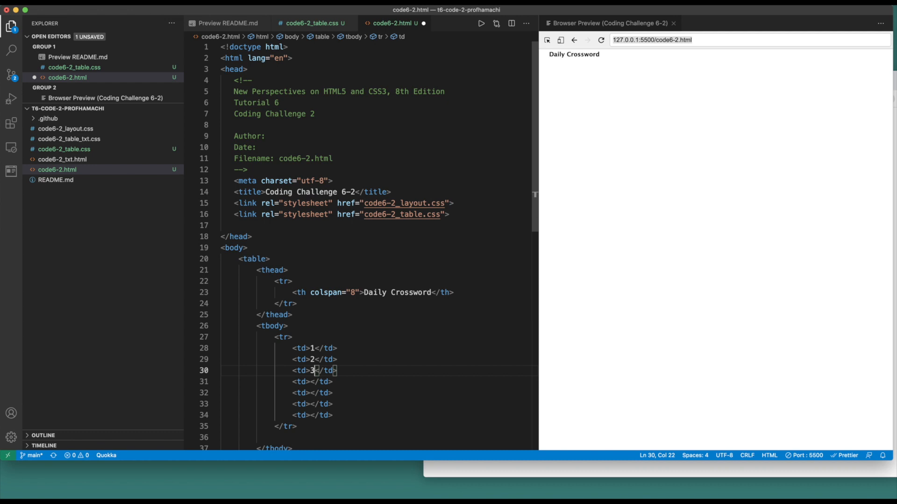
{"action": "type", "text": "4"}
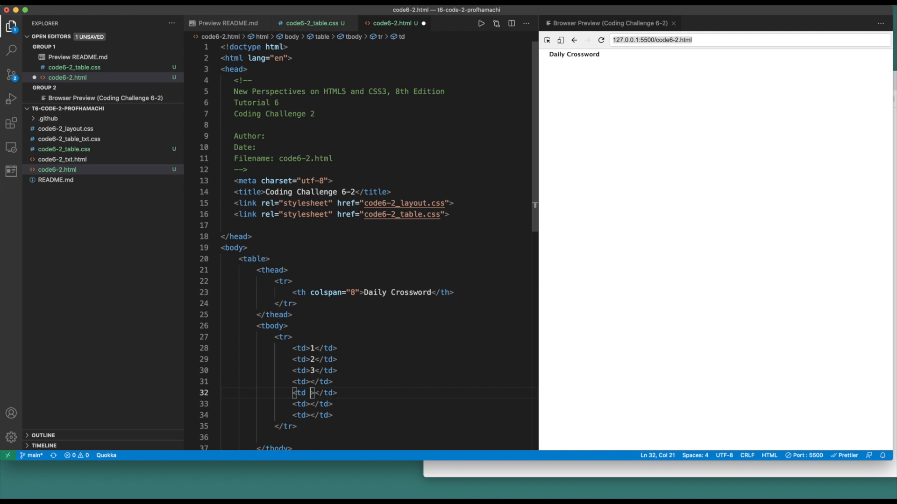
{"action": "type", "text": "colspan=\"\""}
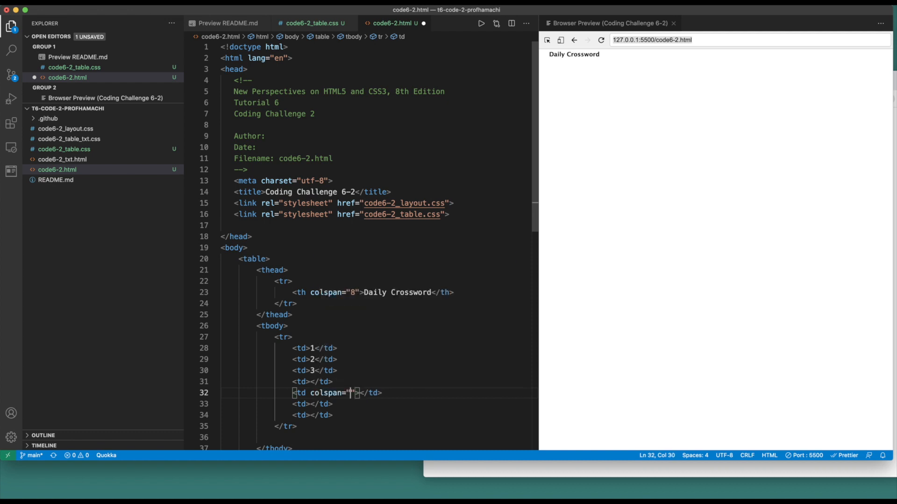
{"action": "type", "text": "2"}
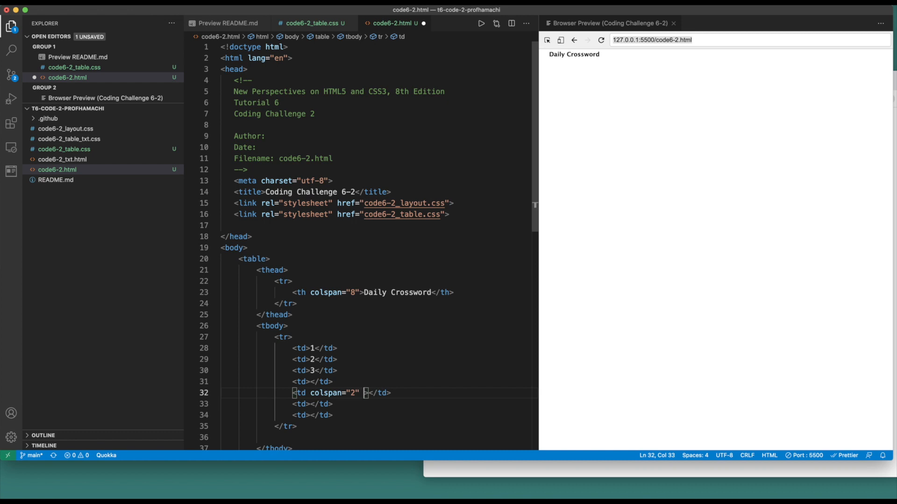
{"action": "type", "text": "class=\"\""}
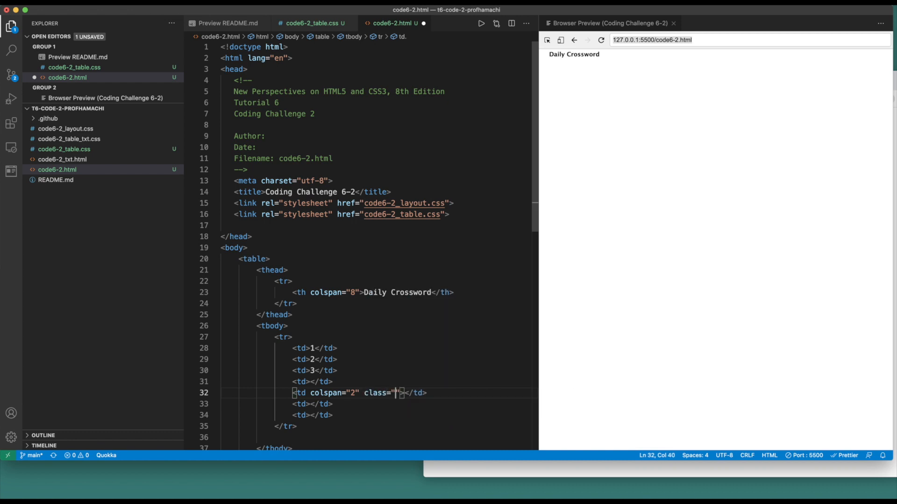
{"action": "type", "text": "blank"}
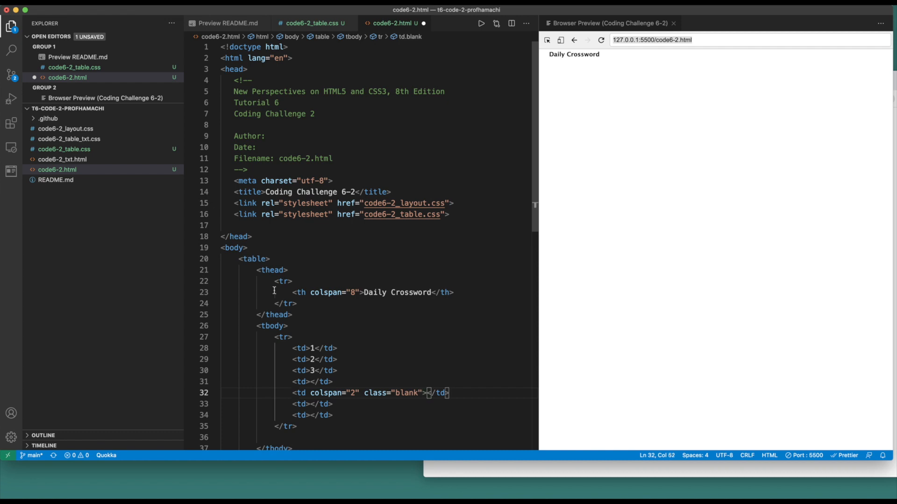
{"action": "scroll", "scroll_direction": "down", "scroll_amount": 3}
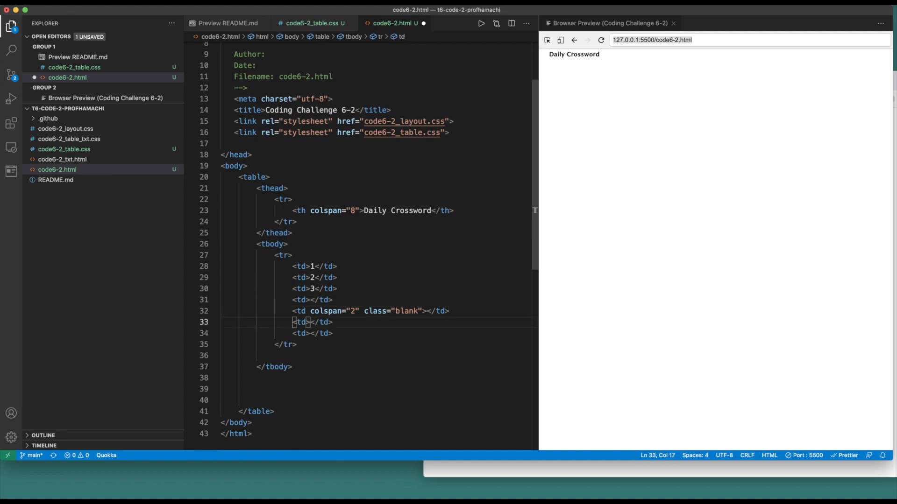
{"action": "type", "text": "4"}
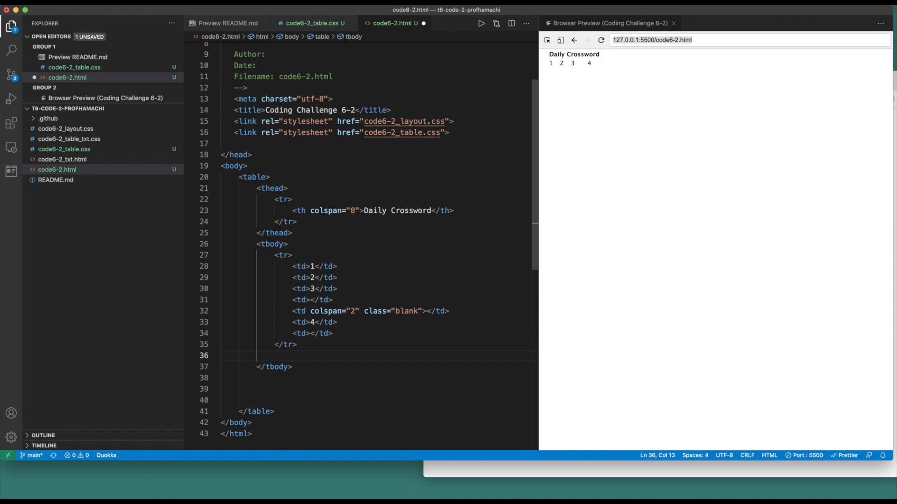
Step: Expand tr>td{5}+td*2+td[rowspan="3"].blank+td{6}+td{7}+td+td.blank into the second row
{"action": "type", "text": "tr>"}
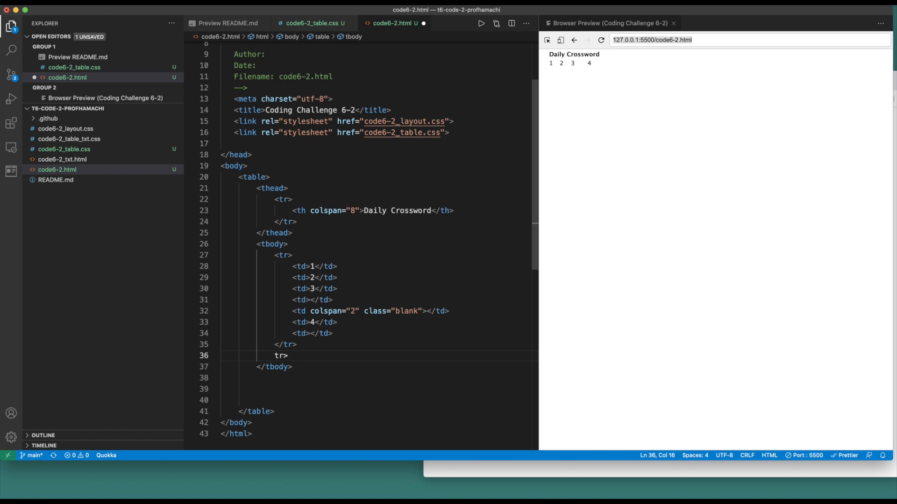
{"action": "type", "text": ">td{"}
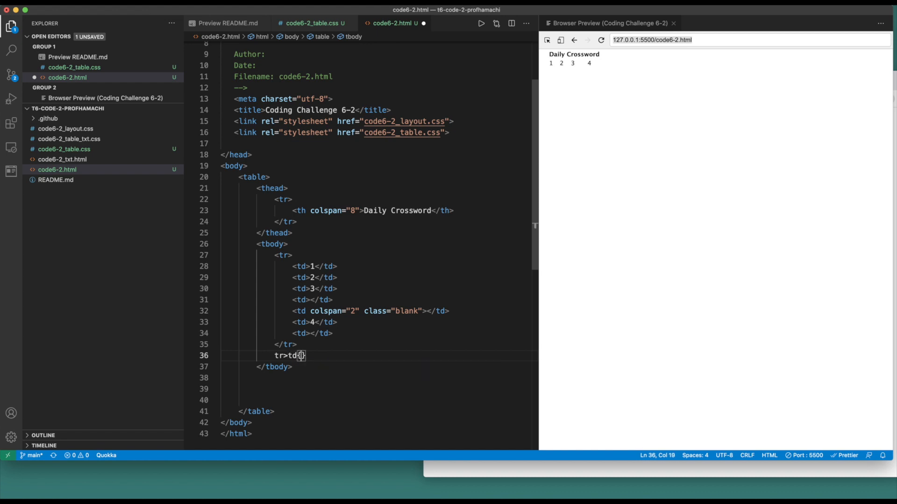
{"action": "type", "text": "{5}"}
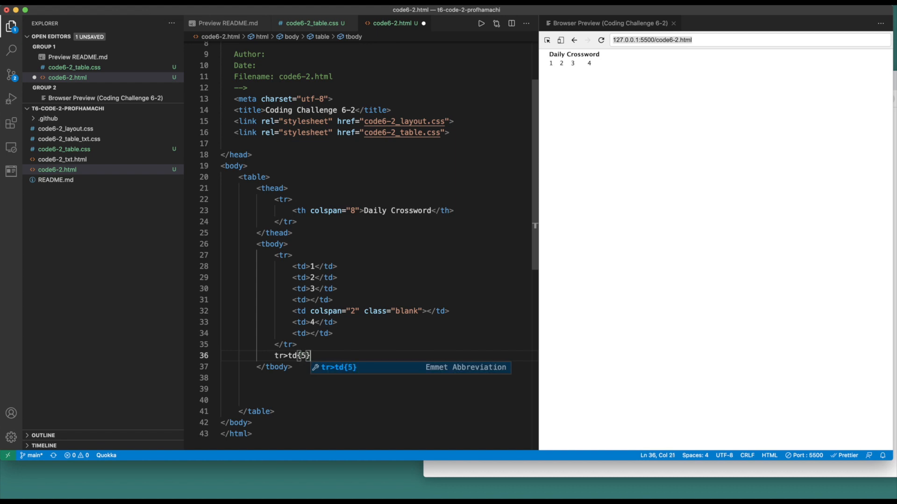
{"action": "type", "text": "+"}
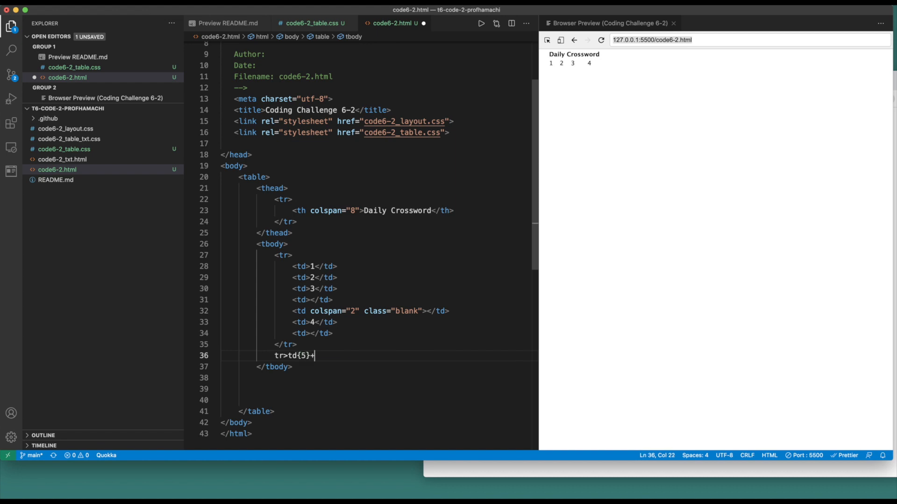
{"action": "type", "text": "td"}
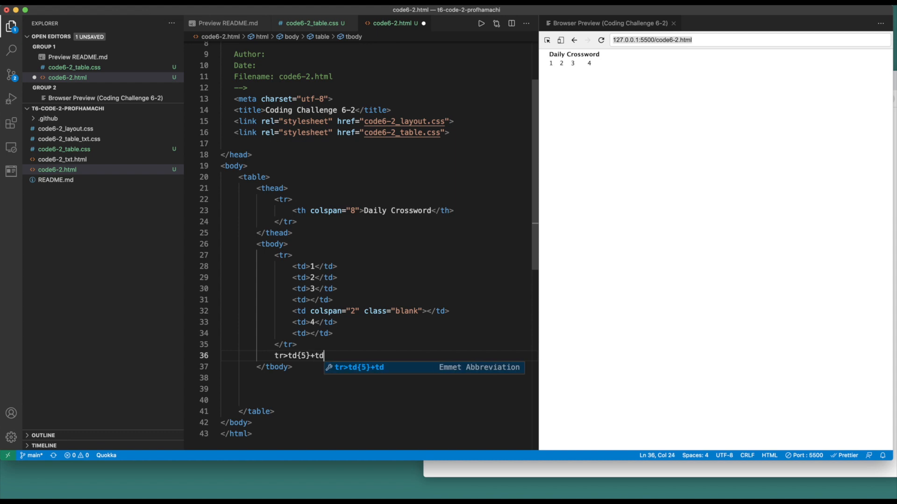
{"action": "type", "text": "*2"}
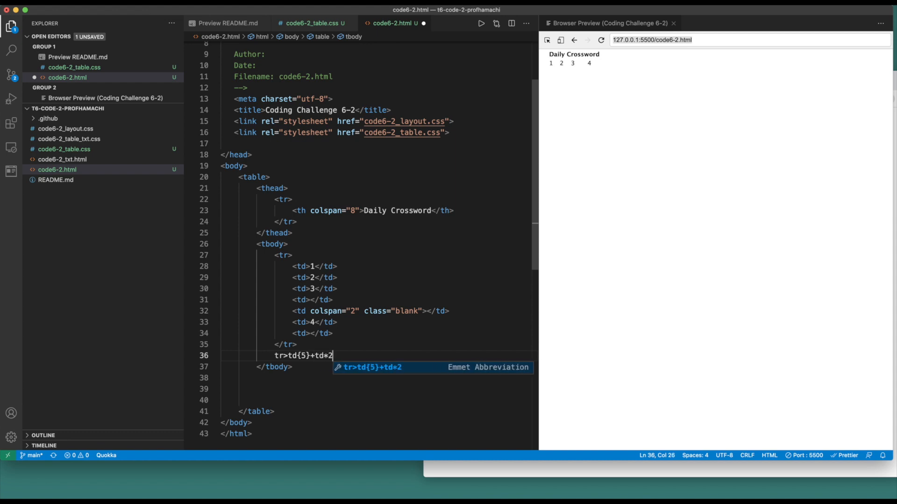
{"action": "type", "text": "+"}
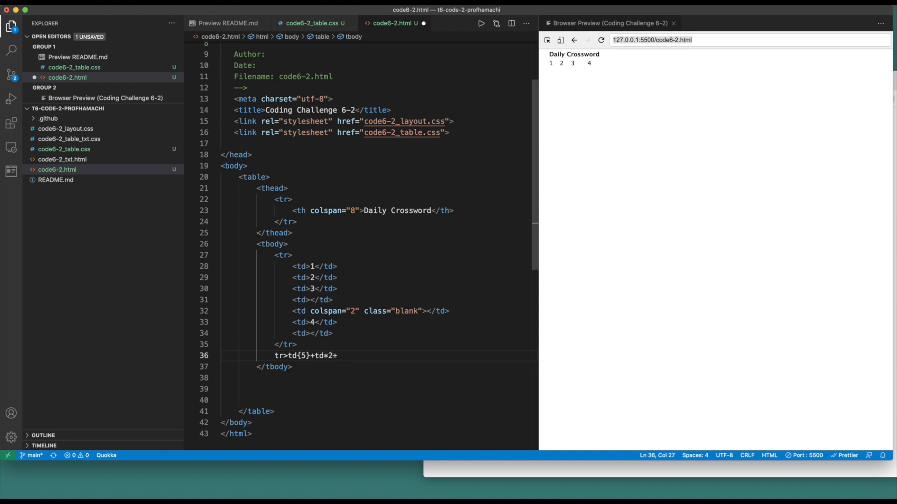
{"action": "type", "text": "t"}
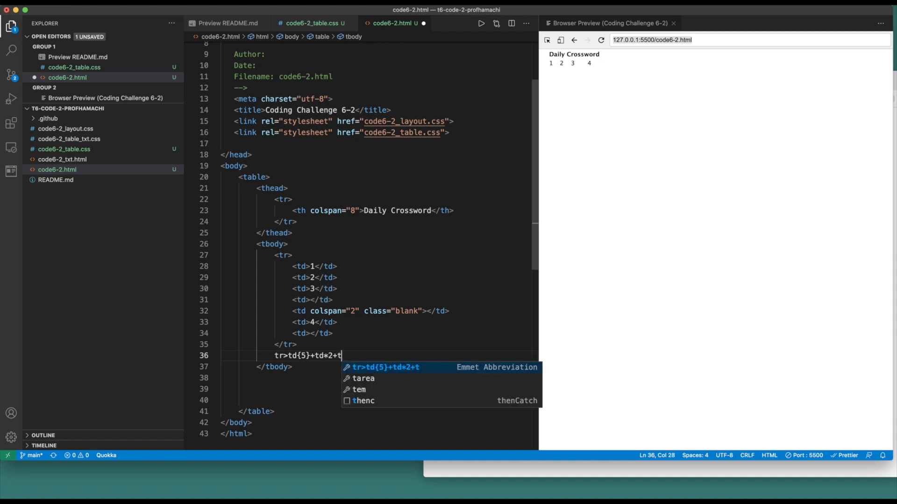
{"action": "type", "text": "d[rowspan"}
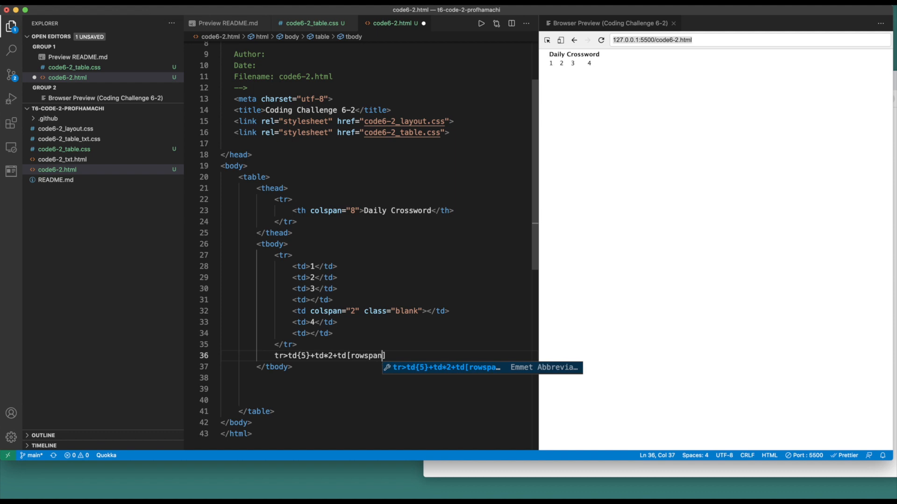
{"action": "type", "text": "="}
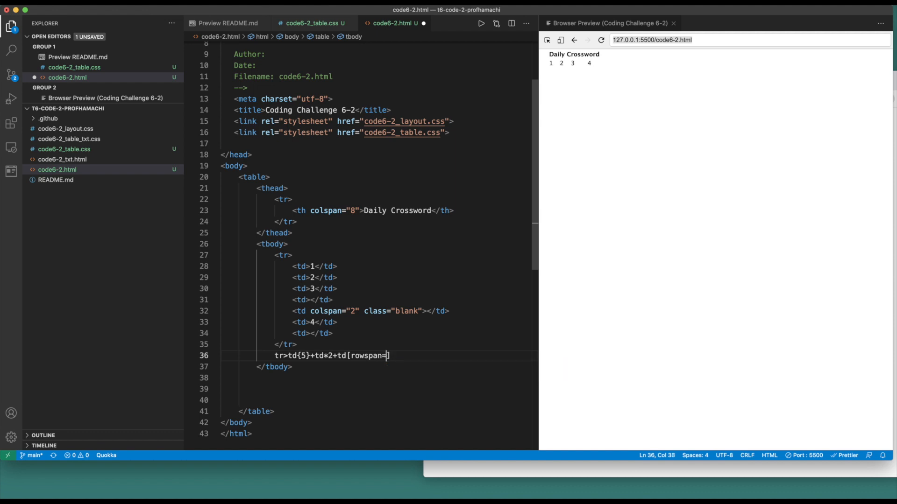
{"action": "type", "text": "3\""}
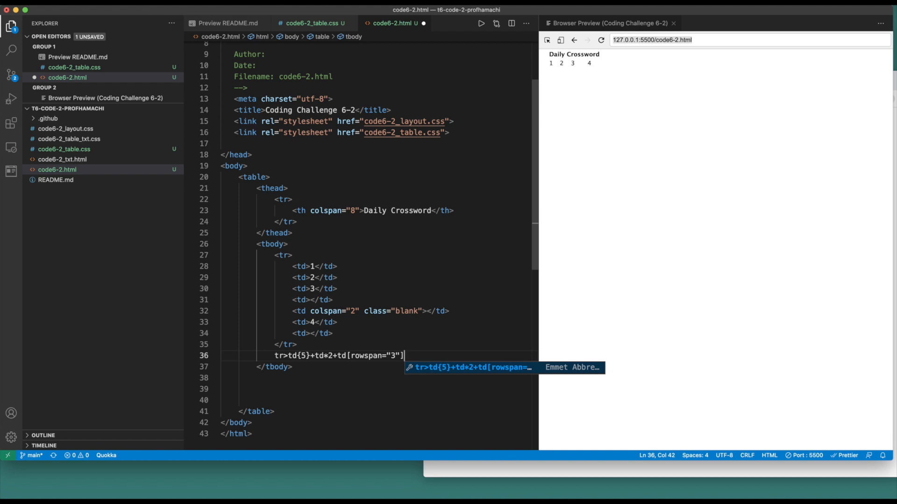
{"action": "type", "text": "."}
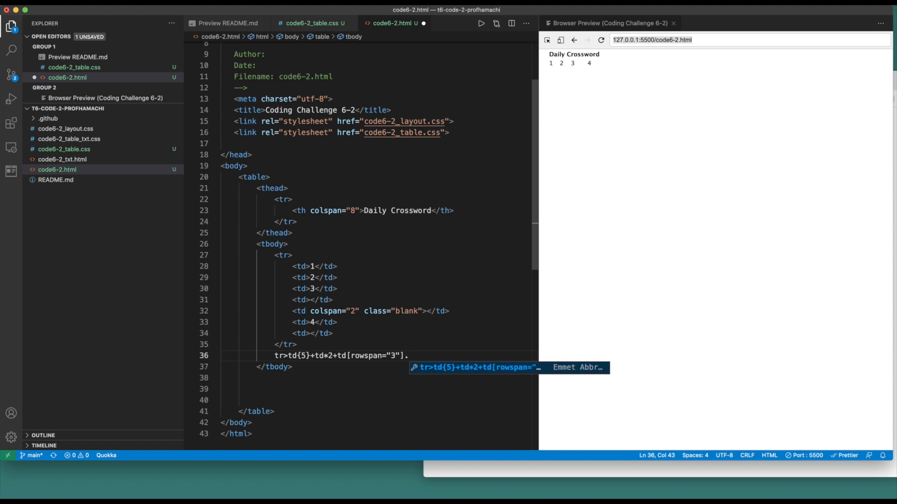
{"action": "type", "text": ".blank"}
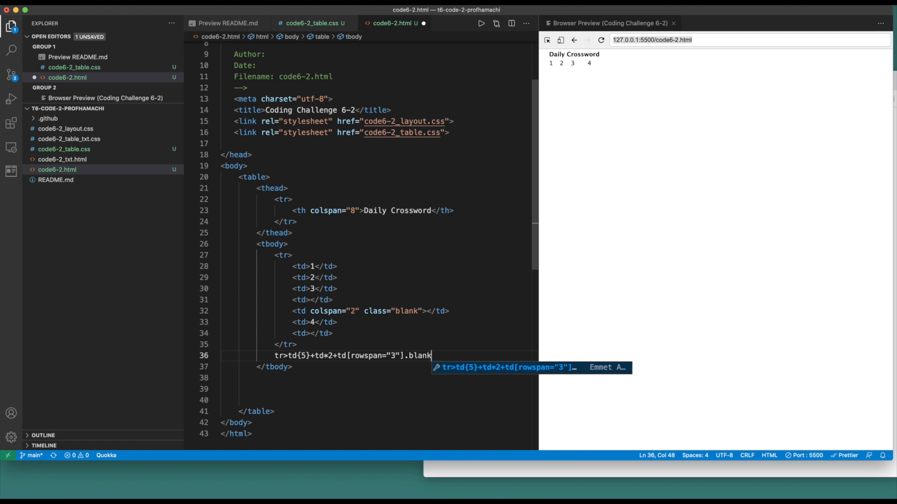
{"action": "type", "text": "+"}
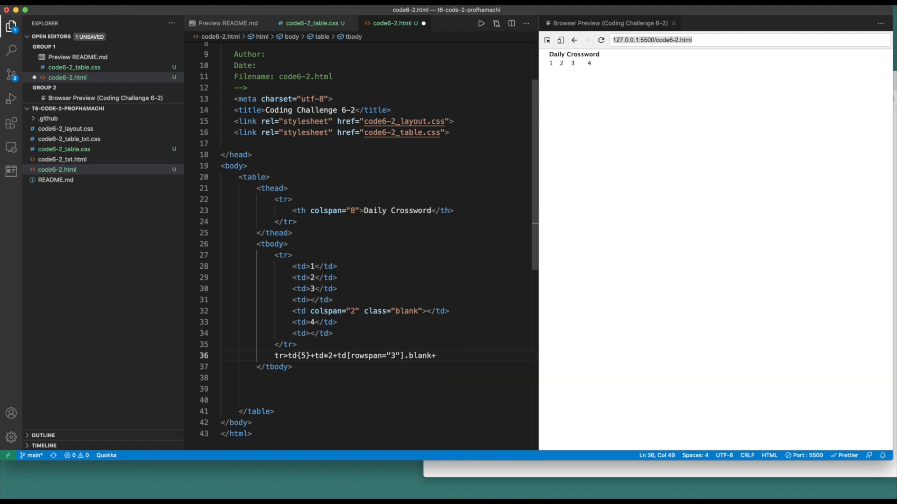
{"action": "type", "text": "td{"}
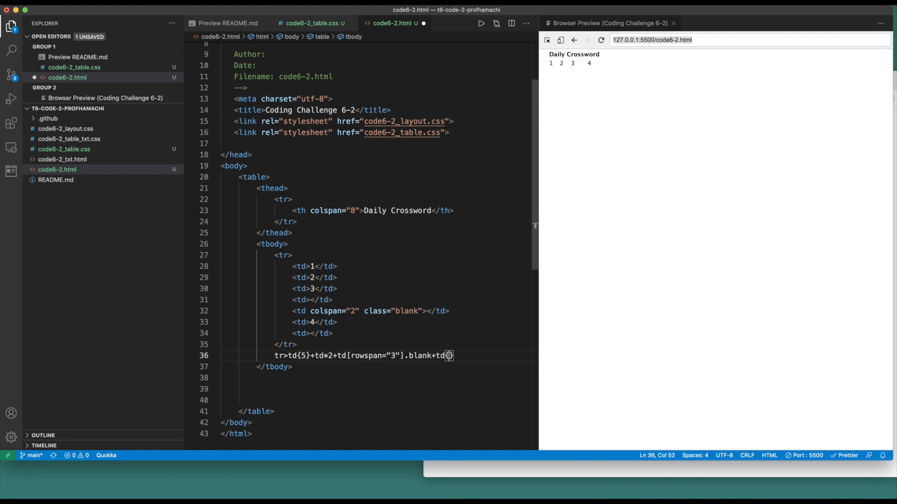
{"action": "type", "text": "6"}
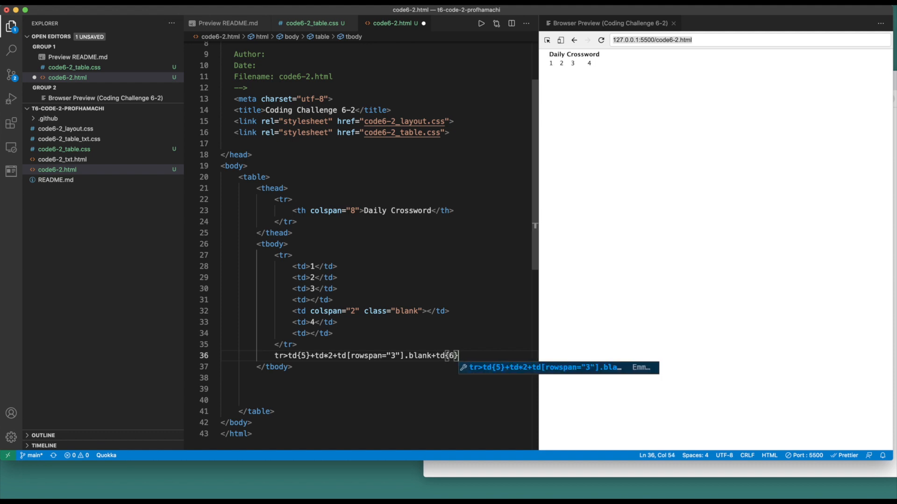
{"action": "type", "text": "+td"}
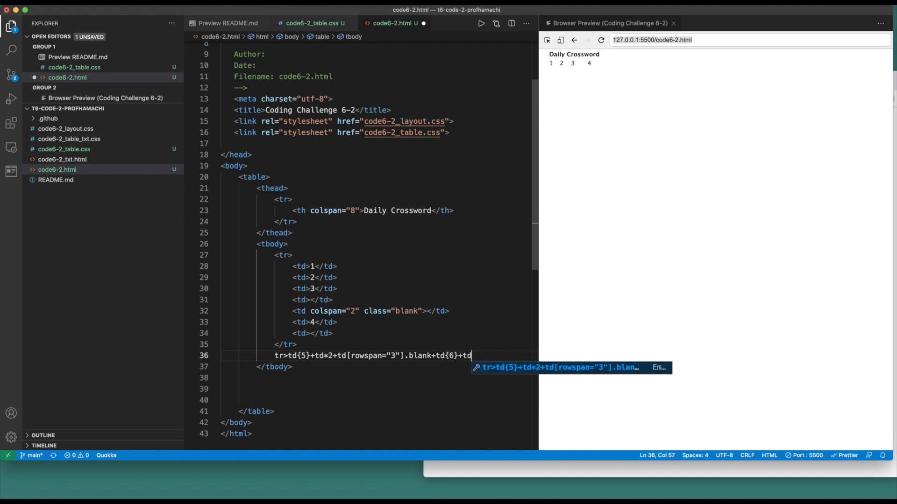
{"action": "type", "text": "{7}"}
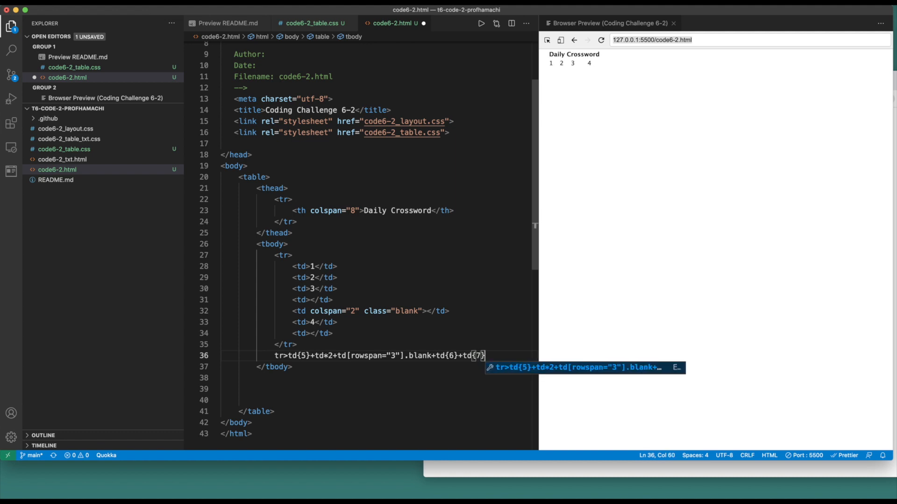
{"action": "type", "text": "+"}
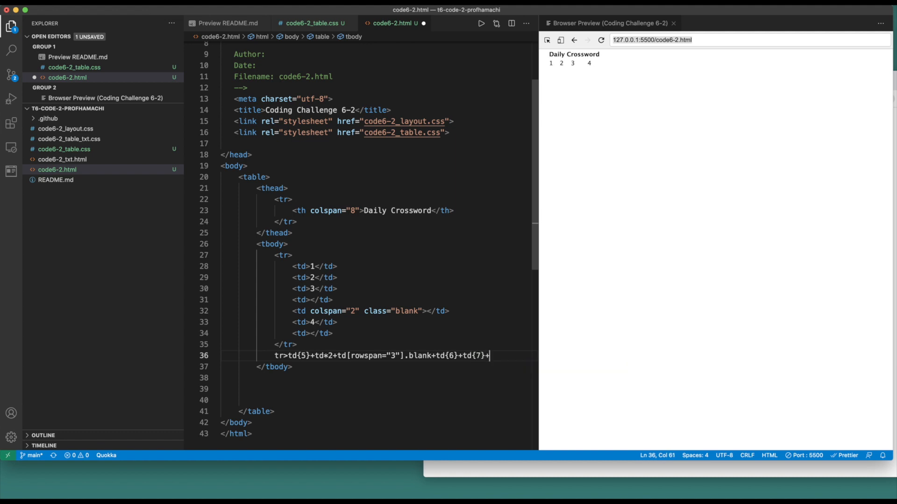
{"action": "type", "text": "td"}
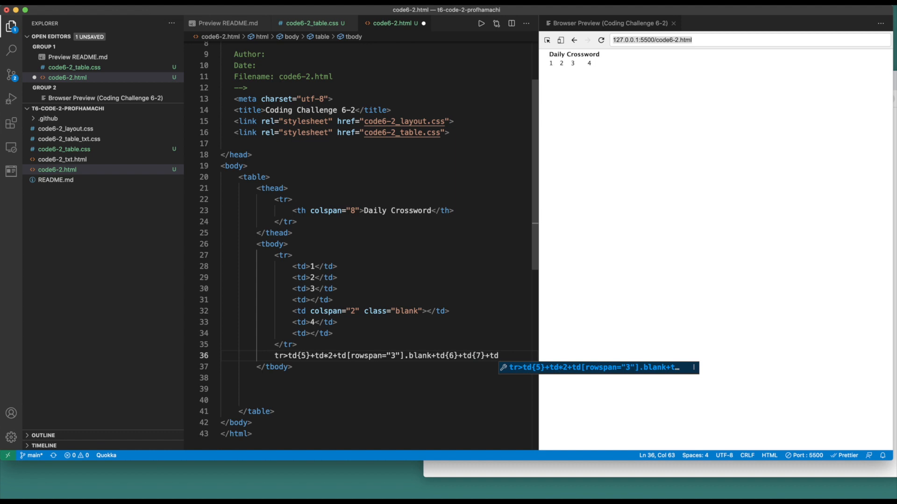
{"action": "type", "text": "+td"}
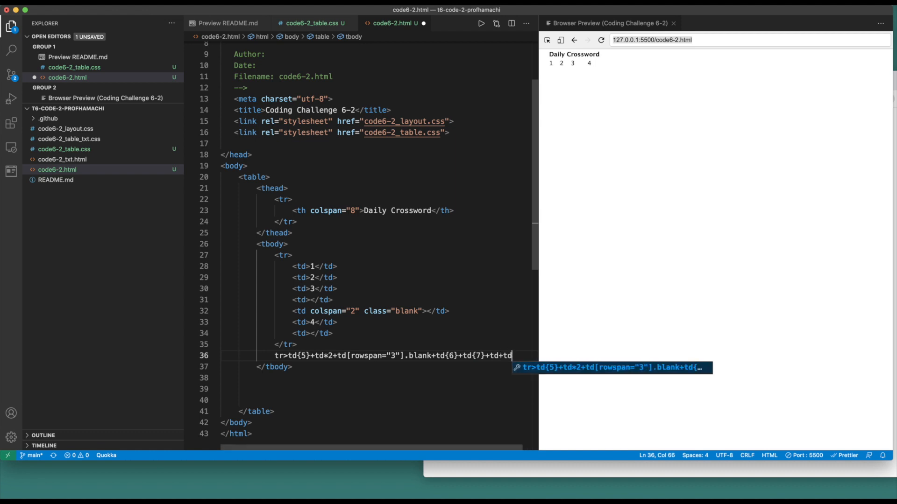
{"action": "type", "text": "."}
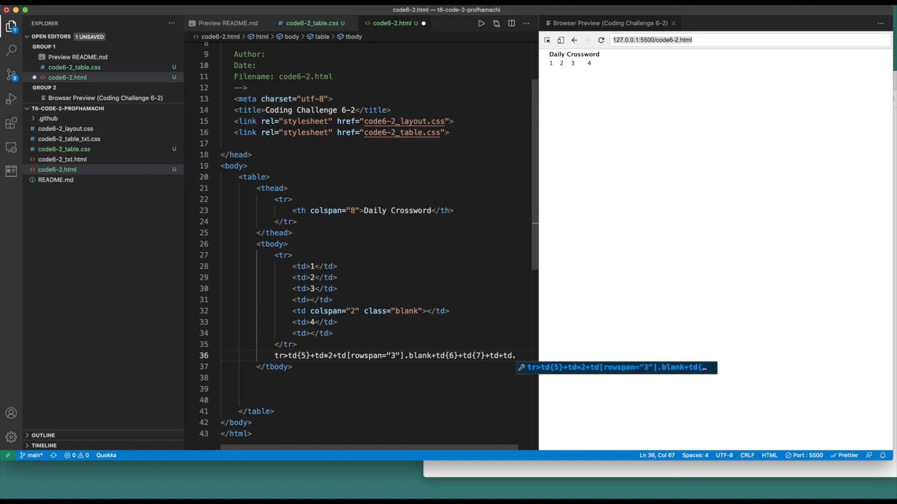
{"action": "type", "text": ".blank"}
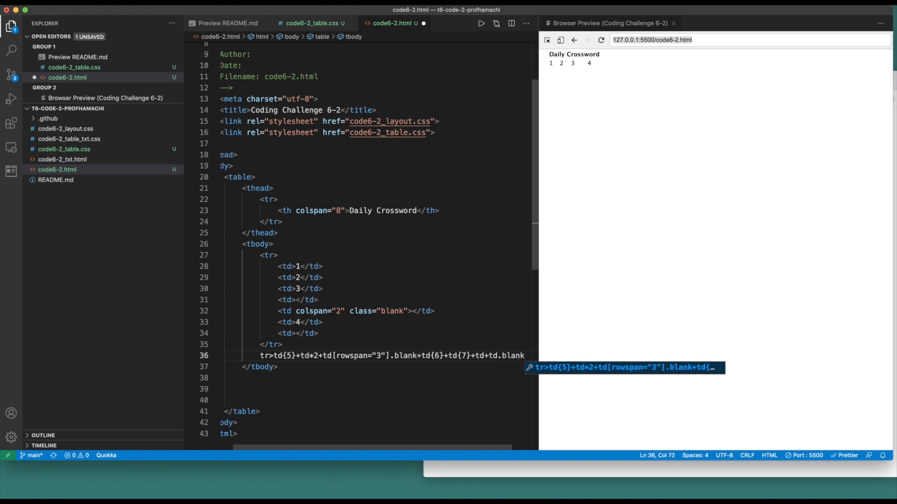
{"action": "key", "text": "Tab"}
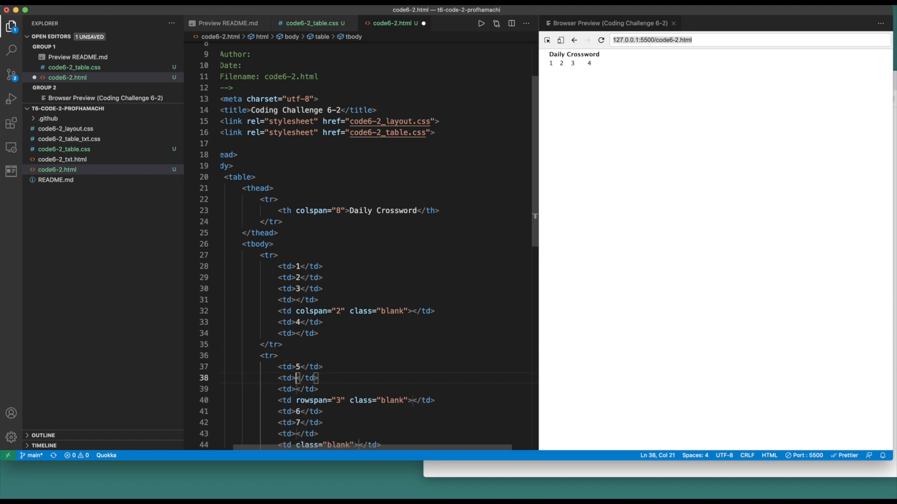
Step: Save code6-2.html and start a new line after the second row
{"action": "scroll", "scroll_direction": "down", "scroll_amount": 3}
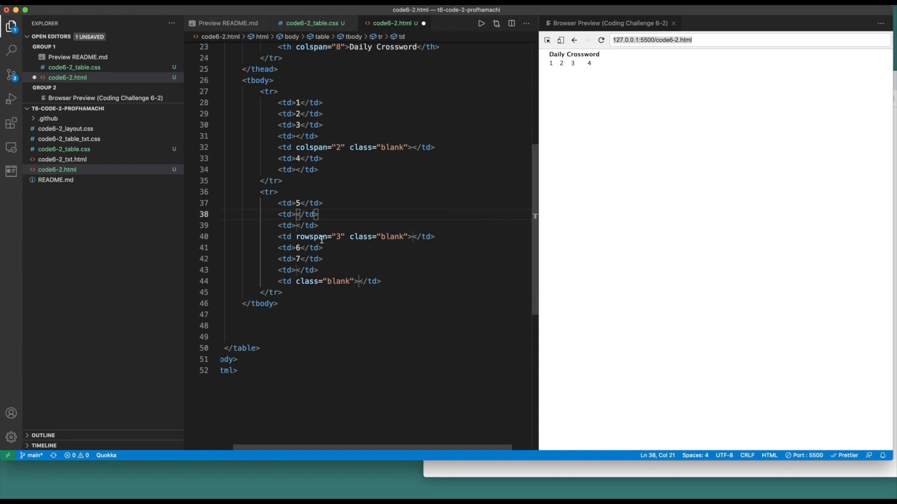
{"action": "mouse_move", "coordinate": [390, 242]}
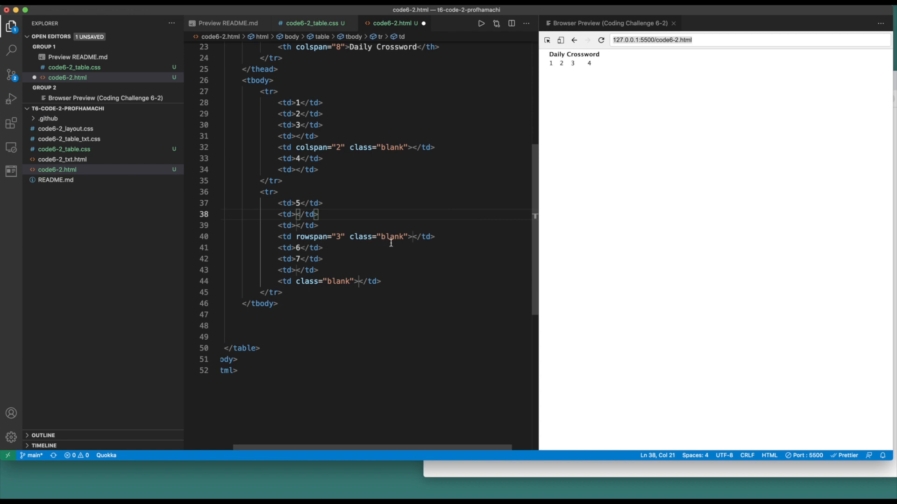
{"action": "mouse_move", "coordinate": [282, 248]}
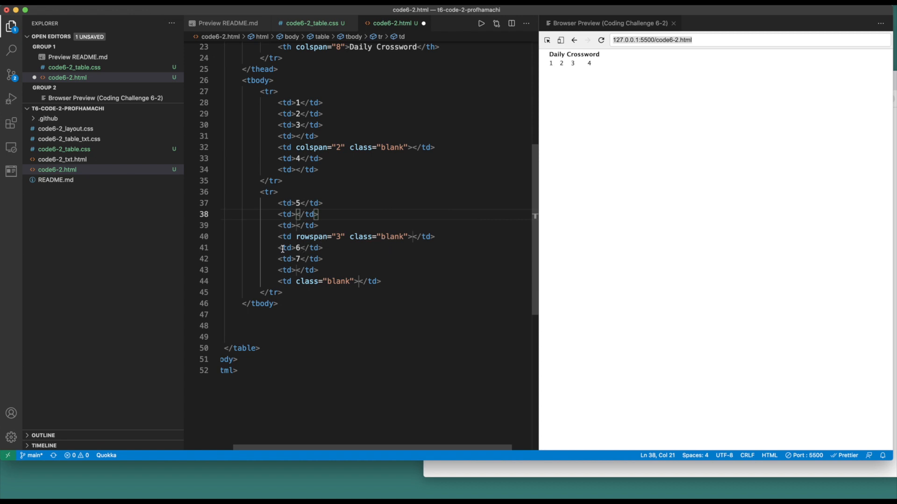
{"action": "mouse_move", "coordinate": [285, 258]}
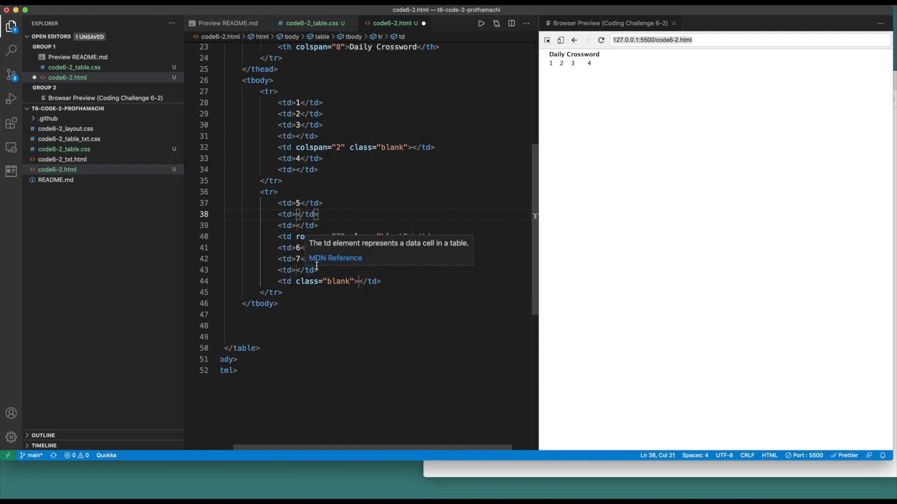
{"action": "mouse_move", "coordinate": [346, 280]}
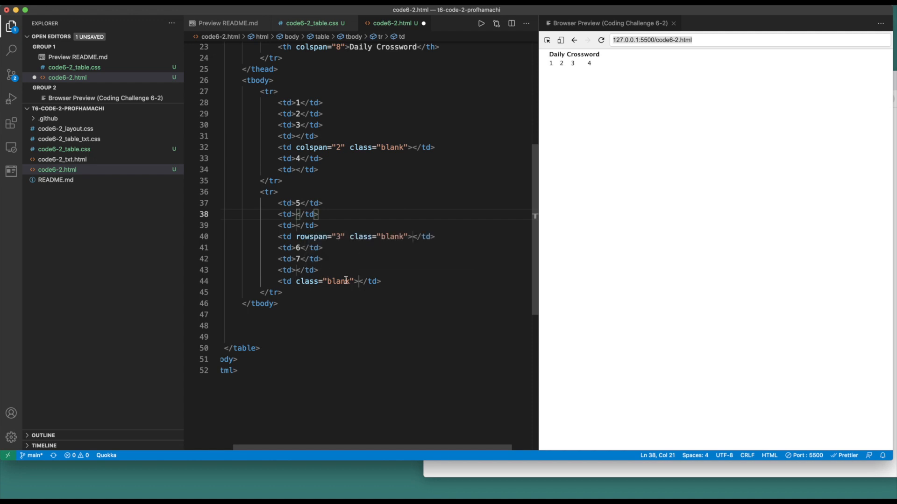
{"action": "mouse_move", "coordinate": [350, 281]}
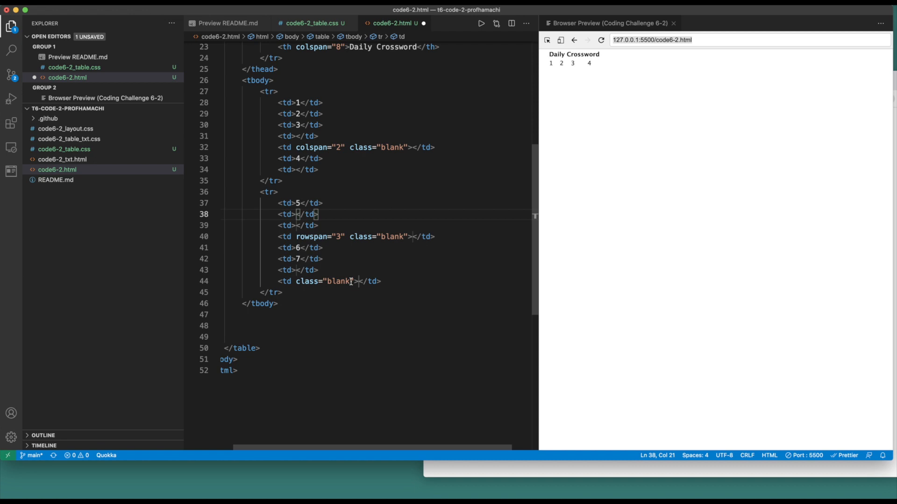
{"action": "key", "text": "cmd+s"}
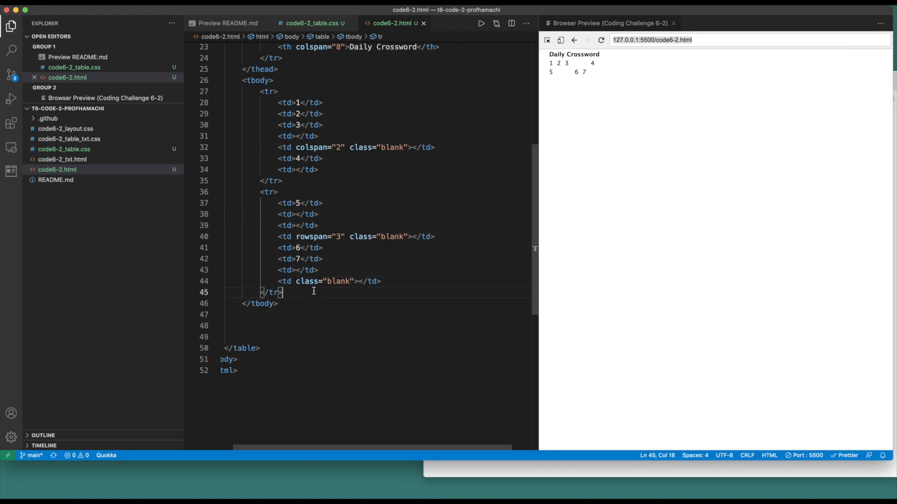
{"action": "key", "text": "enter"}
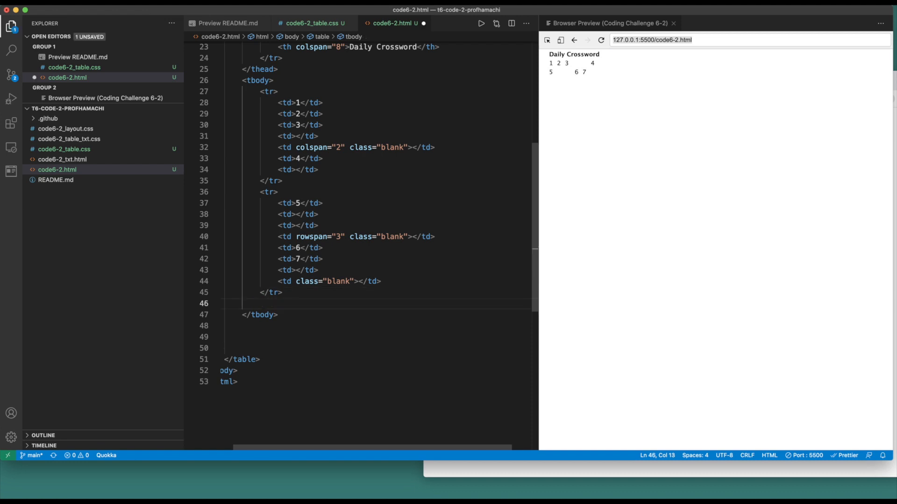
Step: Expand tr>td{8}+td*2+td{9}+td*2+td{10} into the third row of cells
{"action": "type", "text": "tr>td{"}
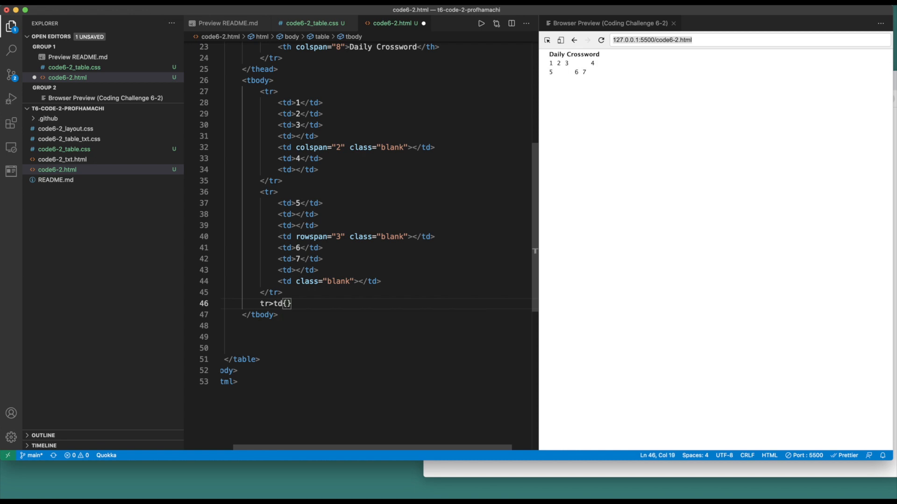
{"action": "type", "text": "8"}
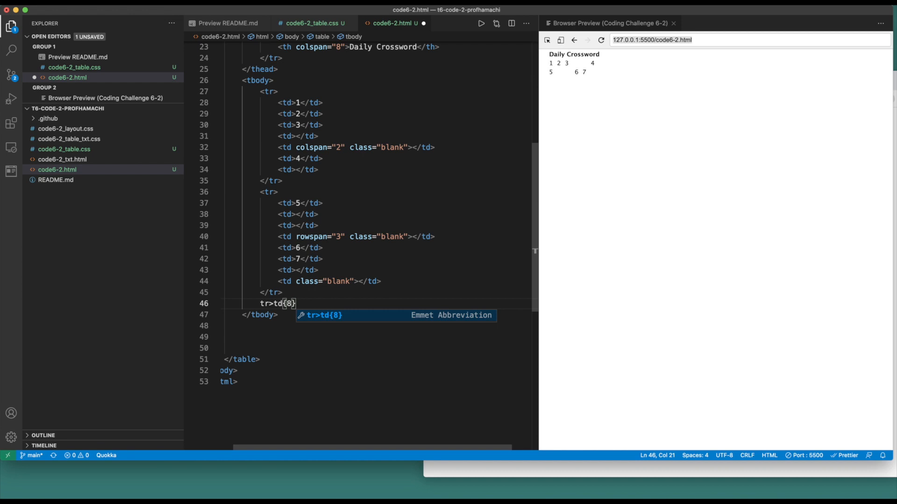
{"action": "type", "text": "+"}
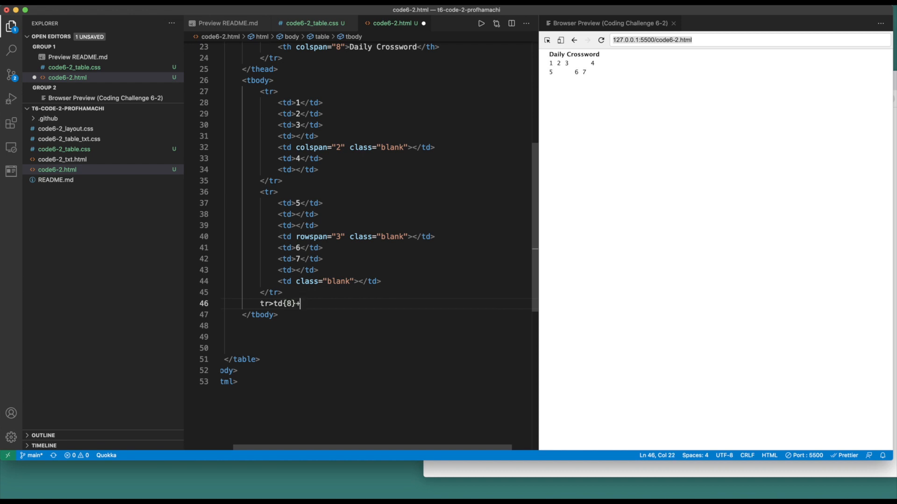
{"action": "type", "text": "+td*2"}
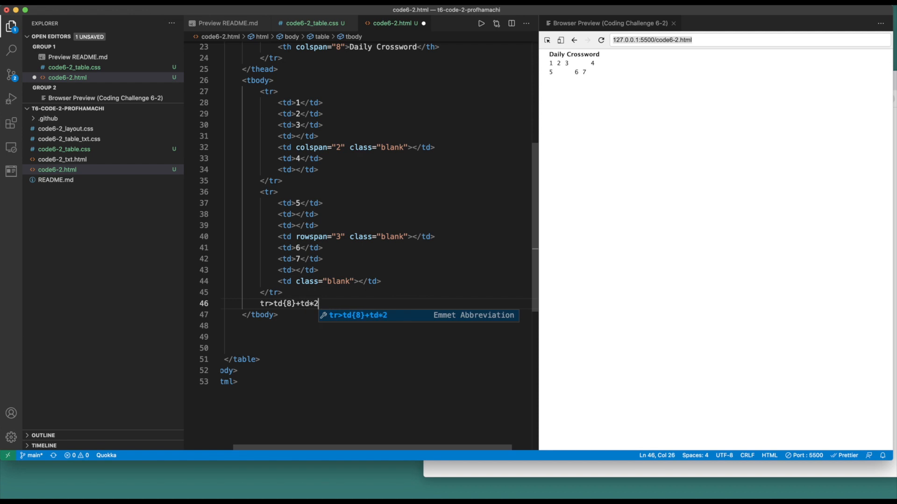
{"action": "type", "text": "+"}
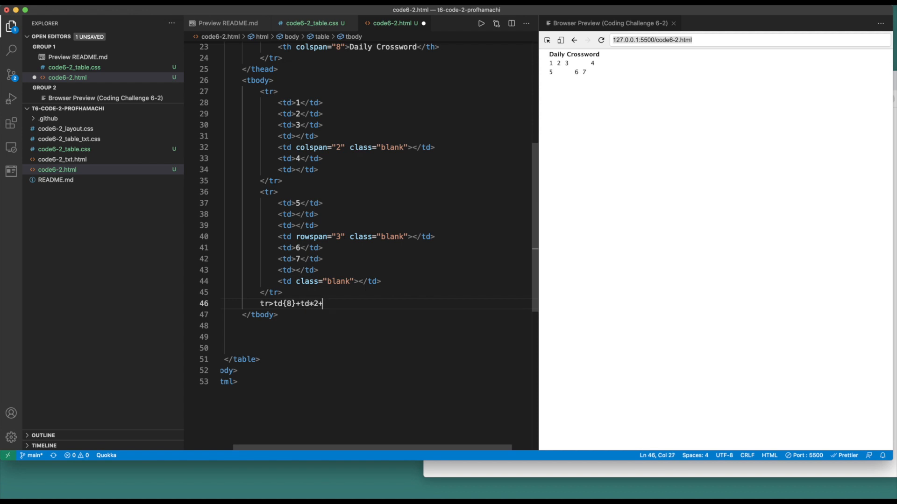
{"action": "type", "text": "+td{9}"}
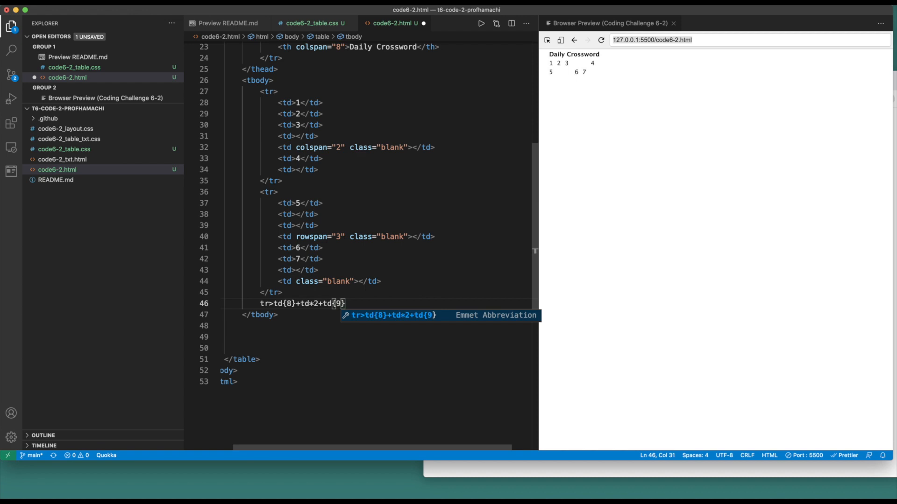
{"action": "type", "text": "+"}
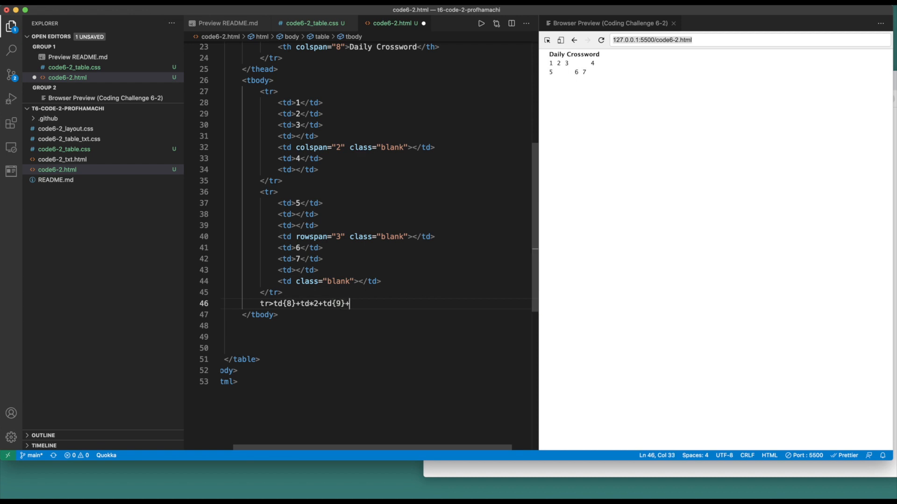
{"action": "type", "text": "td"}
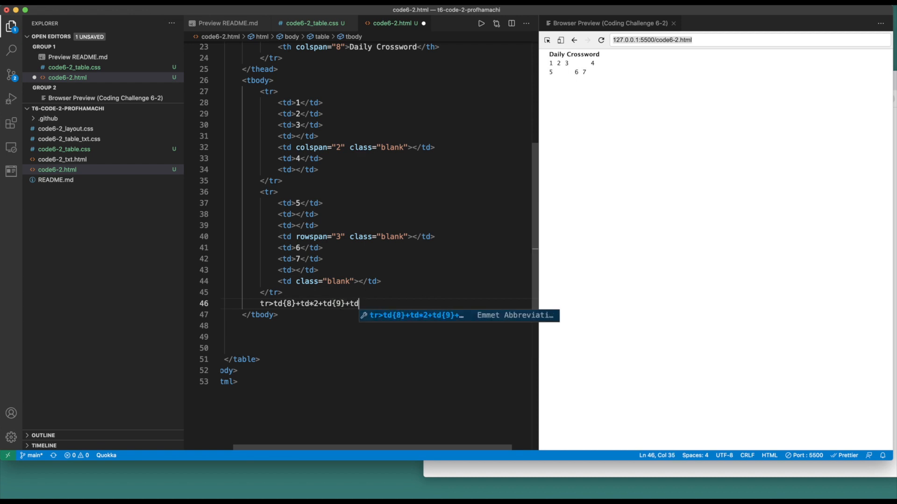
{"action": "type", "text": "*2"}
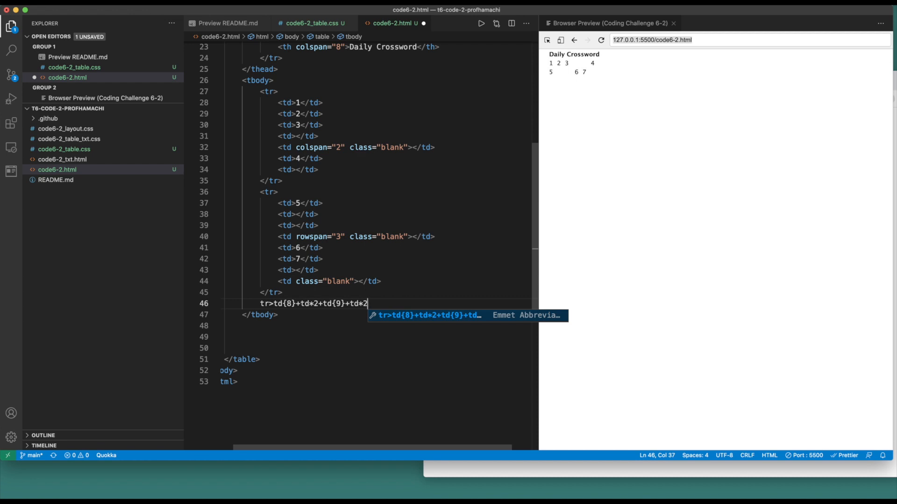
{"action": "type", "text": "+"}
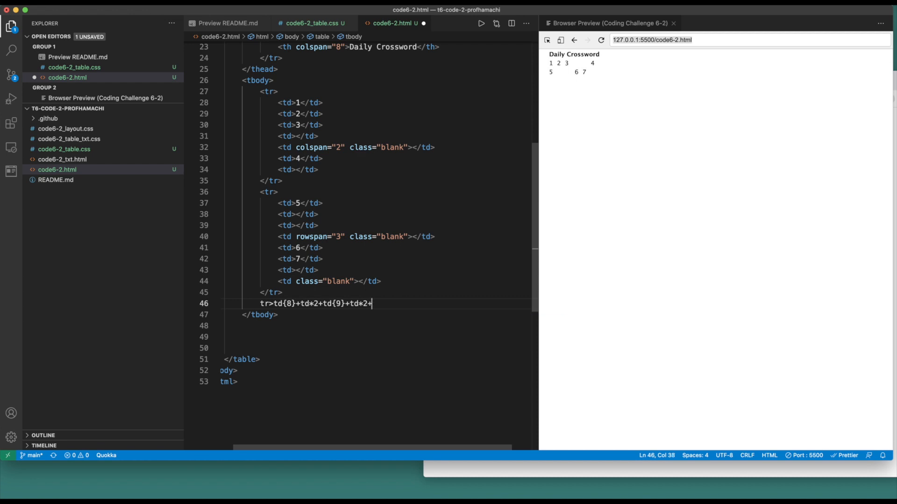
{"action": "type", "text": "+td{10}"}
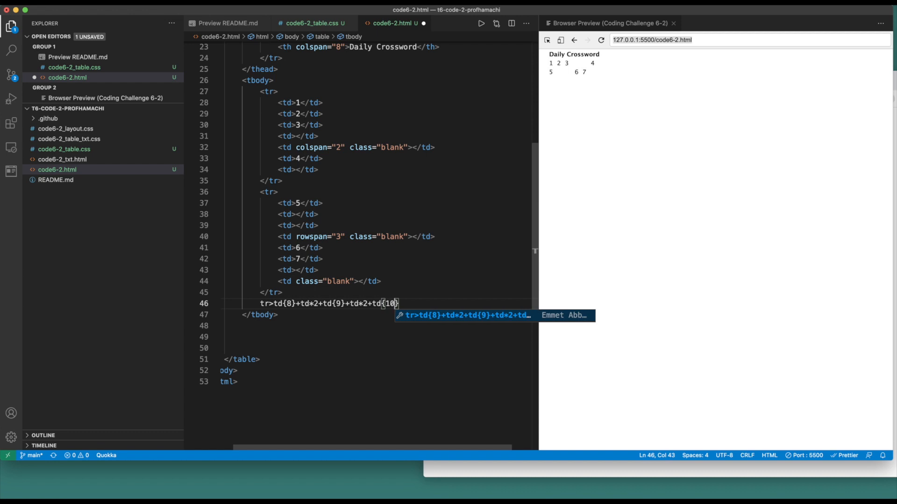
{"action": "key", "text": "Tab"}
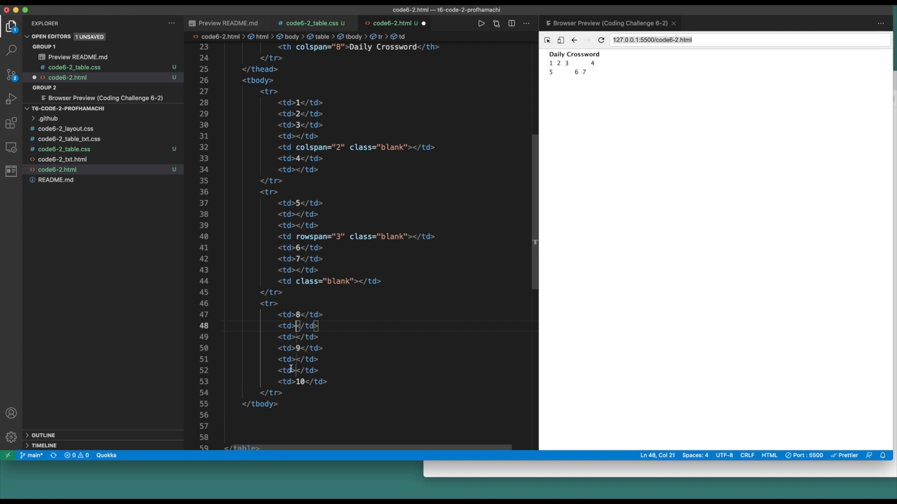
{"action": "mouse_move", "coordinate": [311, 382]}
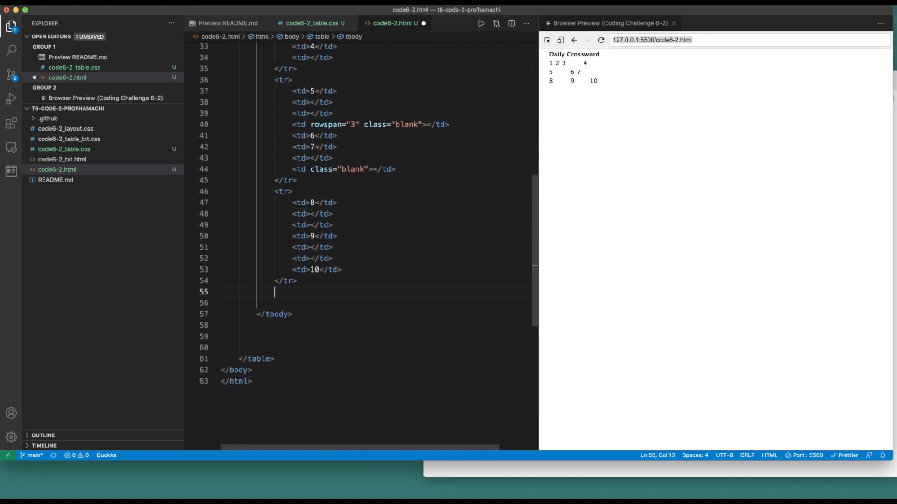
Step: Expand tr>td[colspan="2"].blank+td+td{11}+td*3 into the fourth row of cells
{"action": "type", "text": "tr"}
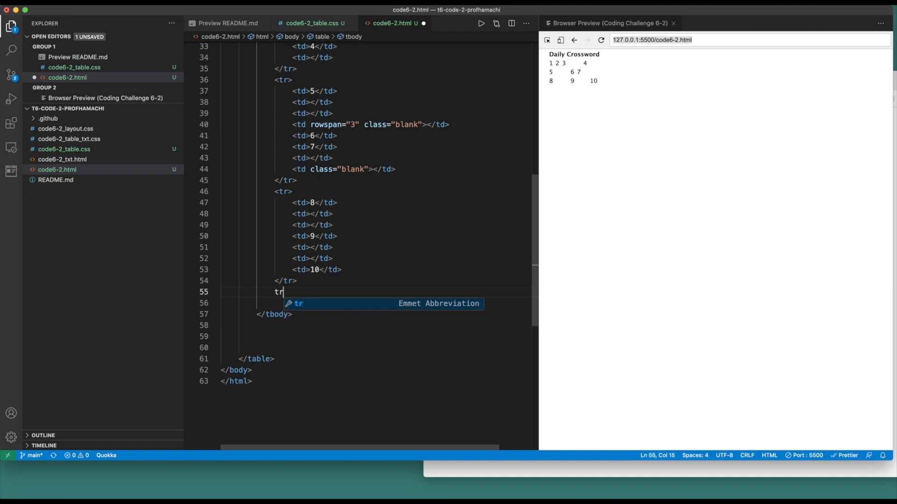
{"action": "type", "text": ">"}
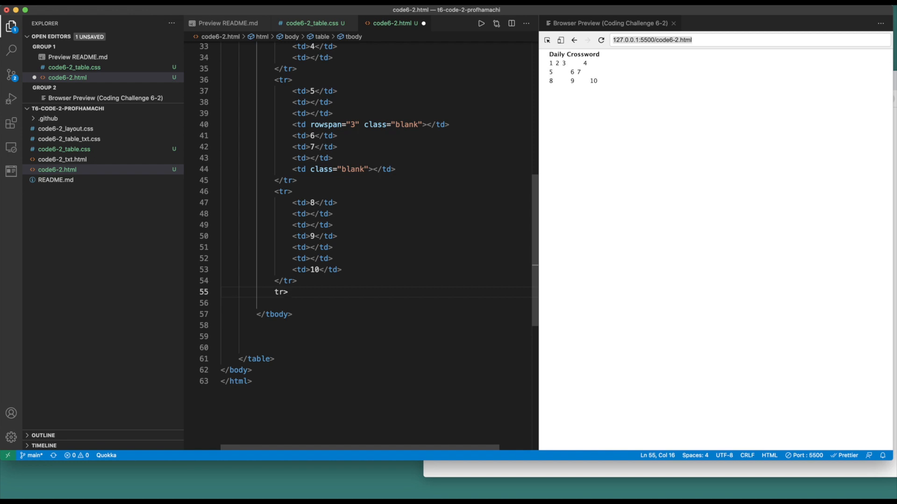
{"action": "type", "text": "td[]"}
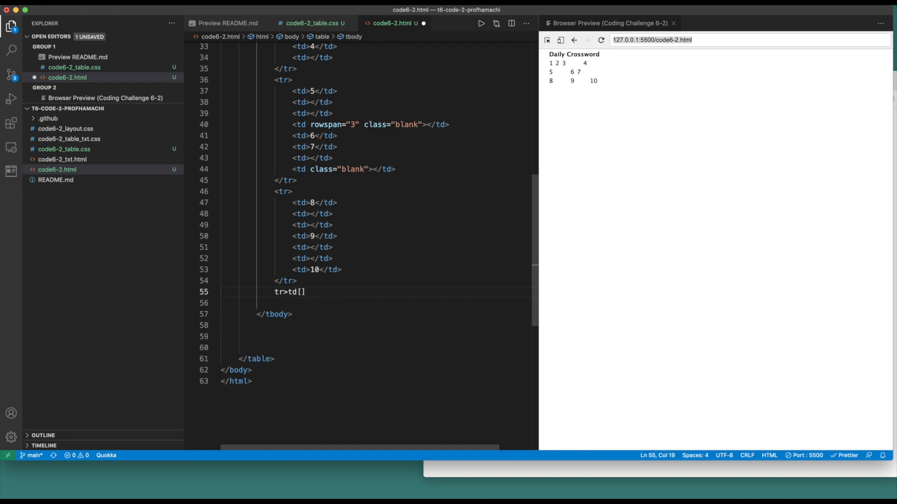
{"action": "type", "text": "cols"}
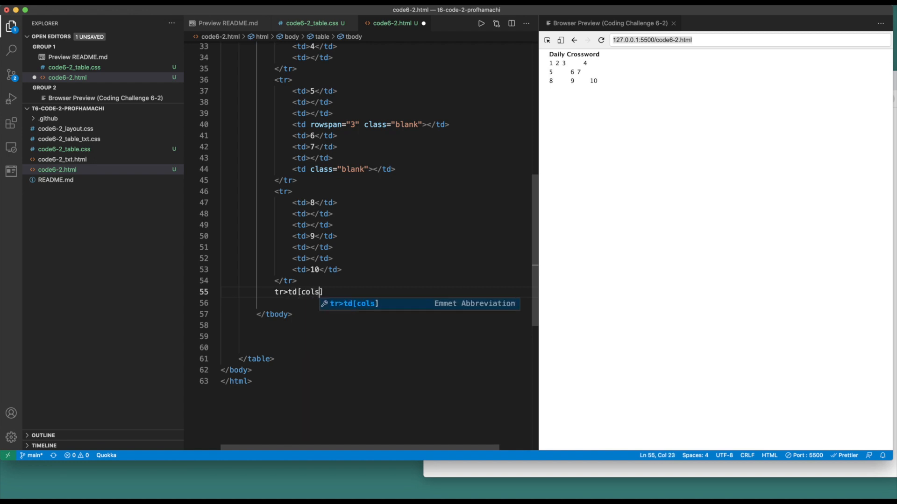
{"action": "type", "text": "pan=\"2\""}
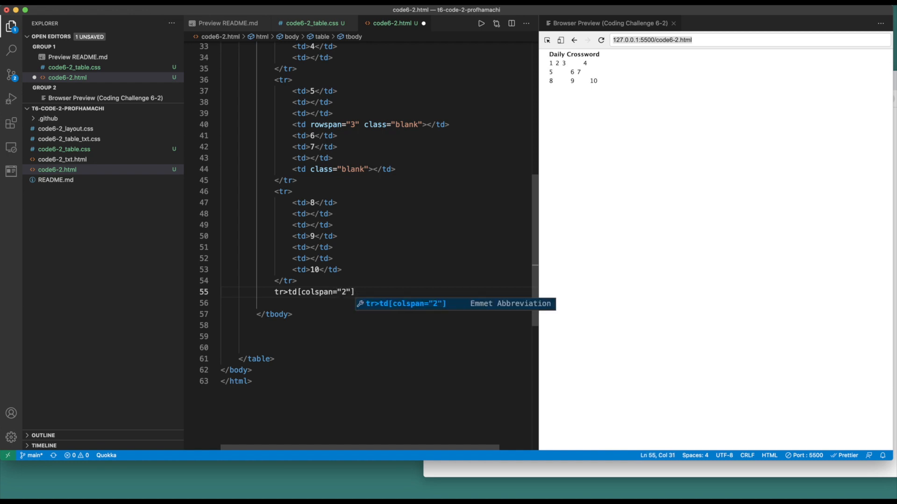
{"action": "type", "text": ".class"}
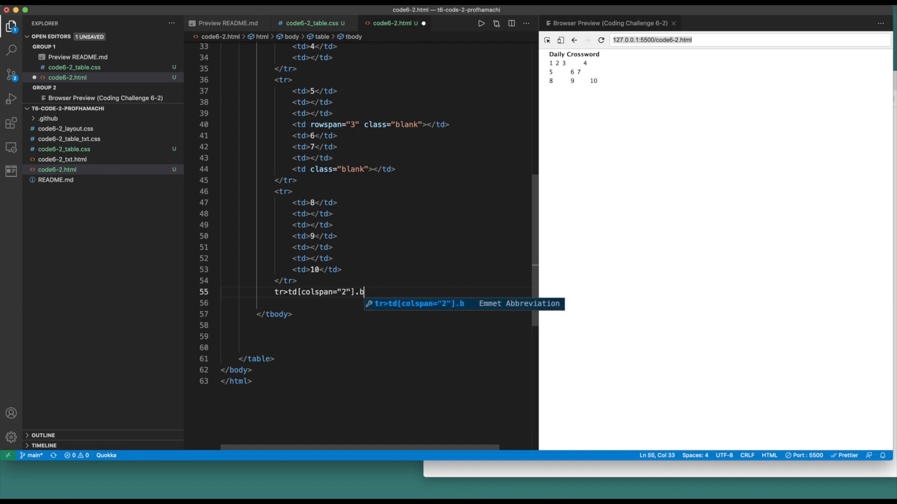
{"action": "type", "text": "lank"}
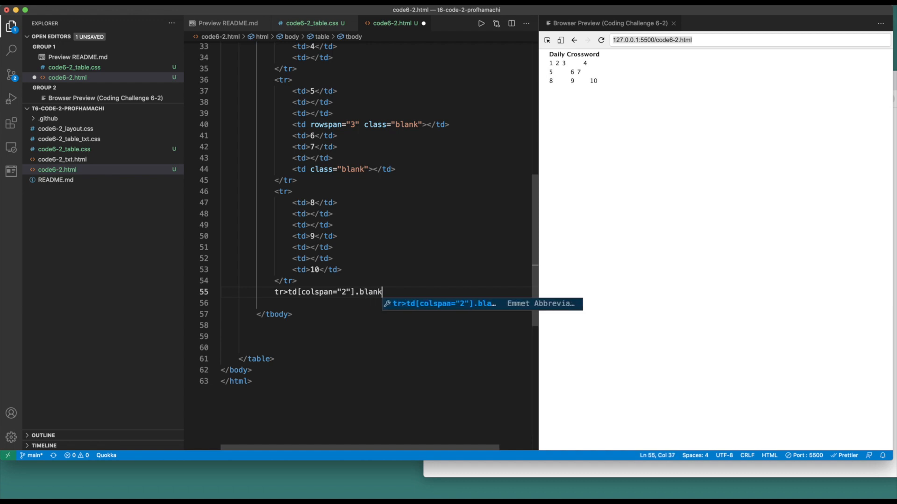
{"action": "type", "text": "+td"}
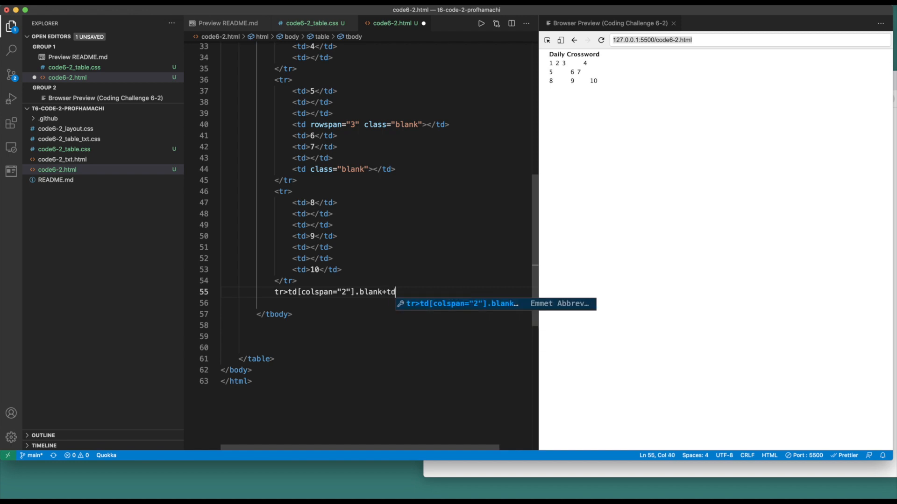
{"action": "type", "text": "+"}
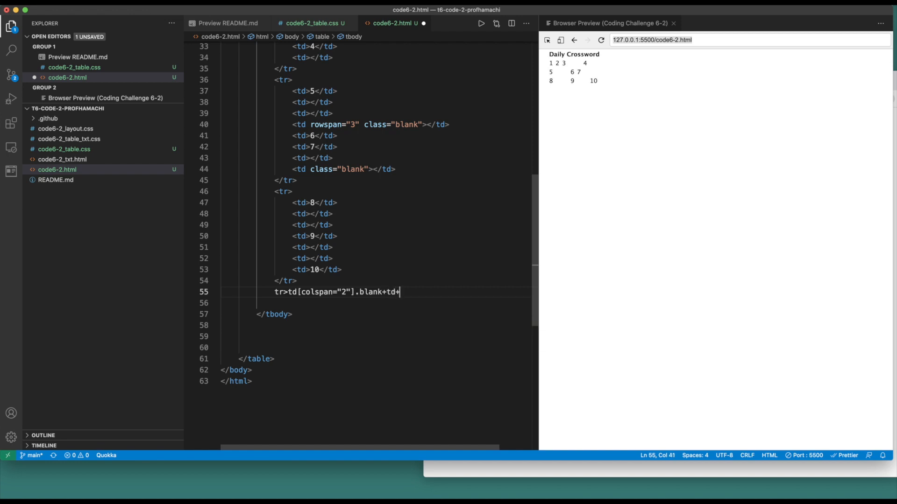
{"action": "type", "text": "td{11"}
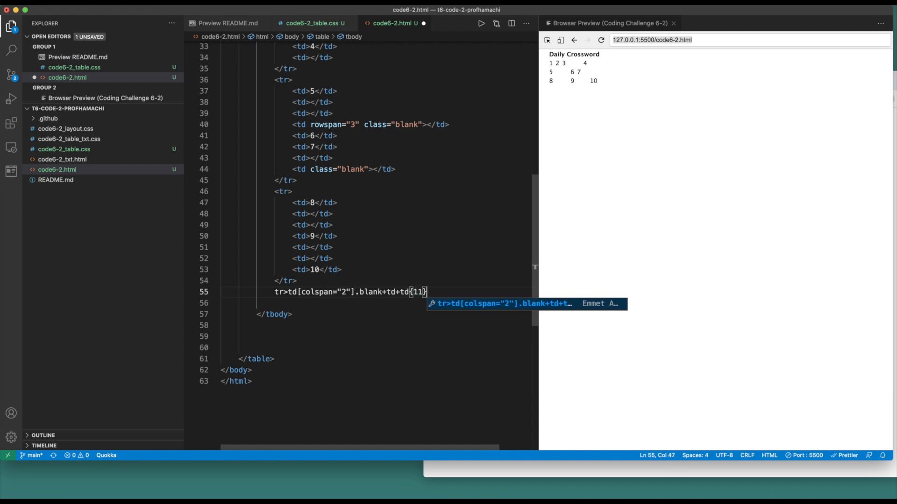
{"action": "type", "text": "+"}
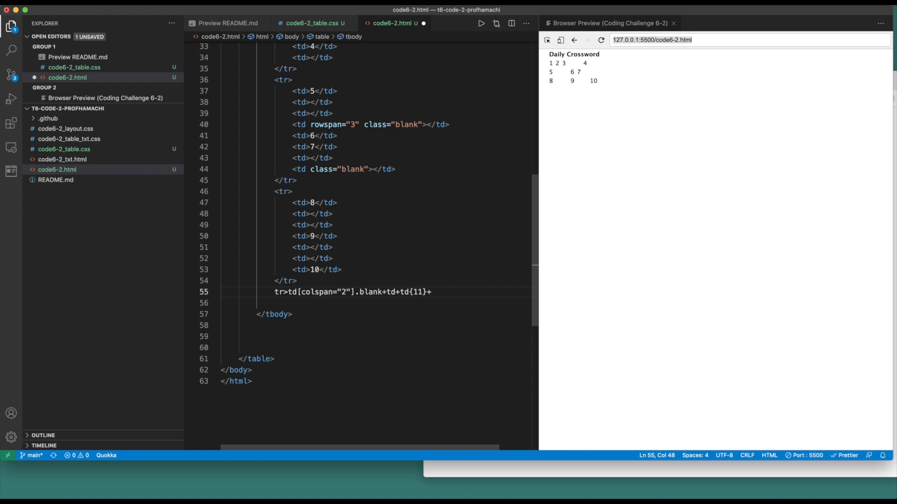
{"action": "type", "text": "+td*3"}
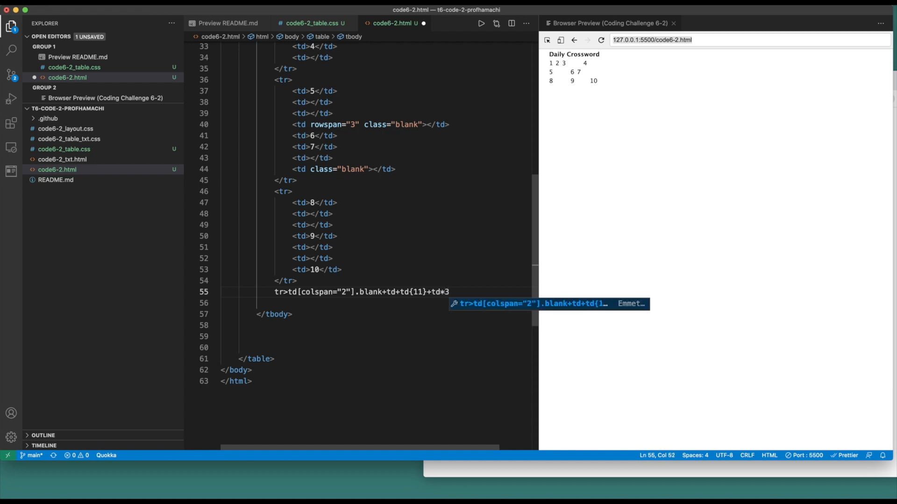
{"action": "key", "text": "Tab"}
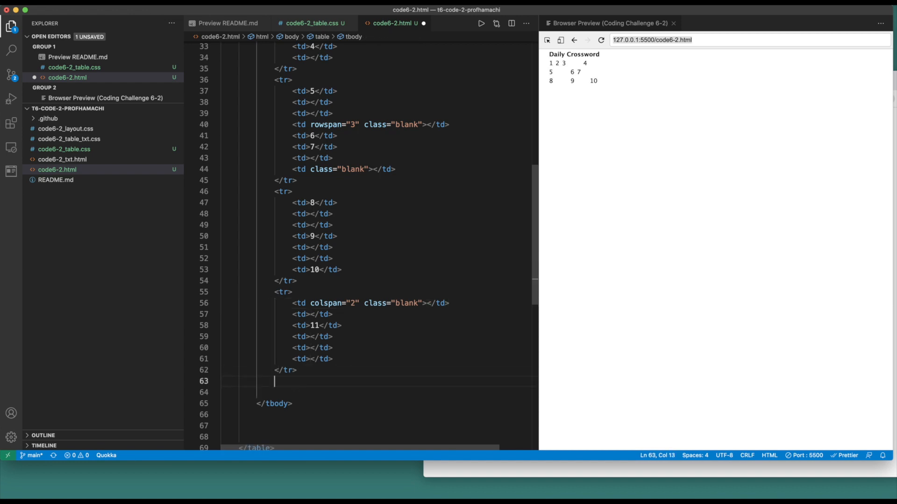
Step: Expand tr>td{12}+td{13}+td+td{14}+td[colspan="4"].blank into the fifth row of cells
{"action": "type", "text": "tr>"}
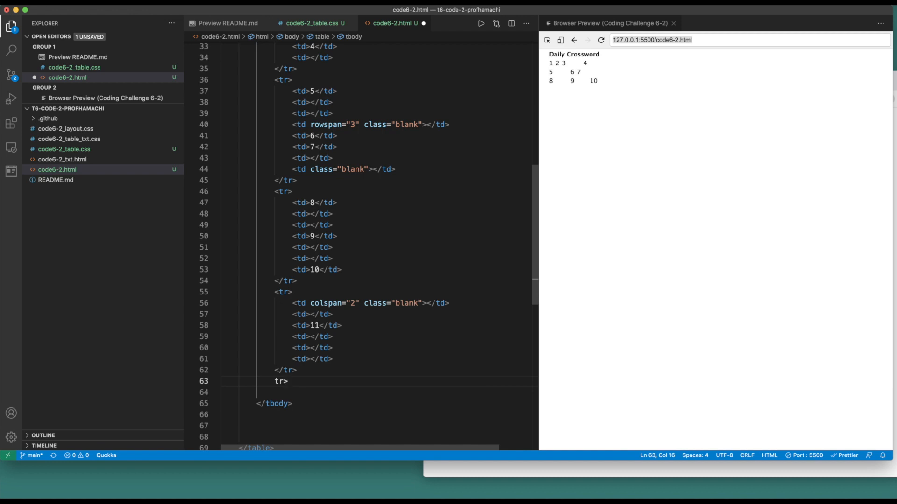
{"action": "type", "text": "td{12}"}
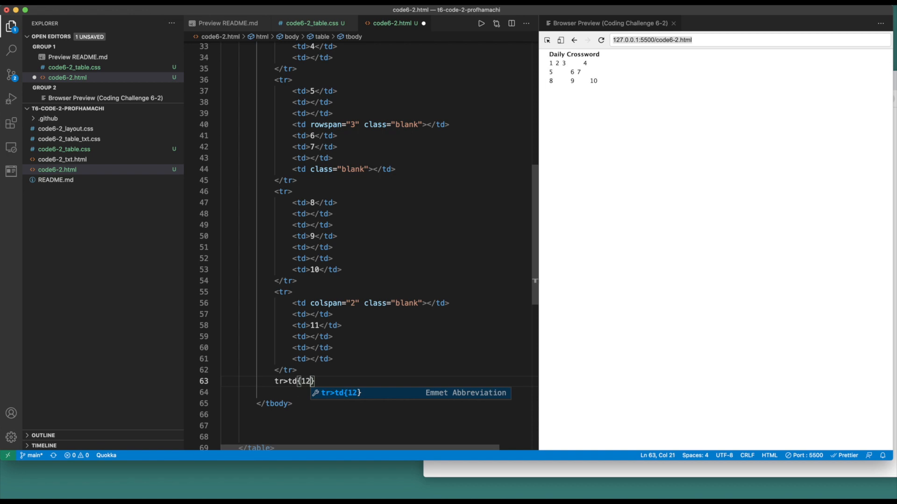
{"action": "type", "text": "+"}
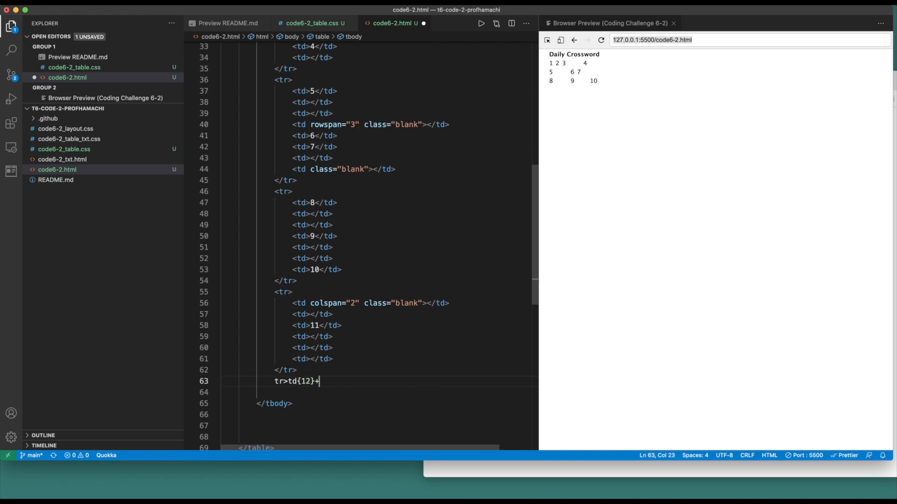
{"action": "type", "text": "+td{13}"}
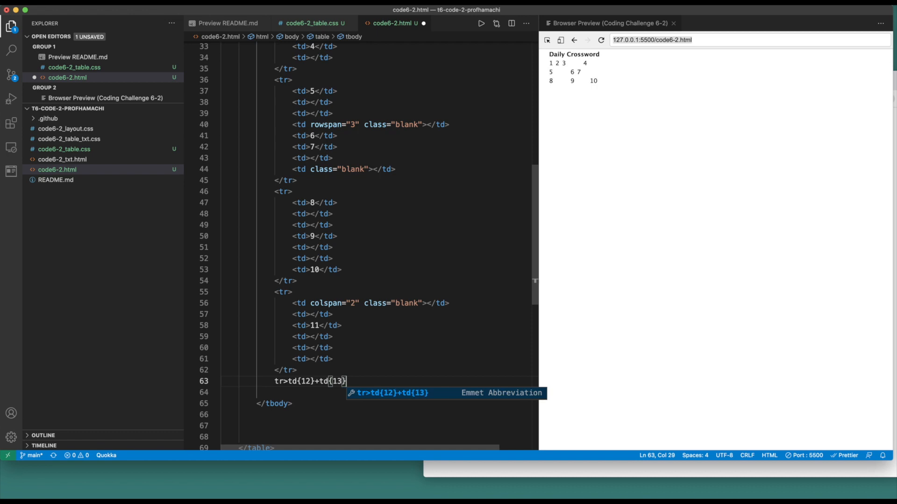
{"action": "type", "text": "+td"}
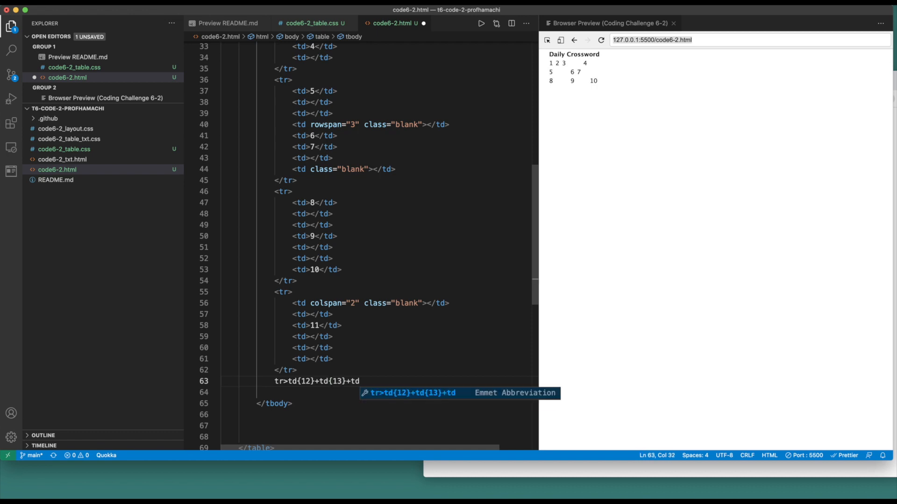
{"action": "type", "text": "+"}
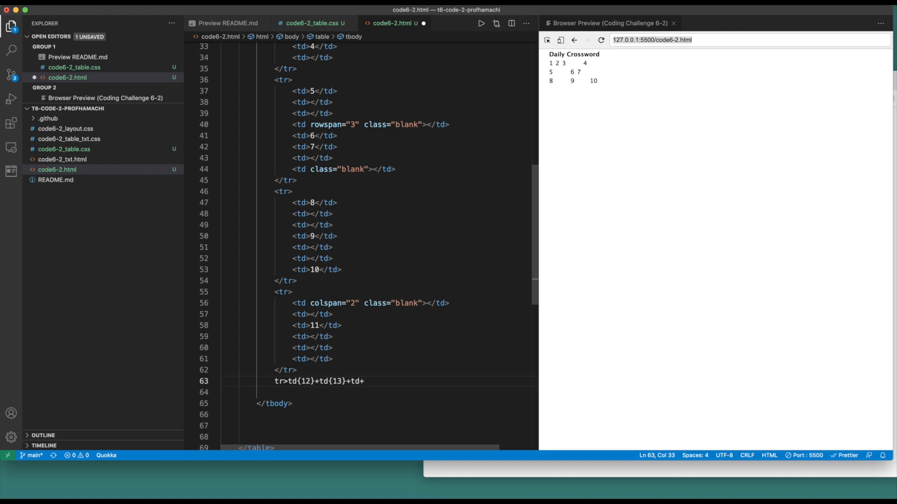
{"action": "type", "text": "t"}
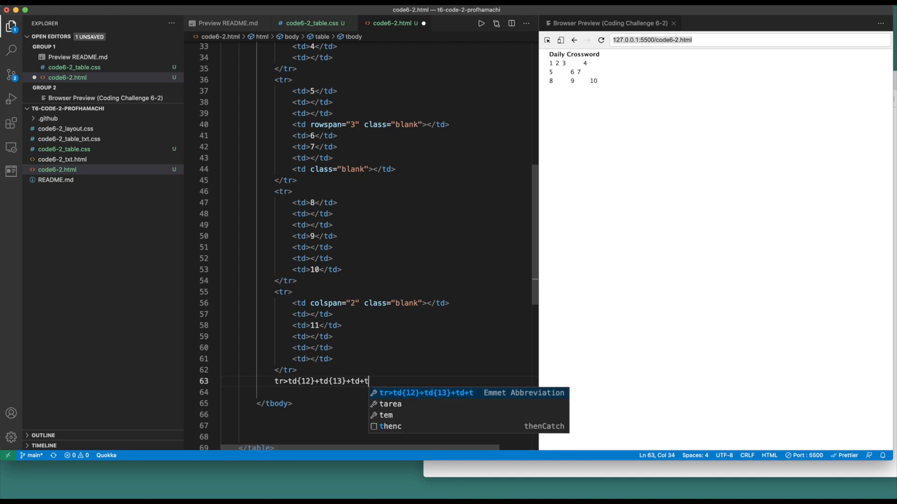
{"action": "type", "text": "d{14}"}
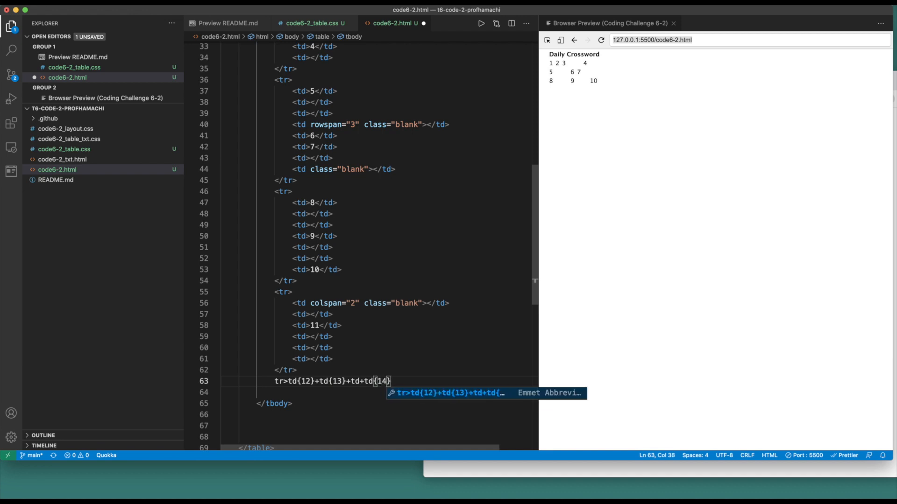
{"action": "type", "text": "+"}
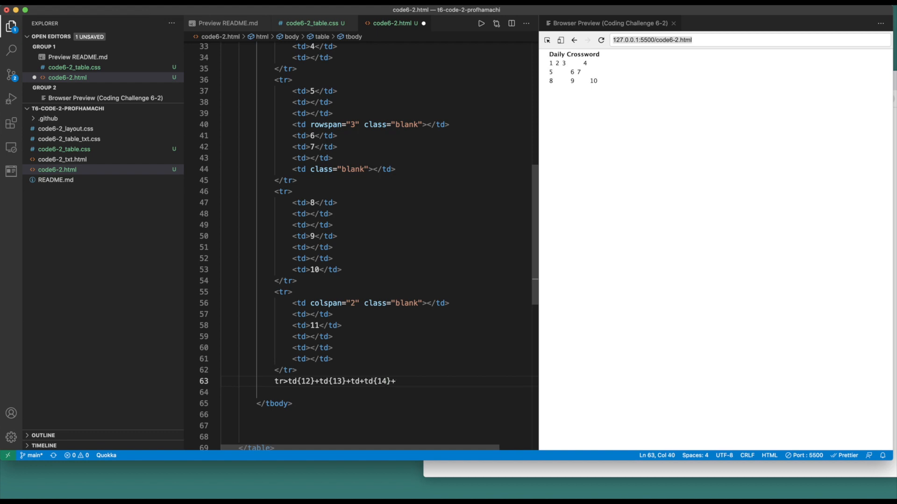
{"action": "type", "text": "td"}
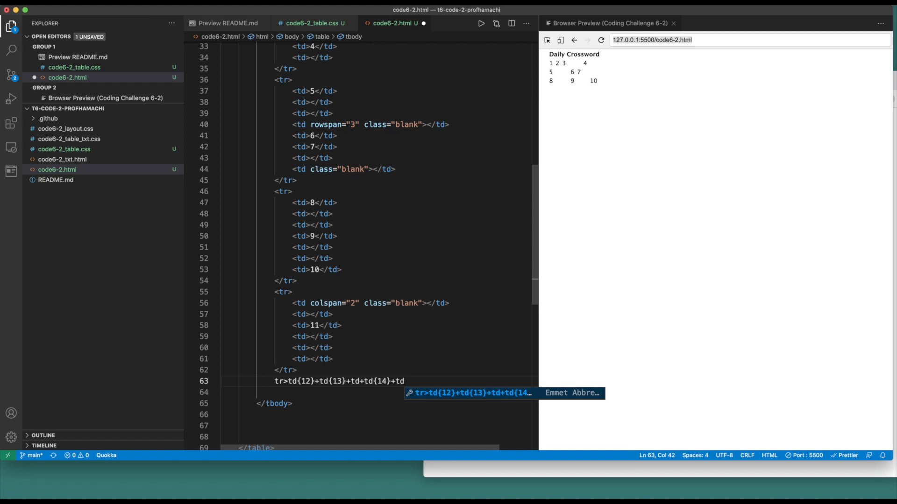
{"action": "type", "text": "[co"}
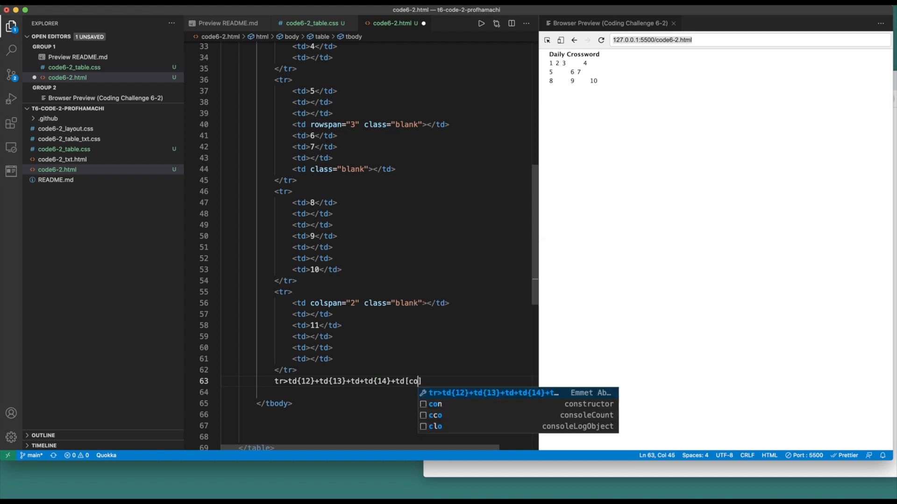
{"action": "type", "text": "lspan="}
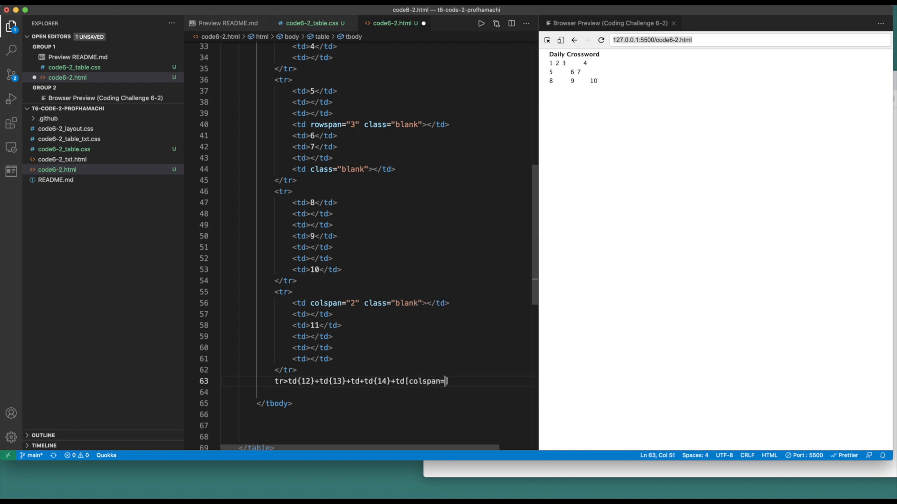
{"action": "type", "text": "\"4\"]"}
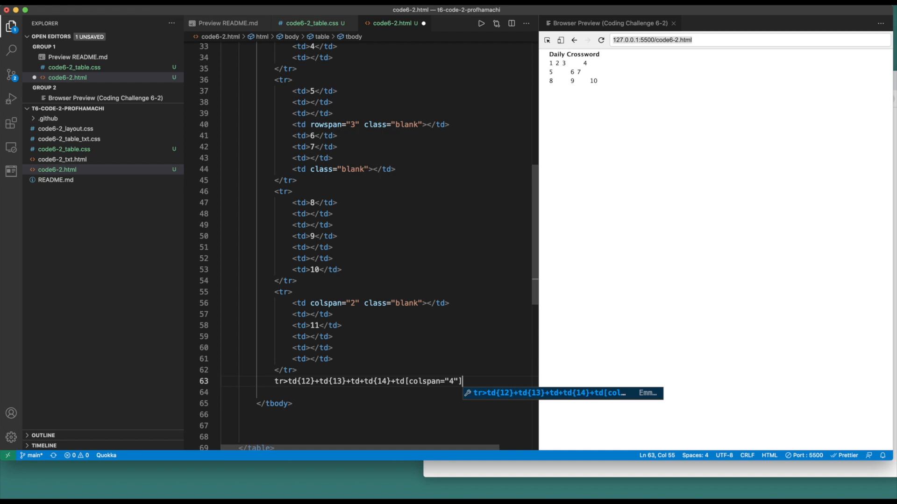
{"action": "type", "text": ".bl"}
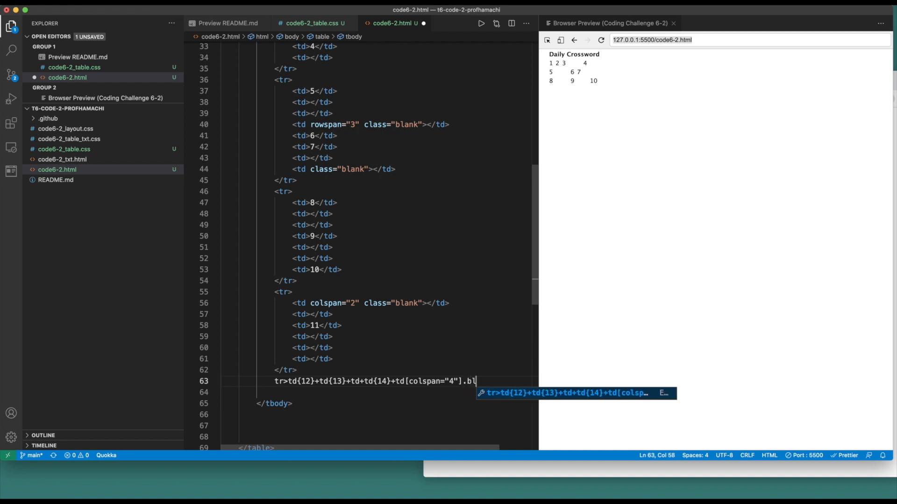
{"action": "key", "text": "Tab"}
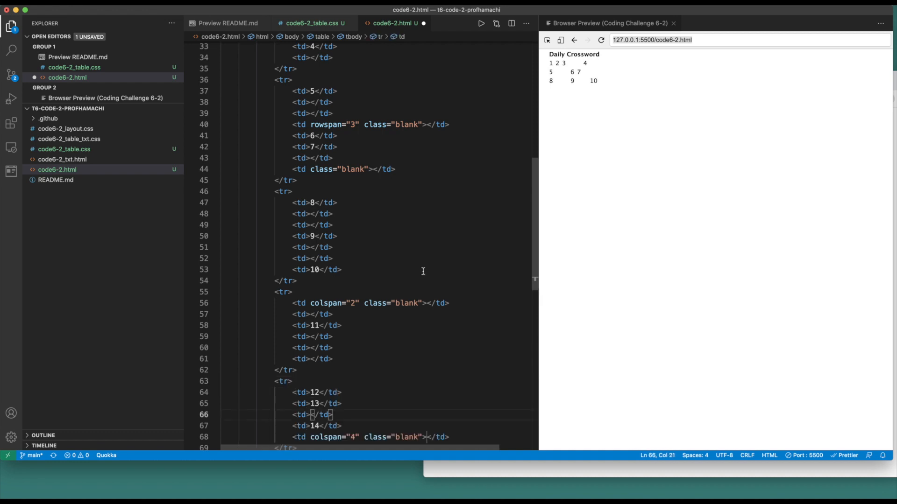
{"action": "scroll", "scroll_direction": "down", "scroll_amount": 3}
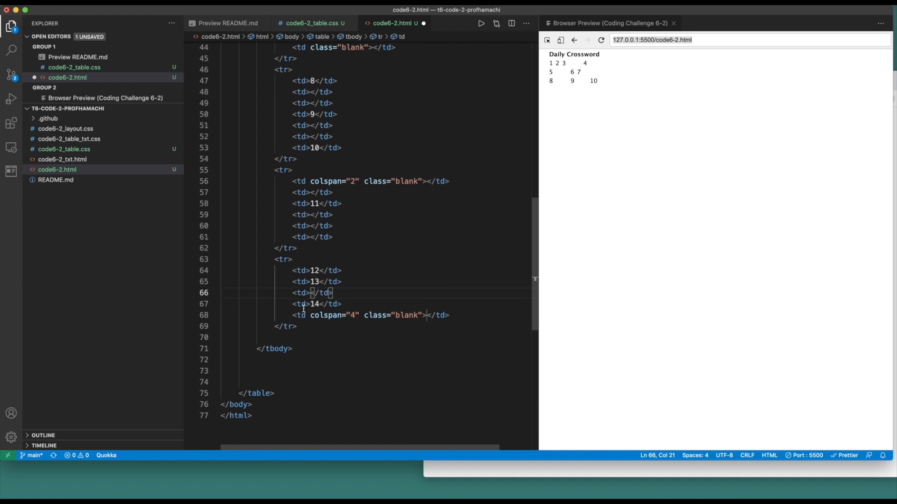
{"action": "mouse_move", "coordinate": [326, 319]}
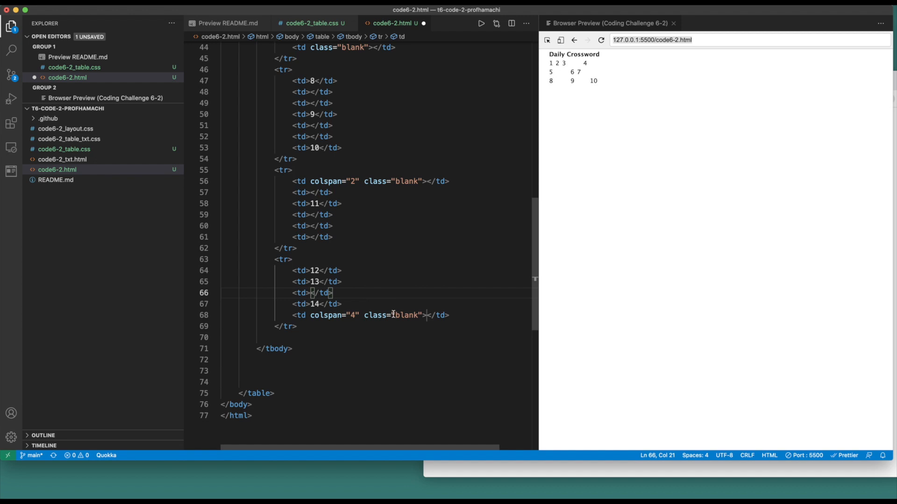
{"action": "scroll", "scroll_direction": "down", "scroll_amount": 3}
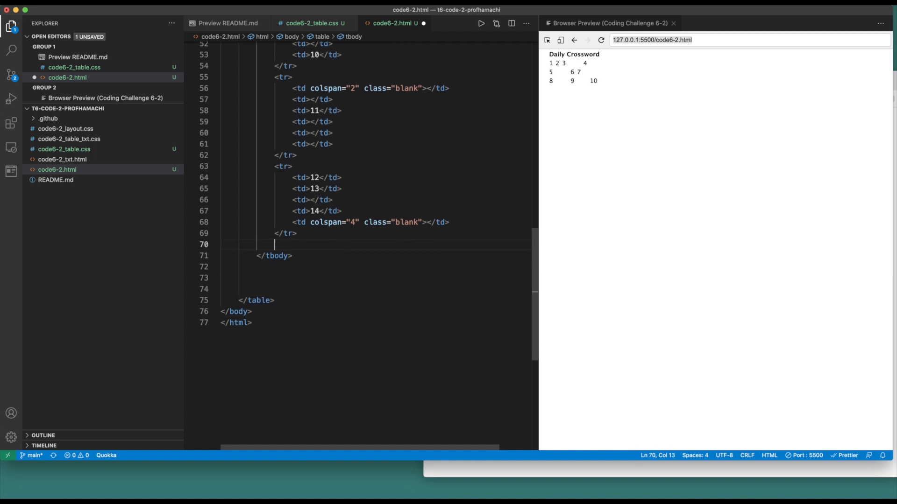
{"action": "type", "text": "tr"}
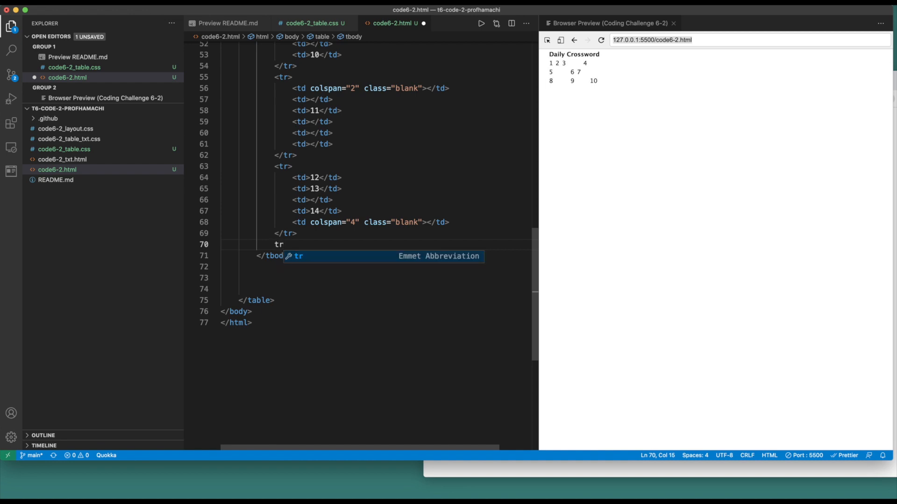
{"action": "type", "text": ">td"}
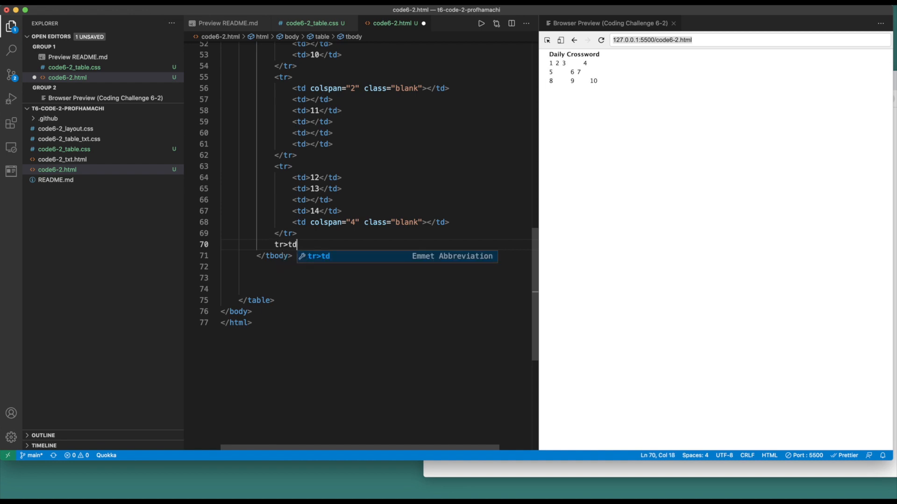
{"action": "type", "text": "{"}
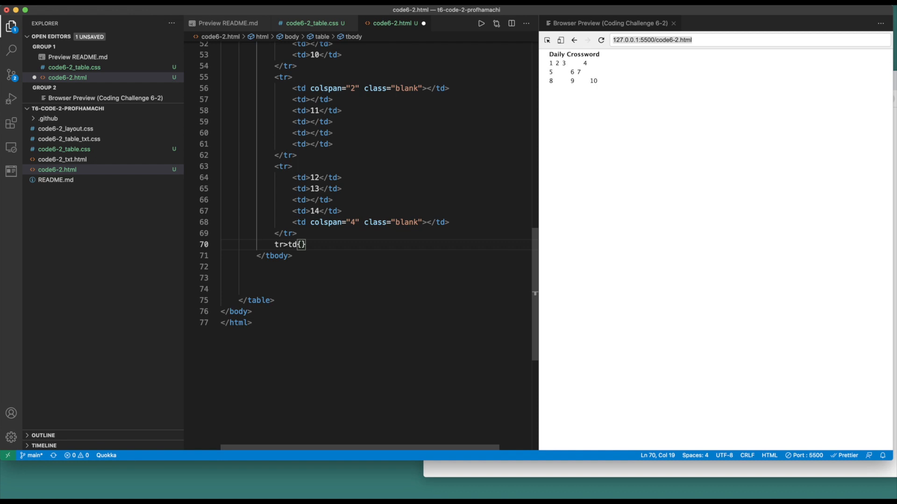
{"action": "type", "text": "15"}
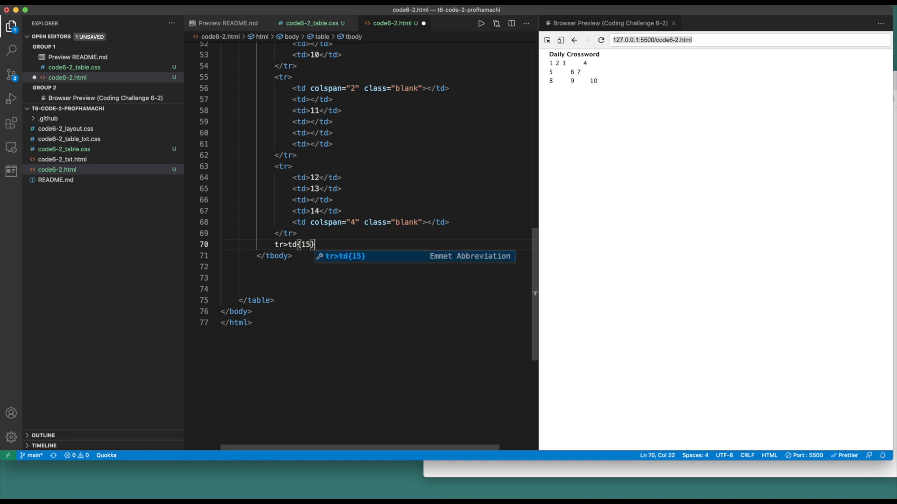
{"action": "type", "text": "+"}
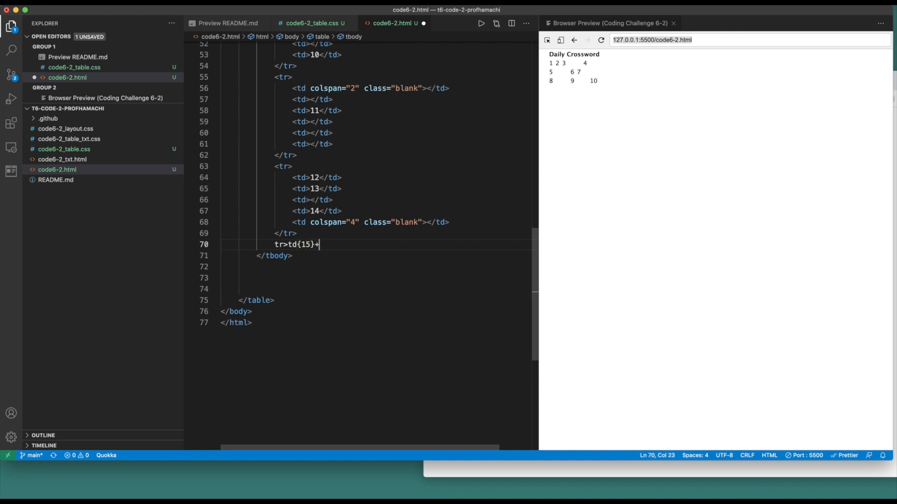
{"action": "type", "text": "+td*2"}
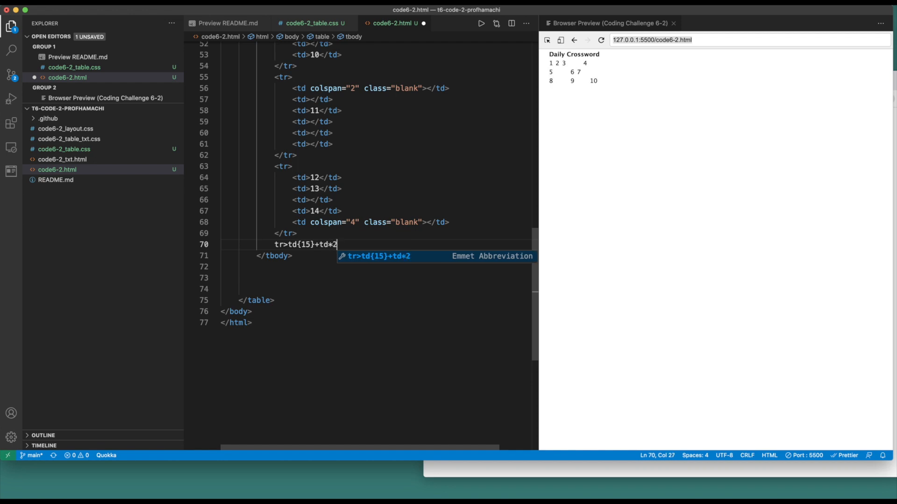
{"action": "key", "text": "Backspace"}
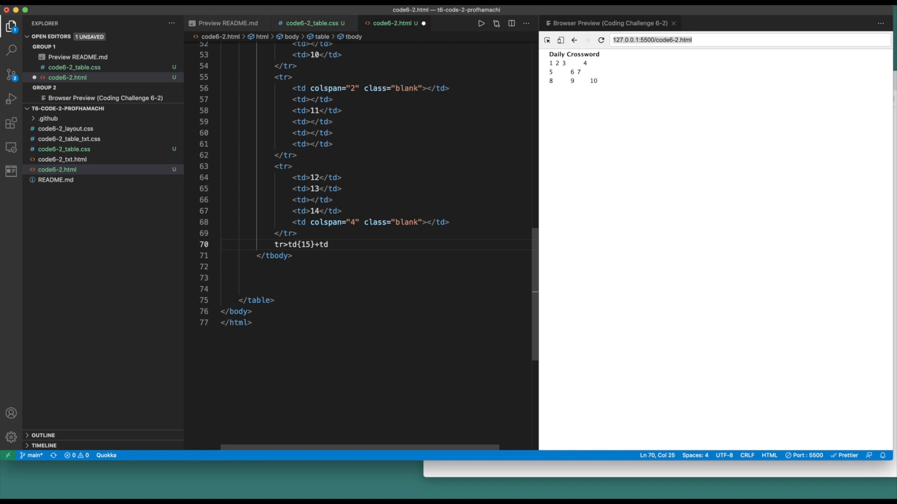
{"action": "type", "text": "+"}
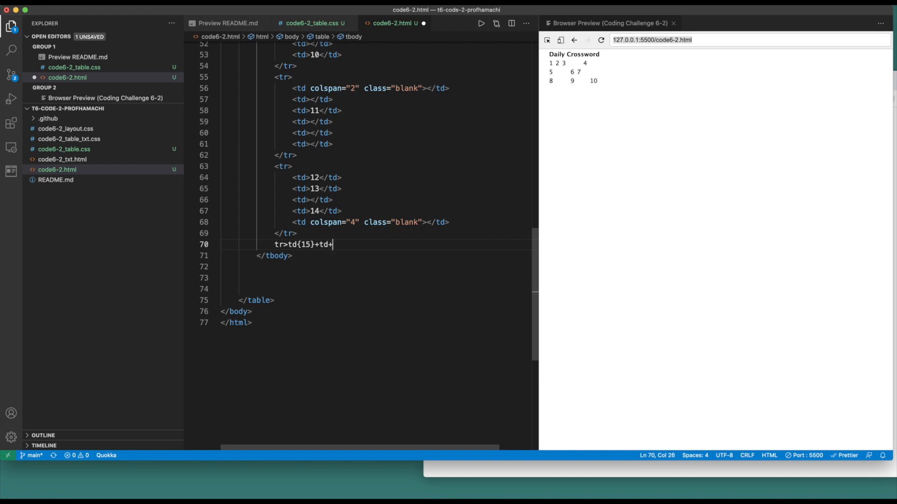
{"action": "type", "text": "td"}
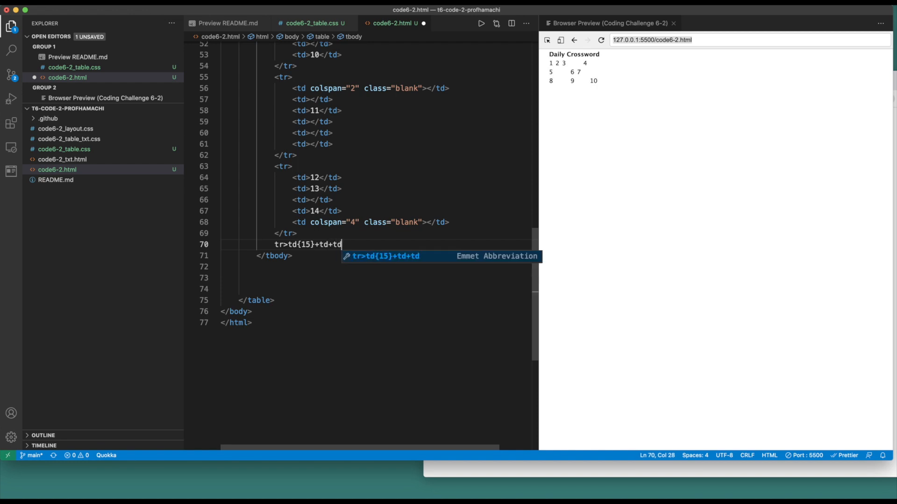
{"action": "type", "text": "["}
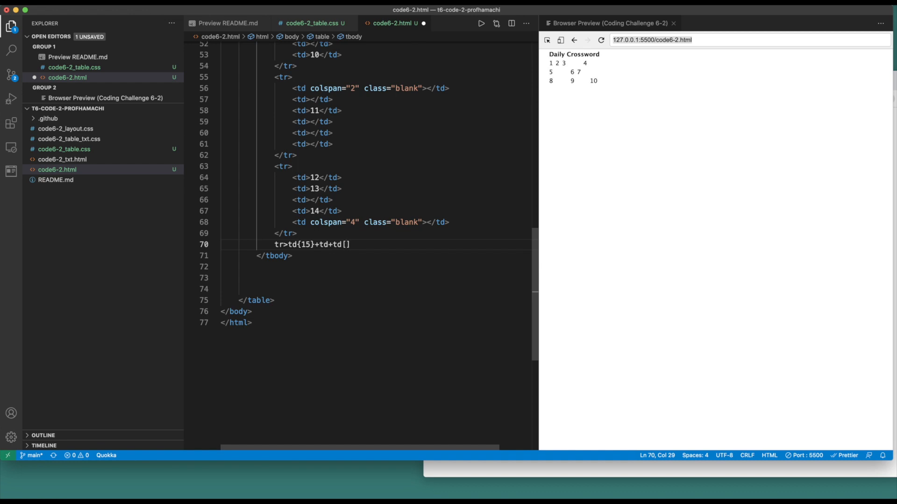
{"action": "type", "text": "rowspa"}
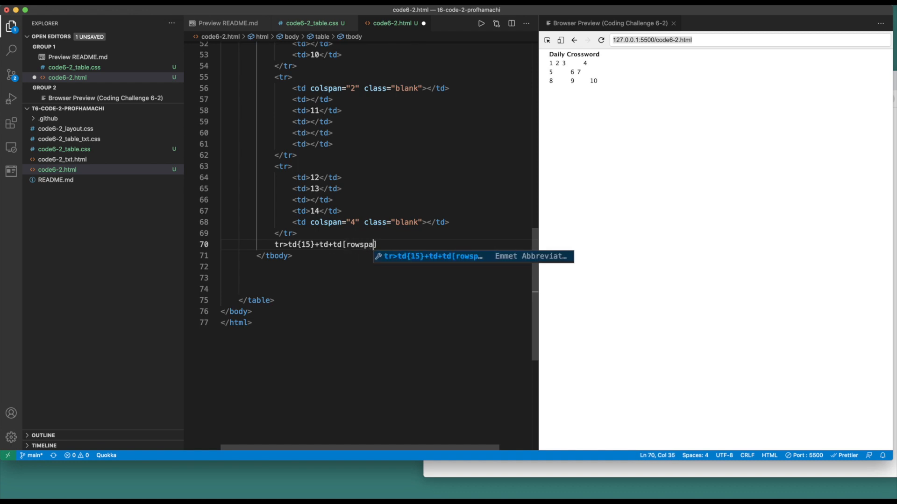
{"action": "type", "text": "n="}
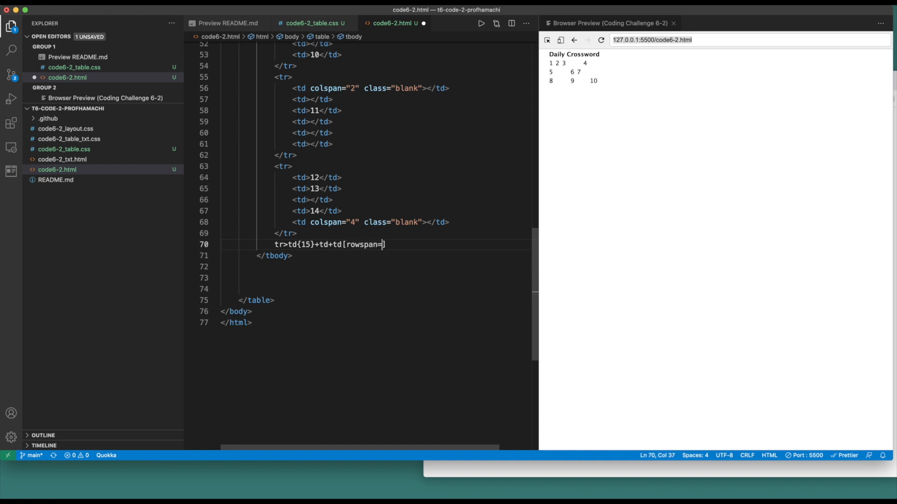
{"action": "type", "text": "3\"]"}
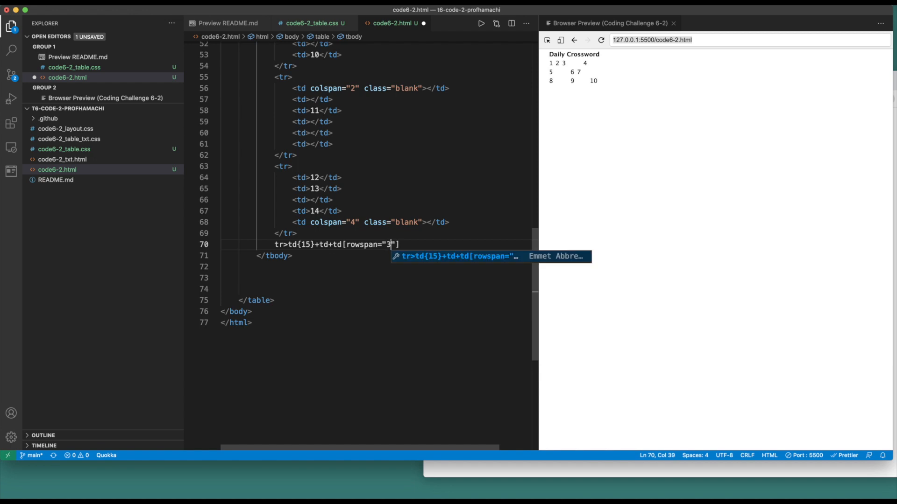
{"action": "type", "text": "."}
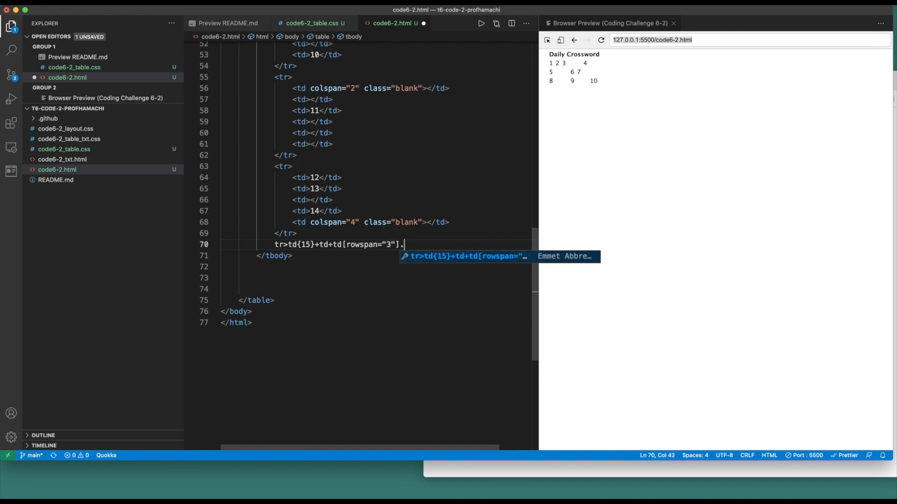
{"action": "type", "text": "blank"}
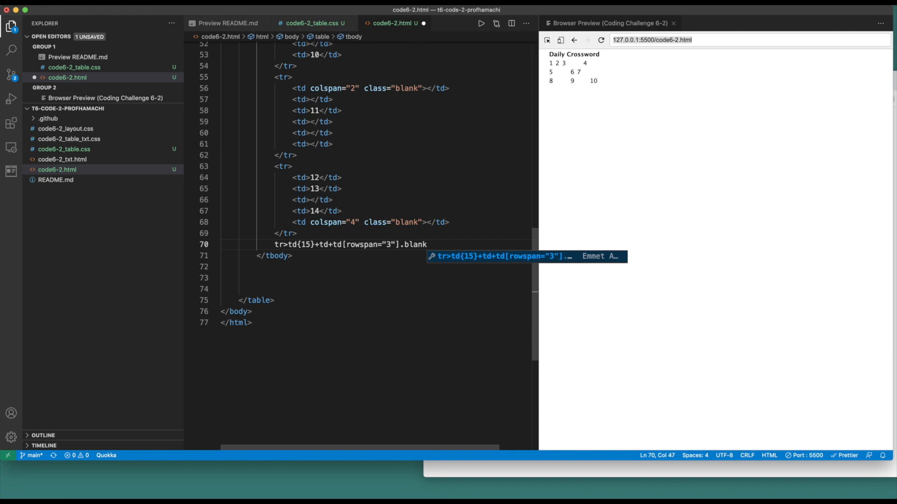
{"action": "type", "text": "+"}
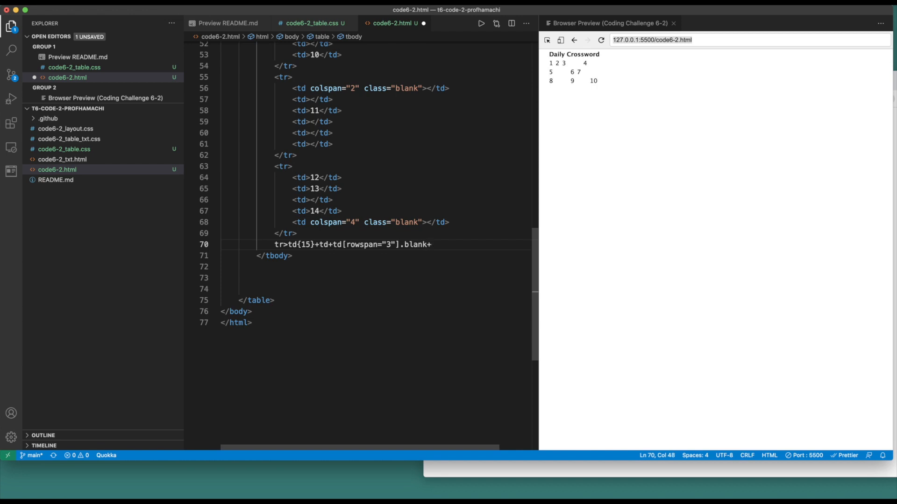
{"action": "type", "text": "td{16}"}
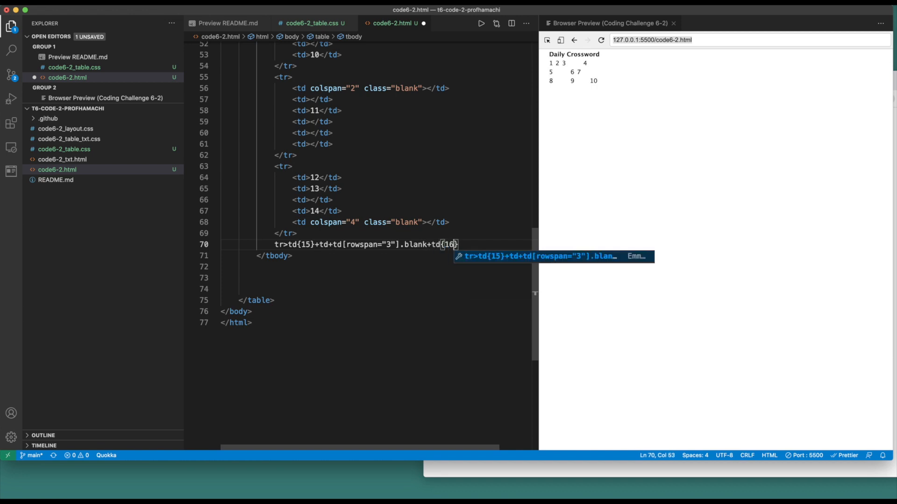
{"action": "type", "text": "}+"}
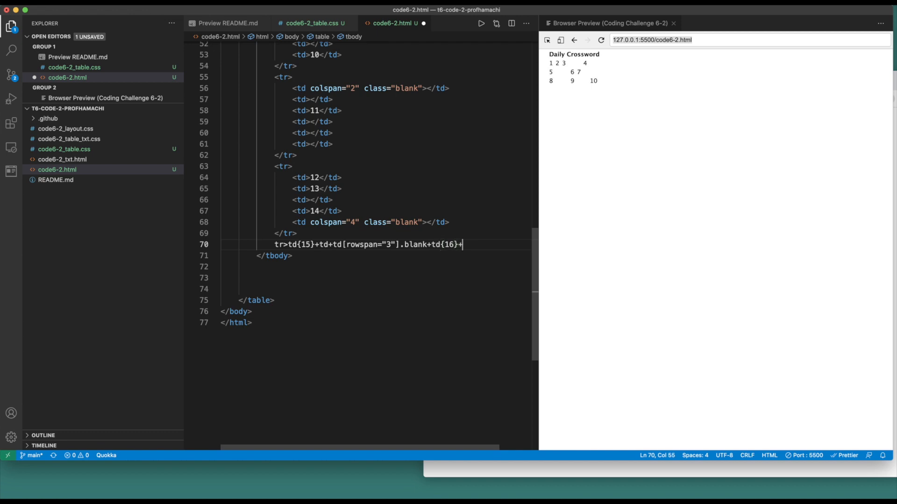
{"action": "type", "text": "td{}"}
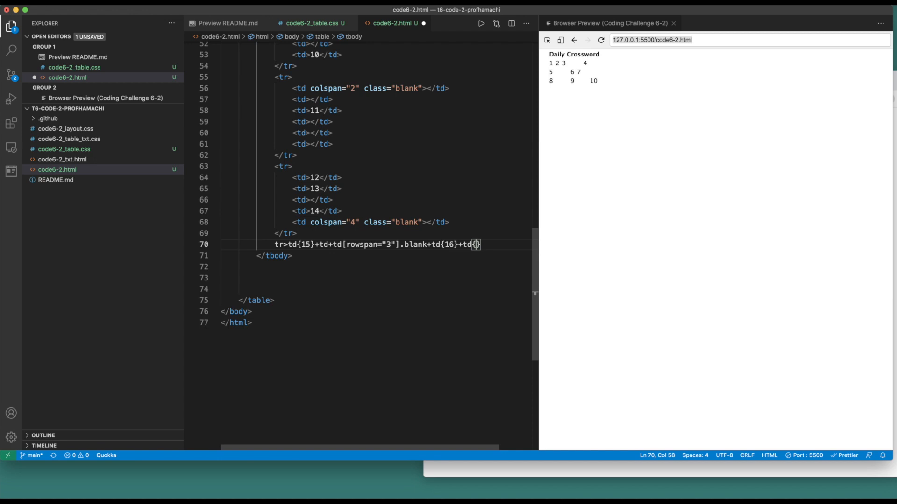
{"action": "type", "text": "$"}
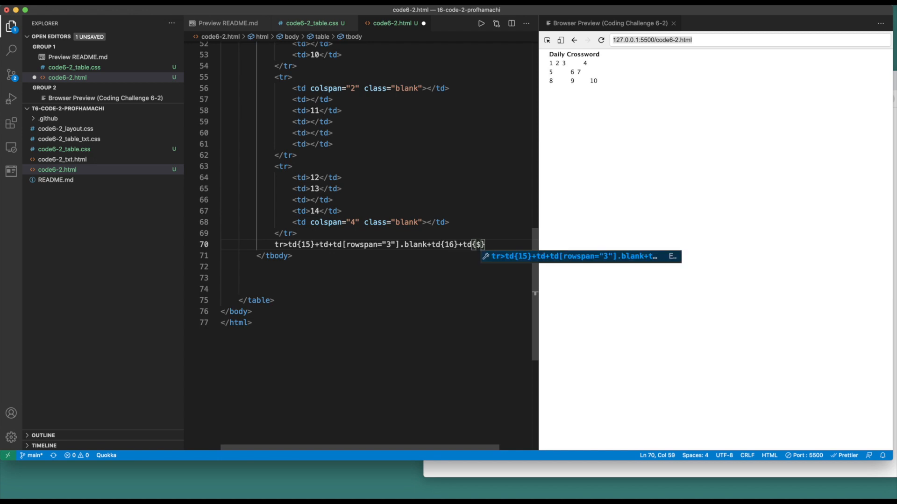
{"action": "type", "text": "@17"}
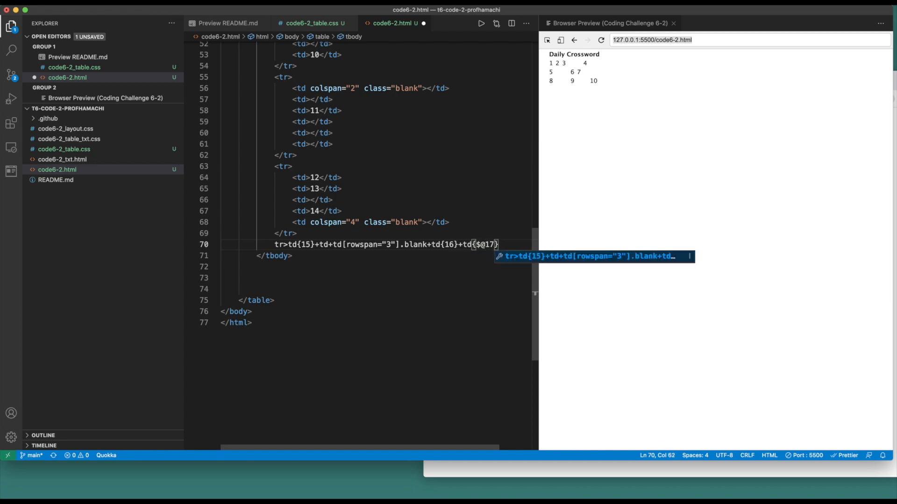
{"action": "key", "text": "Right"}
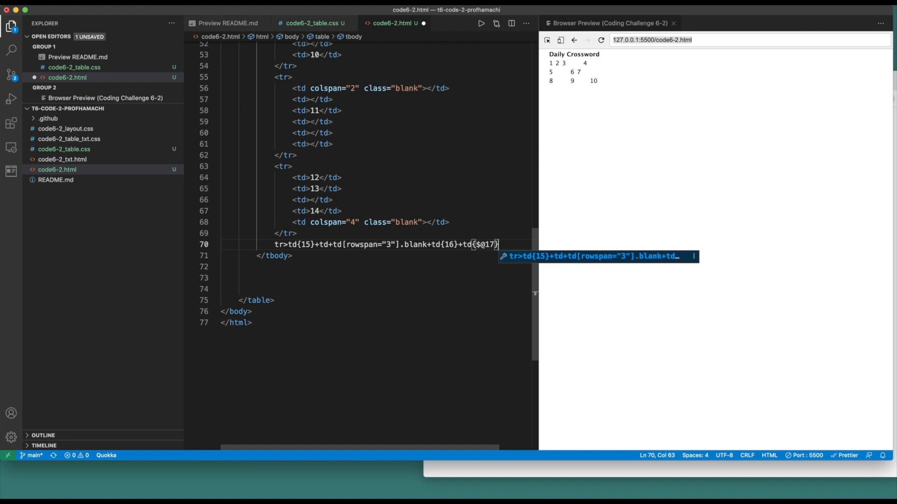
{"action": "type", "text": "*4"}
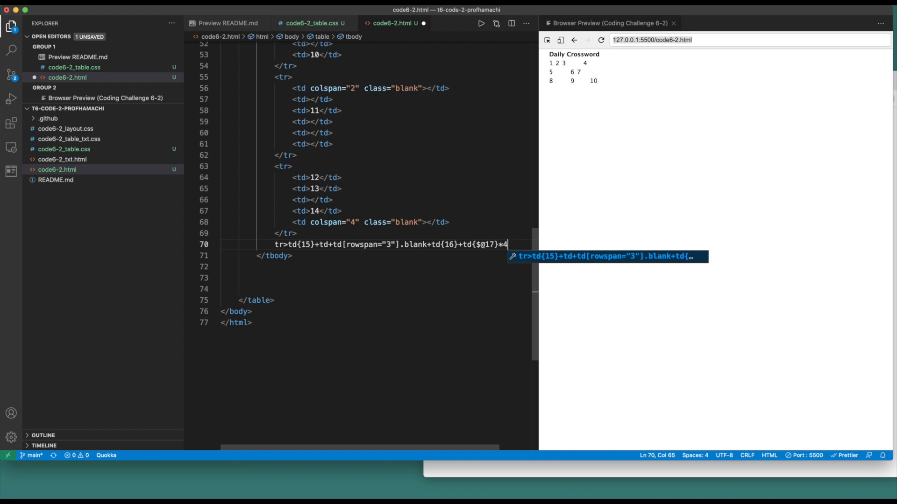
{"action": "key", "text": "Tab"}
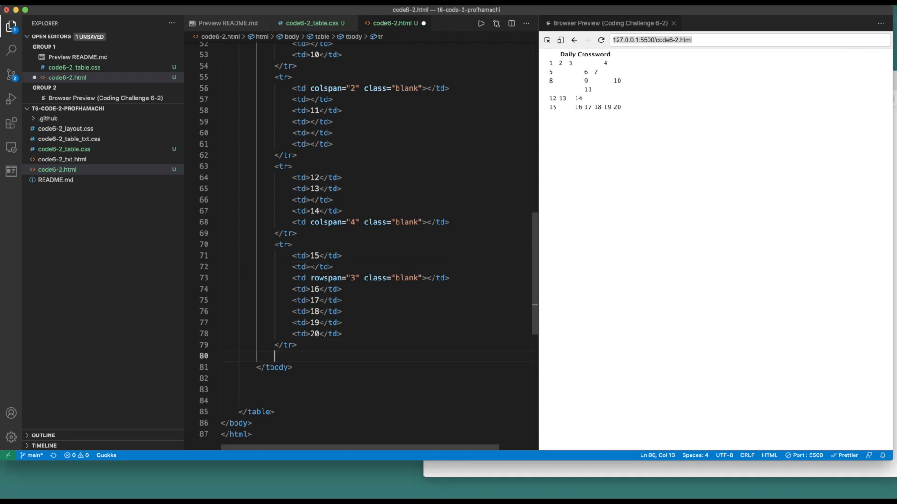
Step: Expand tr>td{21}+td+td{22}+td*4 into a row: 21, empty, 22, four empty cells
{"action": "type", "text": "tr>"}
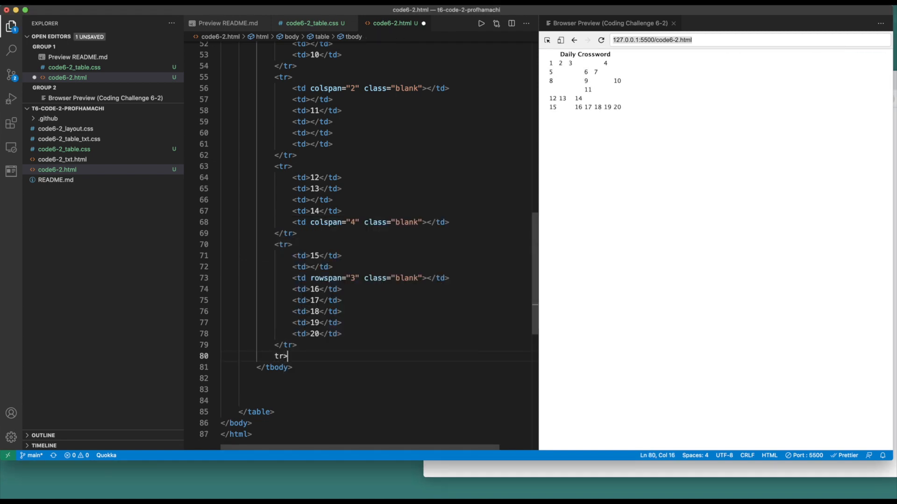
{"action": "type", "text": "t"}
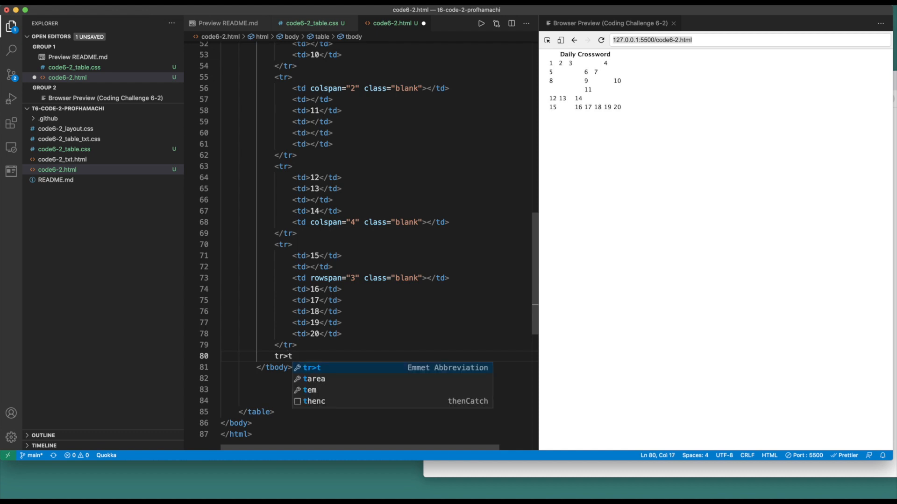
{"action": "type", "text": "d{2}"}
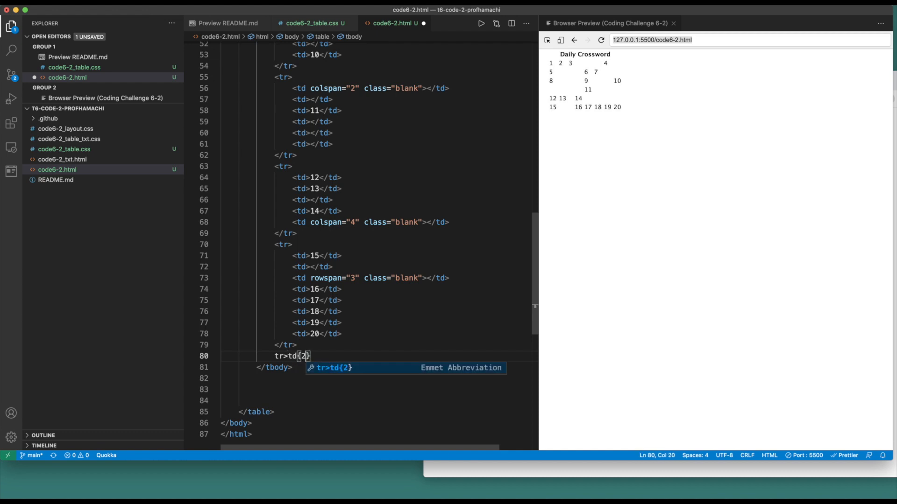
{"action": "type", "text": "1"}
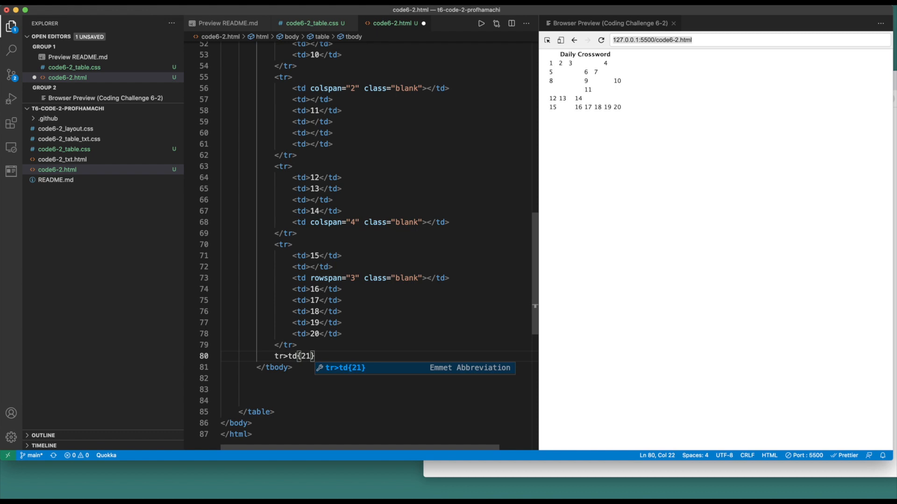
{"action": "type", "text": "+t"}
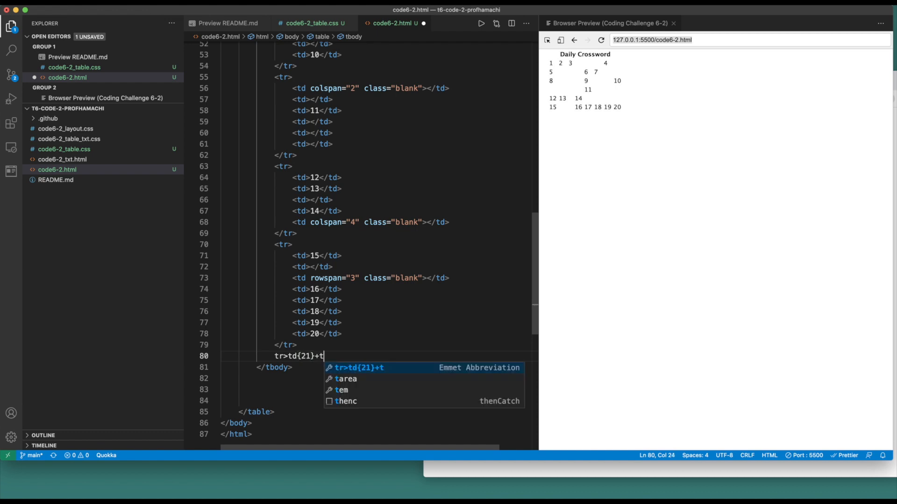
{"action": "type", "text": "d+"}
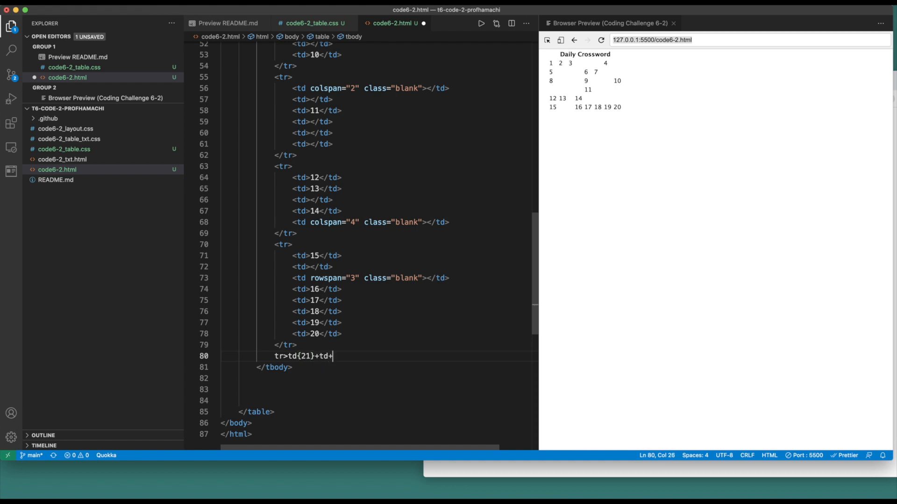
{"action": "type", "text": "td{}"}
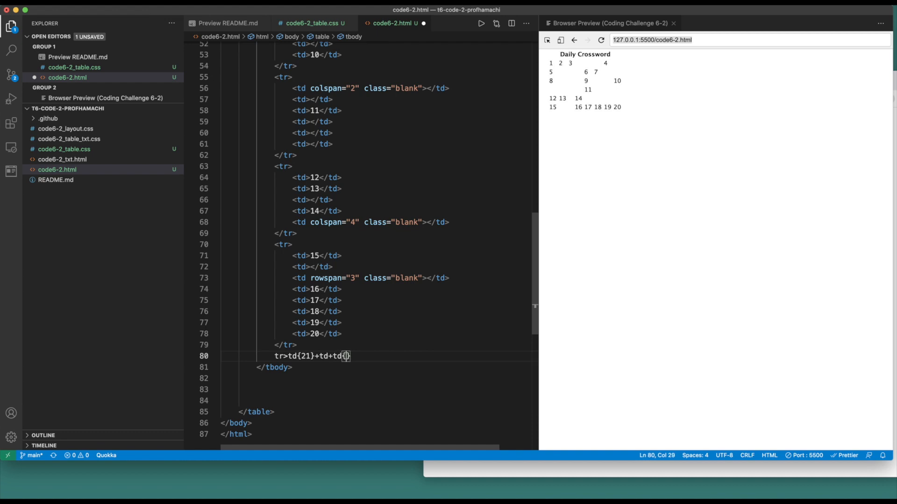
{"action": "type", "text": "22"}
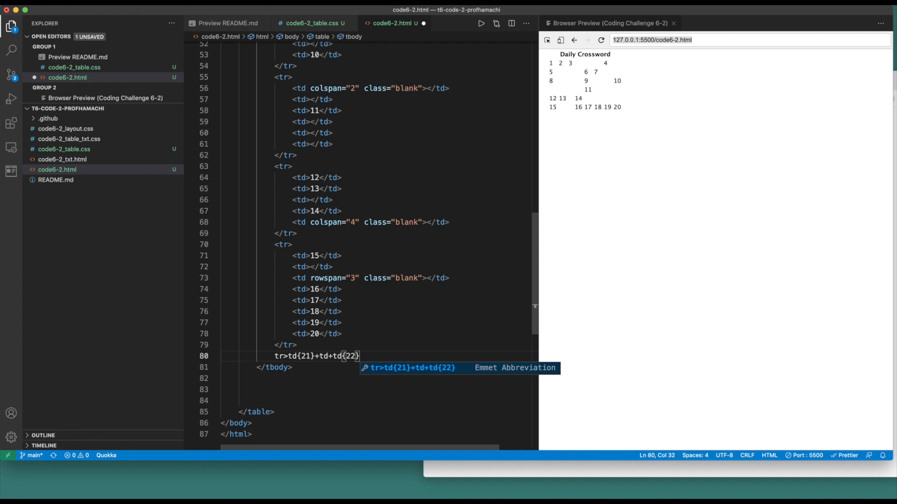
{"action": "type", "text": "+td"}
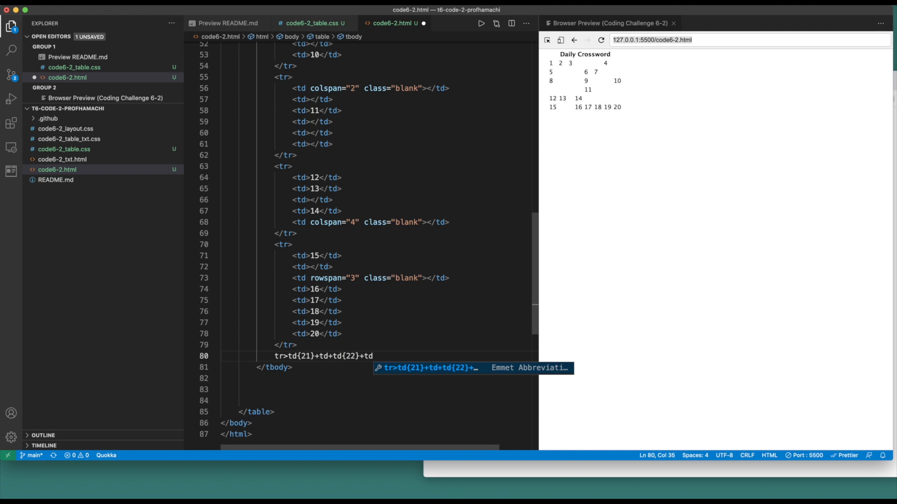
{"action": "type", "text": "*4"}
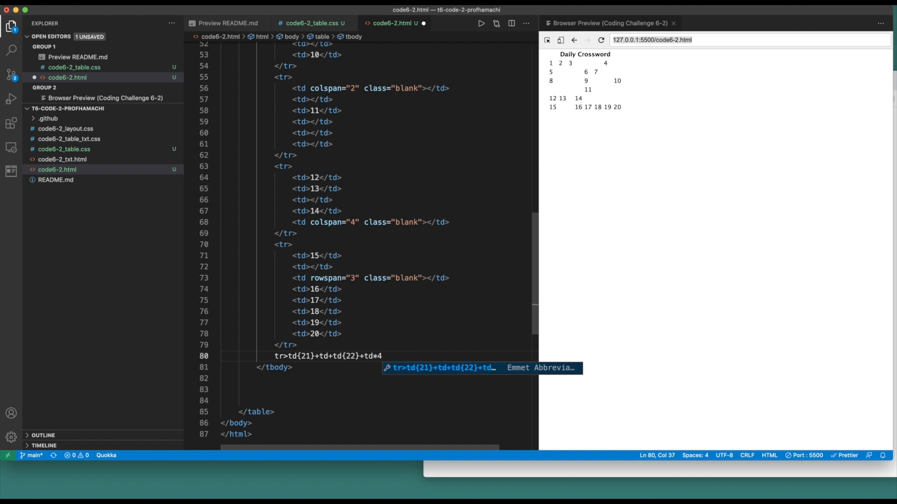
{"action": "key", "text": "Tab"}
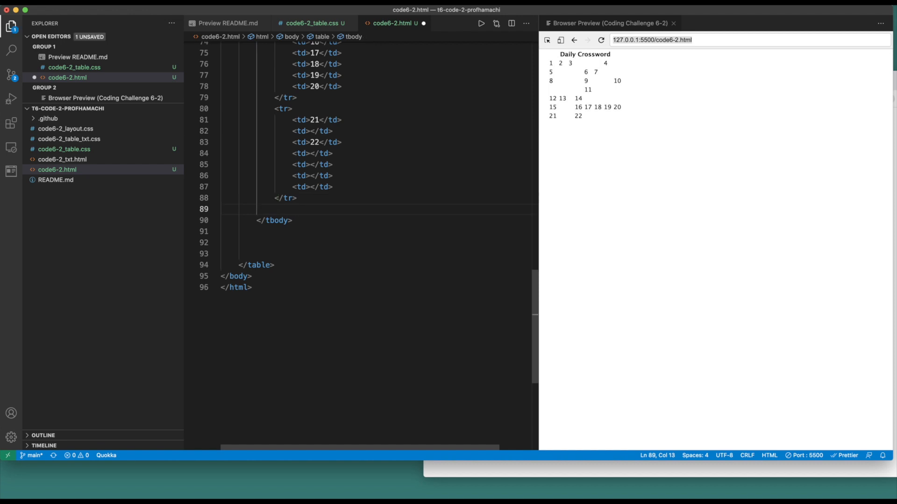
{"action": "type", "text": "tr"}
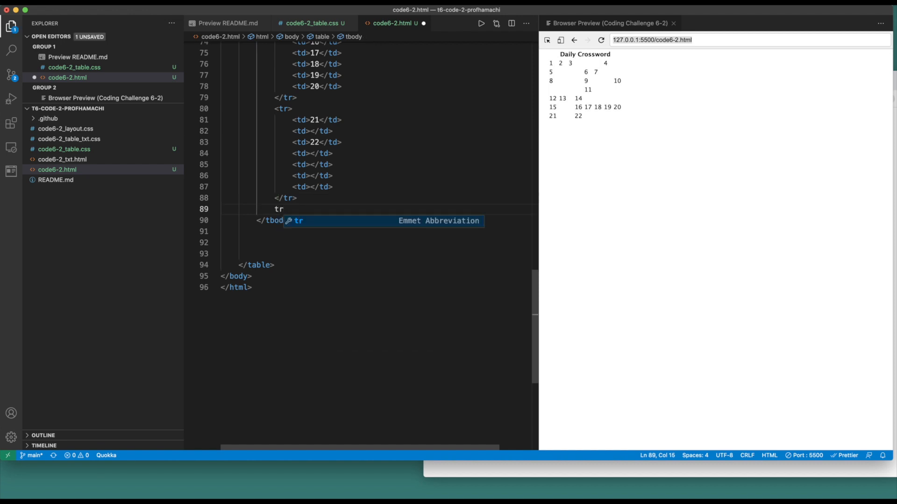
Step: Expand a row with 23, empty, 24, two empty cells and a rowspan/colspan 2 blank cell
{"action": "type", "text": ">"}
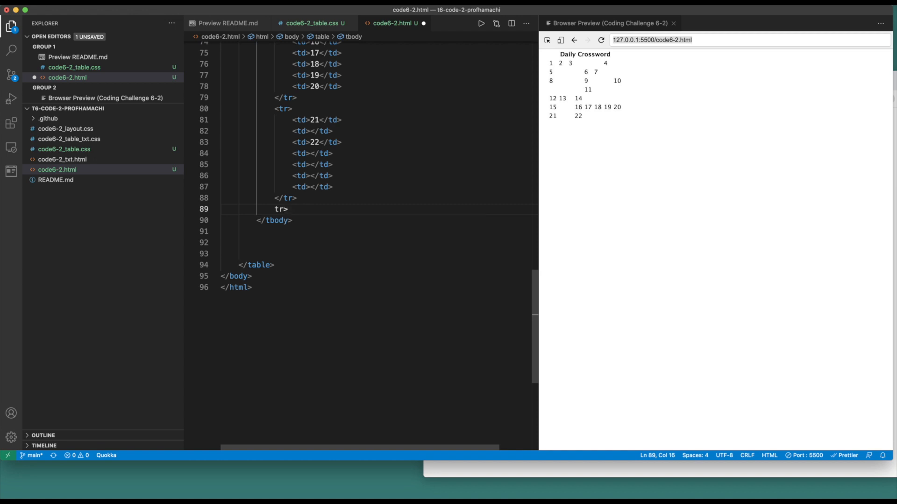
{"action": "type", "text": "td{23"}
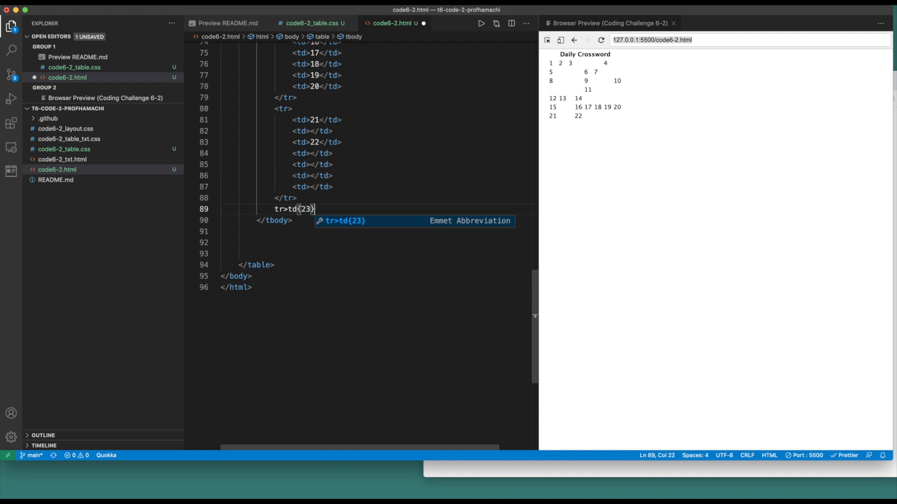
{"action": "type", "text": "+td"}
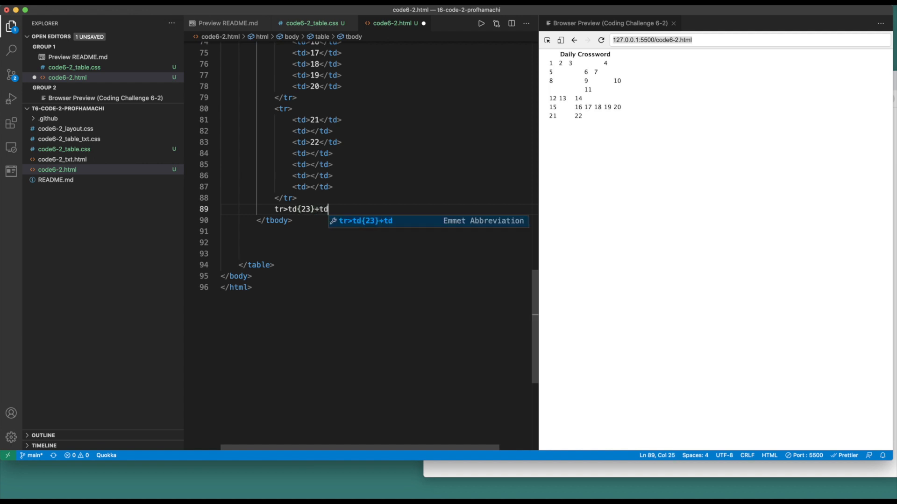
{"action": "type", "text": "+"}
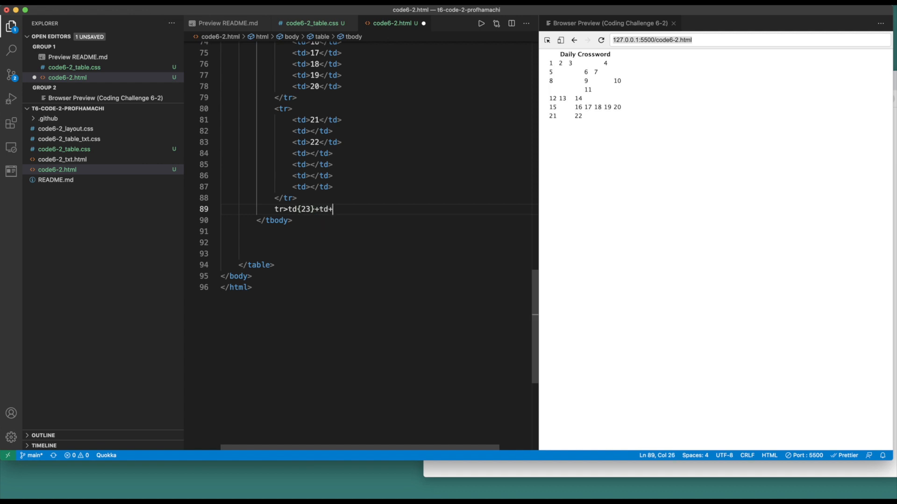
{"action": "type", "text": "td"}
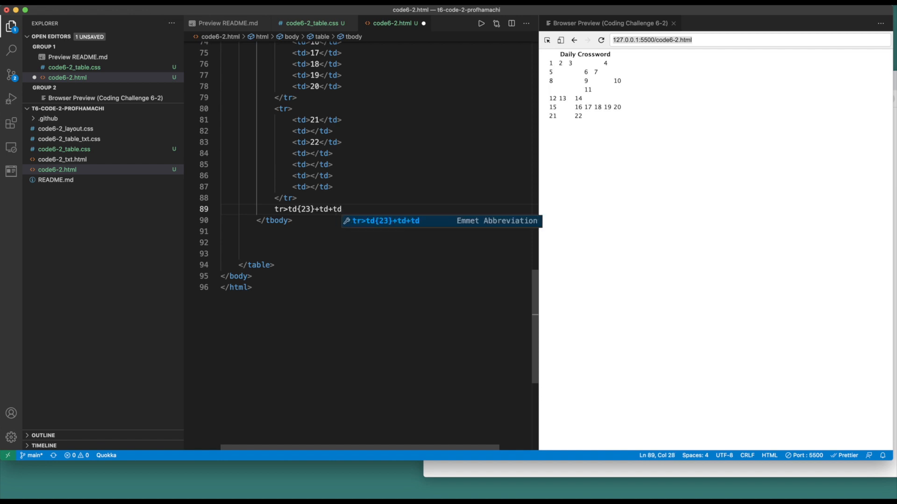
{"action": "type", "text": "{24}"}
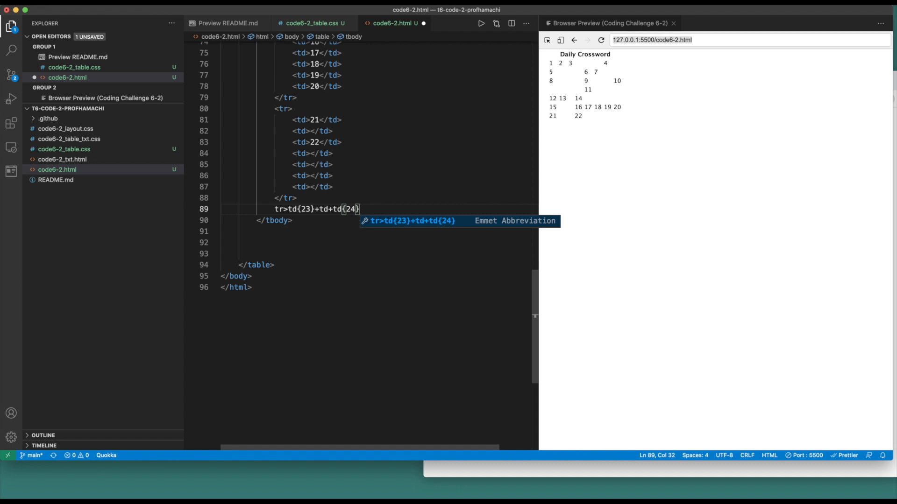
{"action": "type", "text": "+td"}
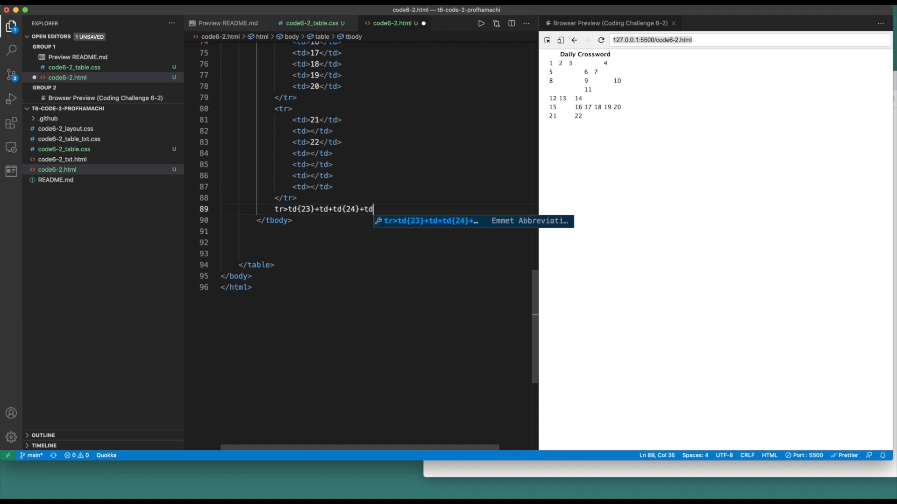
{"action": "type", "text": "*2"}
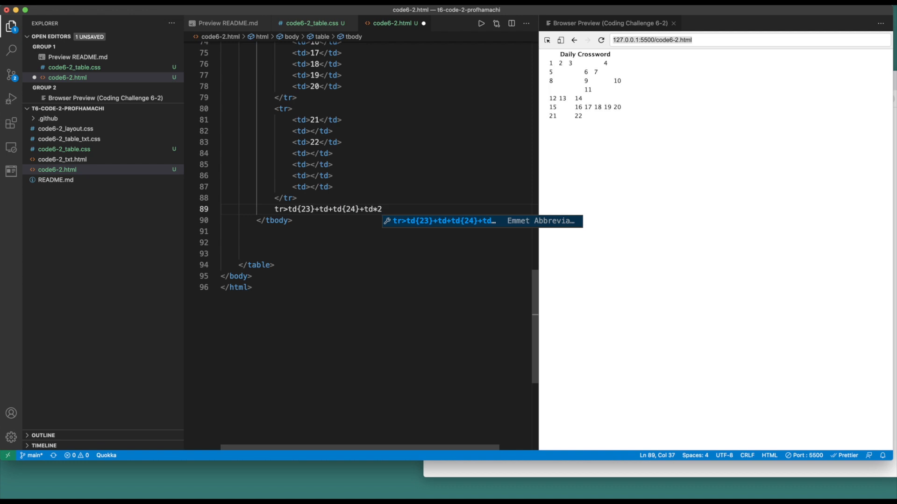
{"action": "type", "text": "+td"}
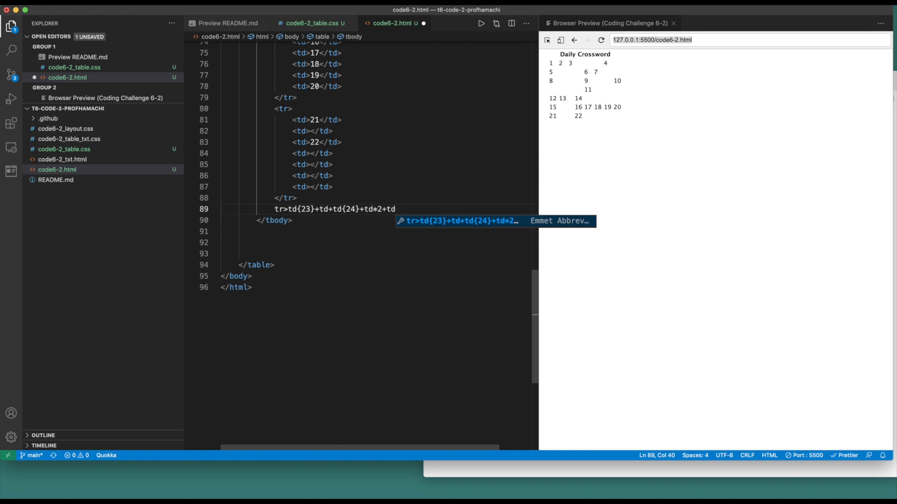
{"action": "type", "text": ".blank["}
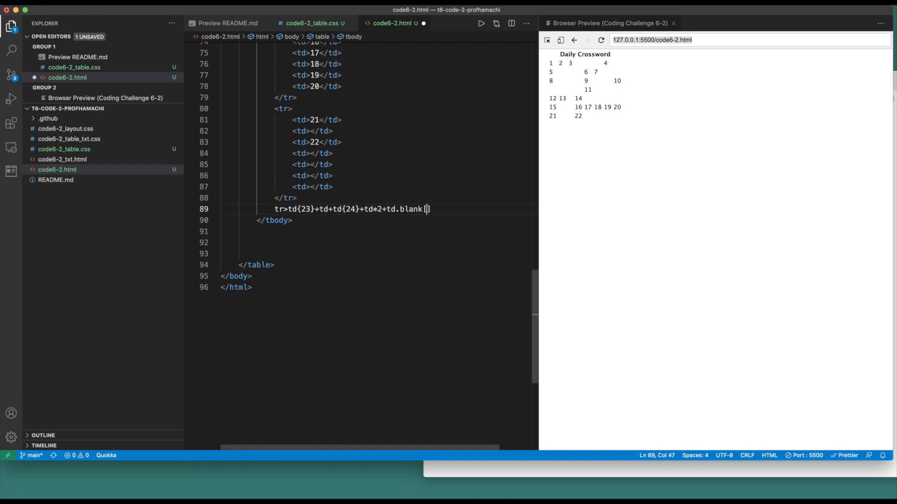
{"action": "type", "text": "rowspa"}
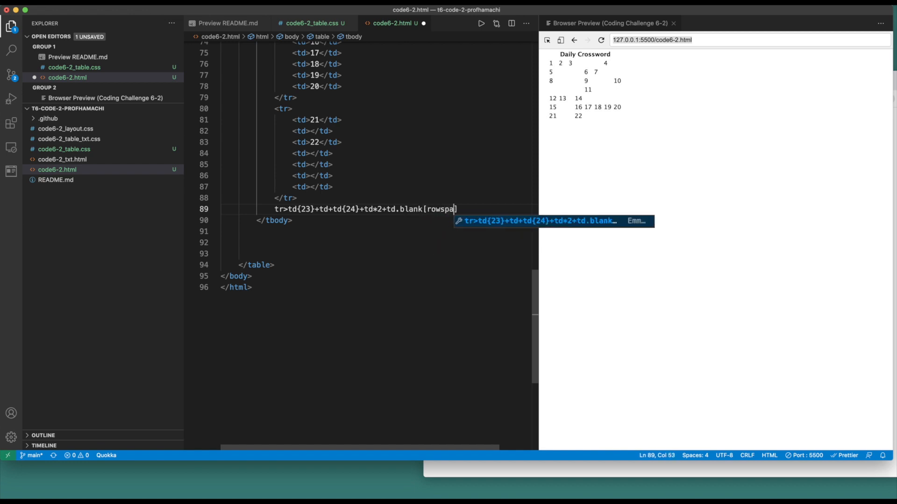
{"action": "type", "text": "n"}
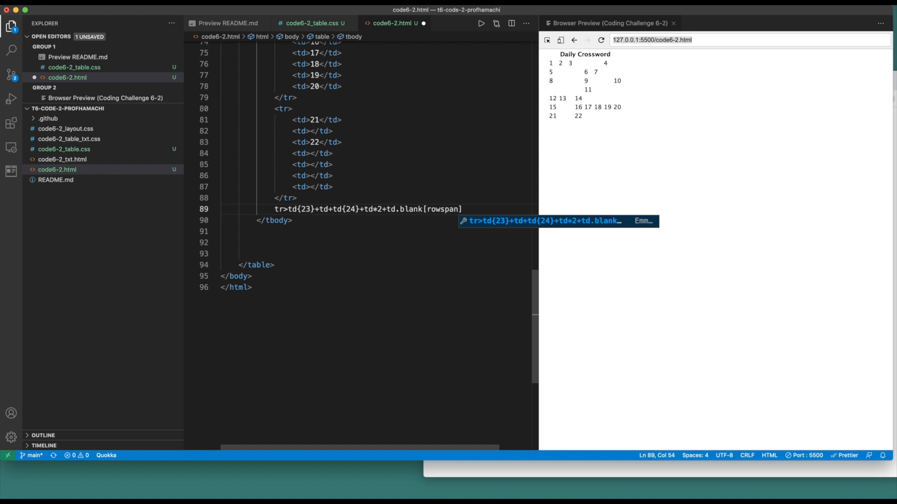
{"action": "type", "text": "=\""}
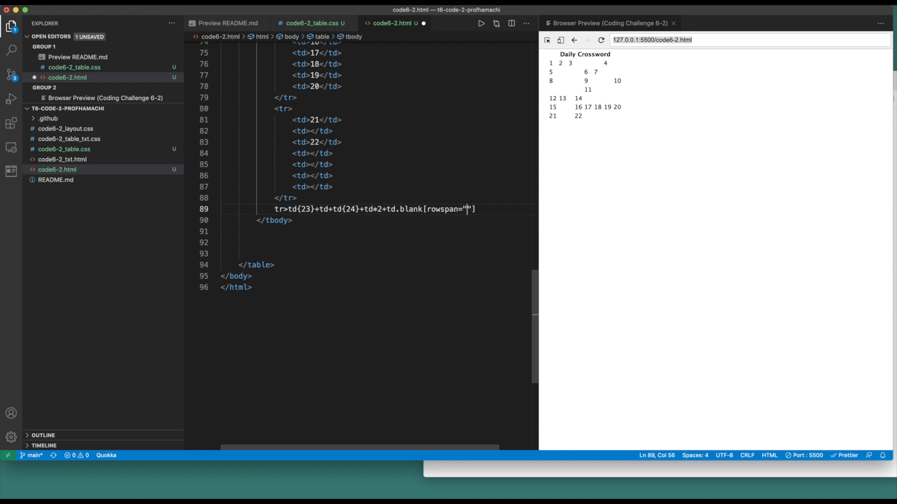
{"action": "type", "text": "2"}
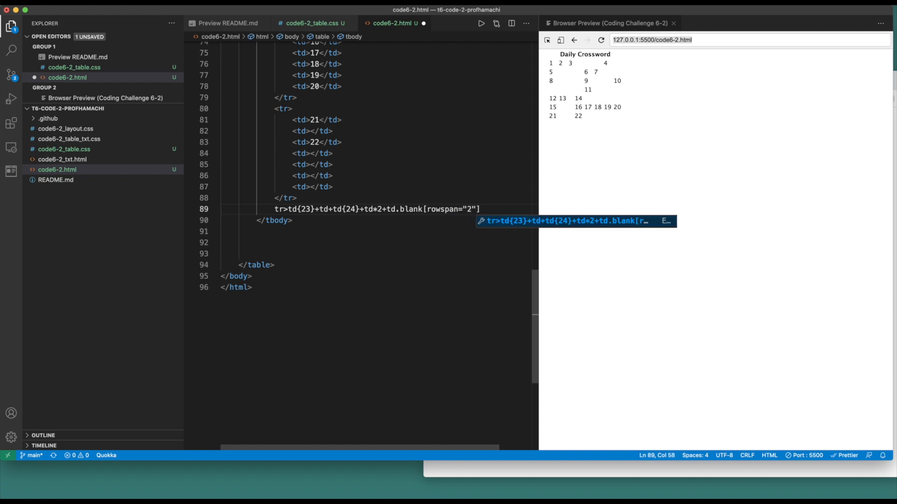
{"action": "type", "text": "colspan=\"2\""}
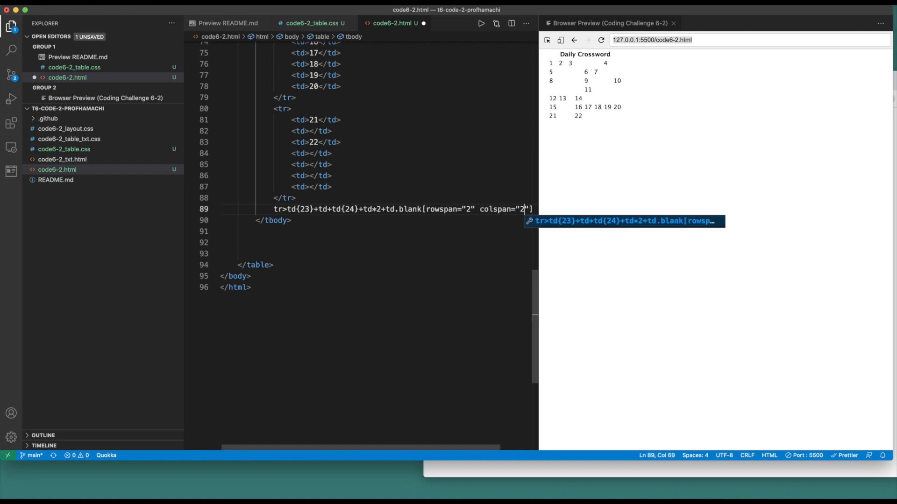
{"action": "key", "text": "Tab"}
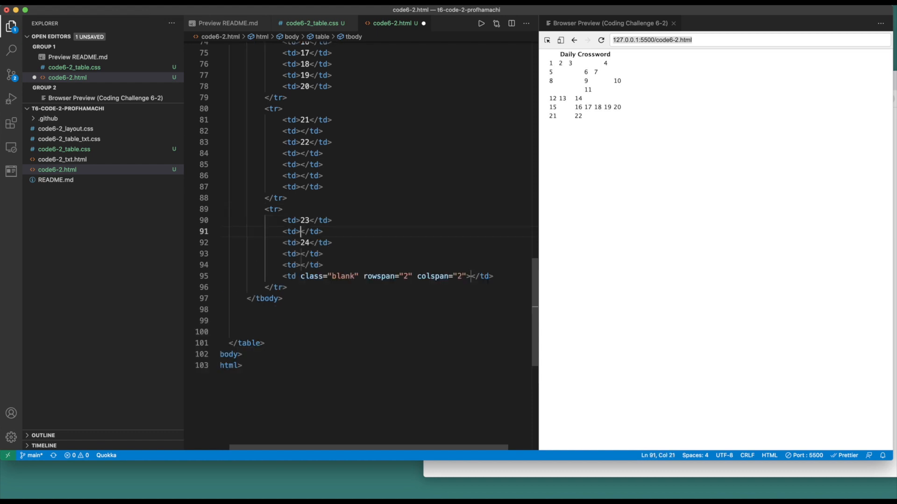
Step: After the last row, type the Emmet abbreviation tr>td{25}+td*2+td.blank+td{26}+td
{"action": "left_click", "coordinate": [302, 232]}
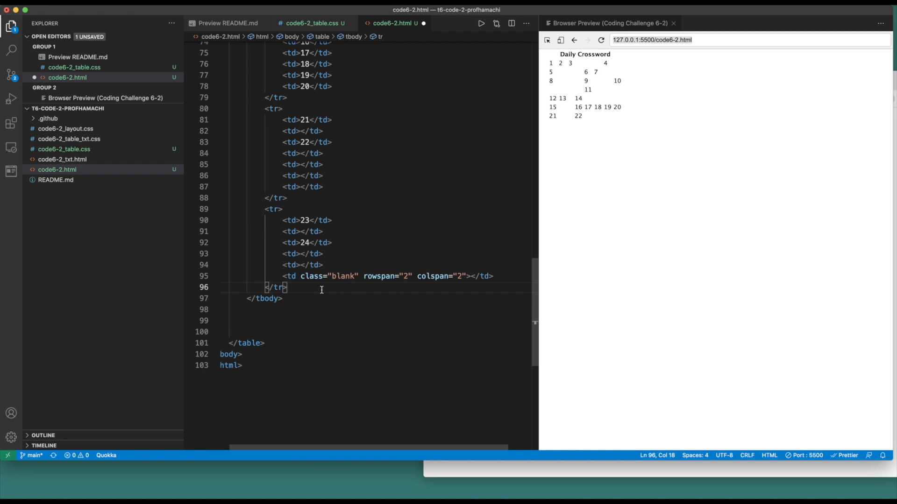
{"action": "type", "text": "tr"}
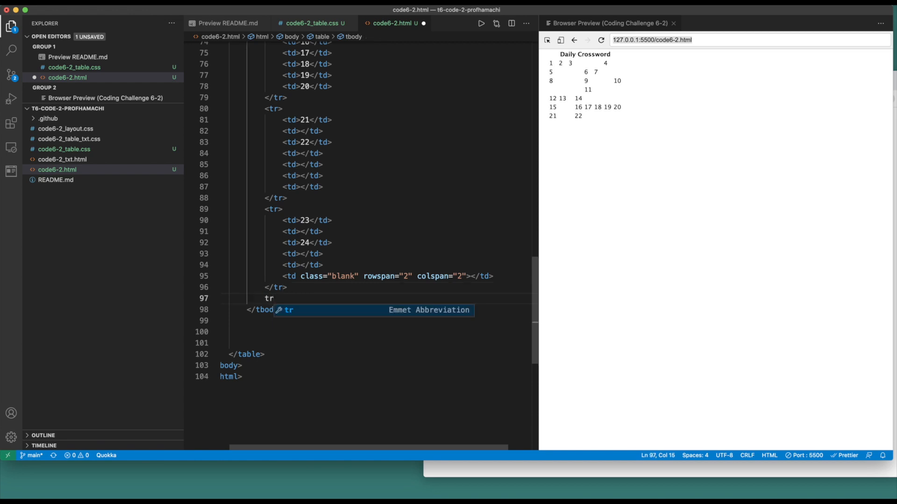
{"action": "type", "text": ">t"}
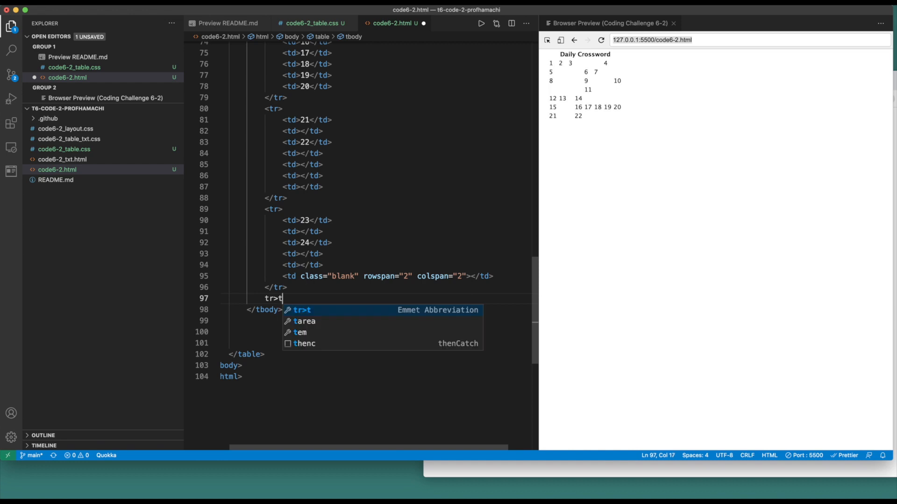
{"action": "type", "text": "d"}
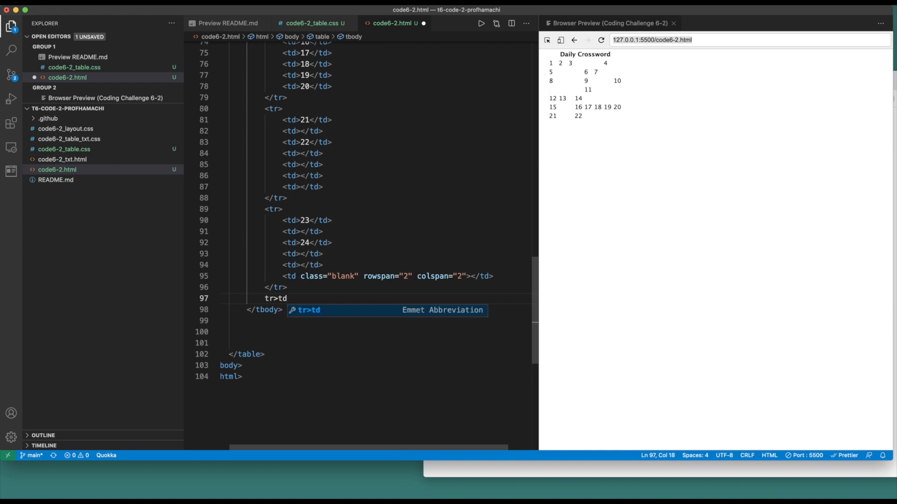
{"action": "type", "text": "{25}"}
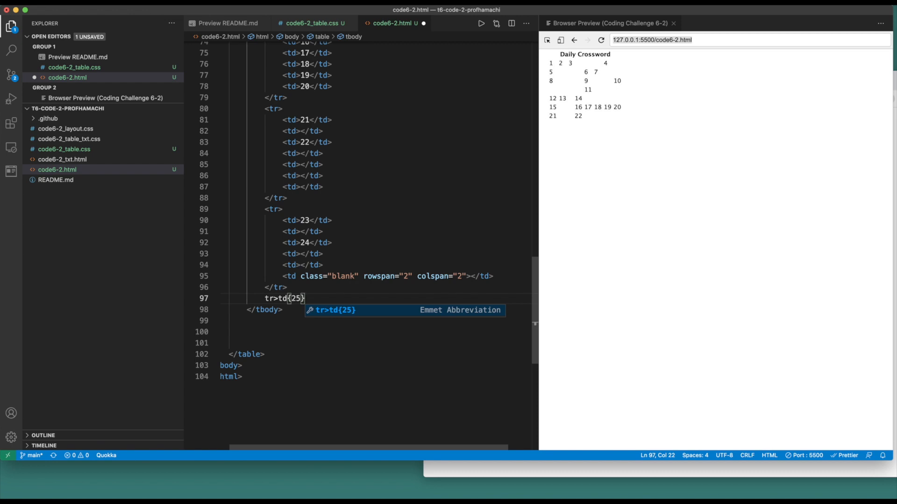
{"action": "type", "text": "+td*2"}
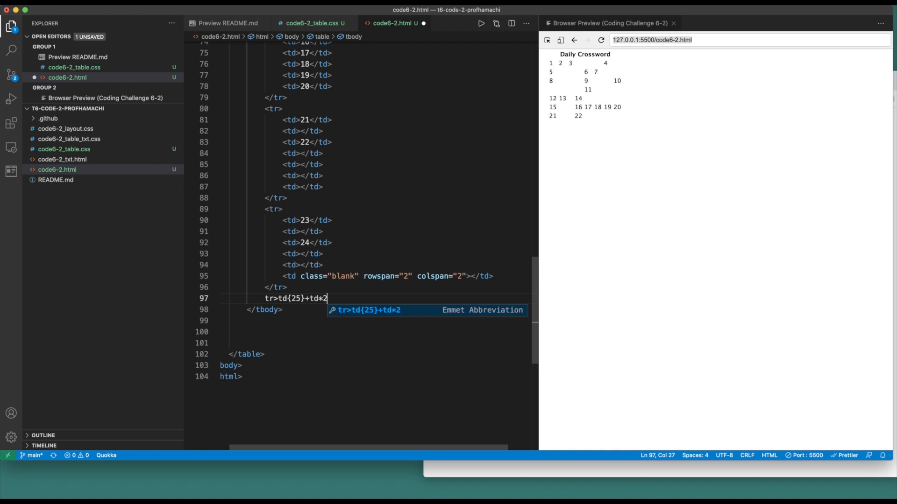
{"action": "type", "text": "+td"}
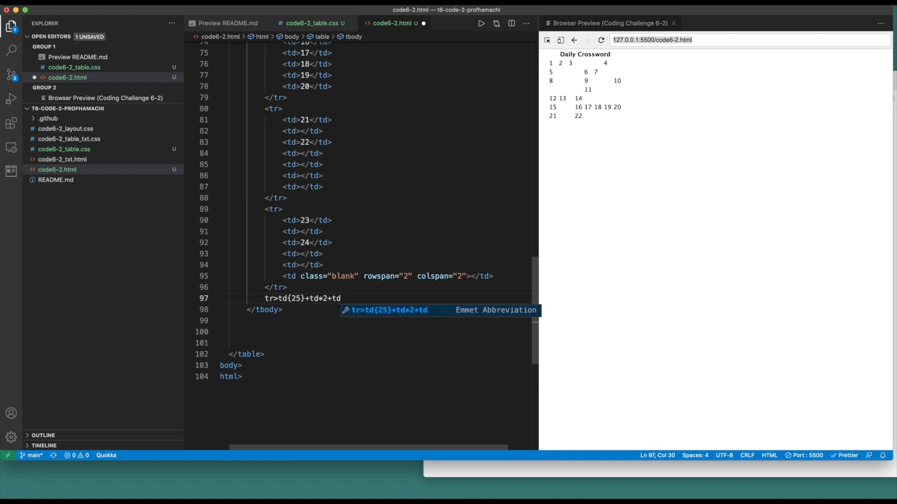
{"action": "type", "text": ".blank"}
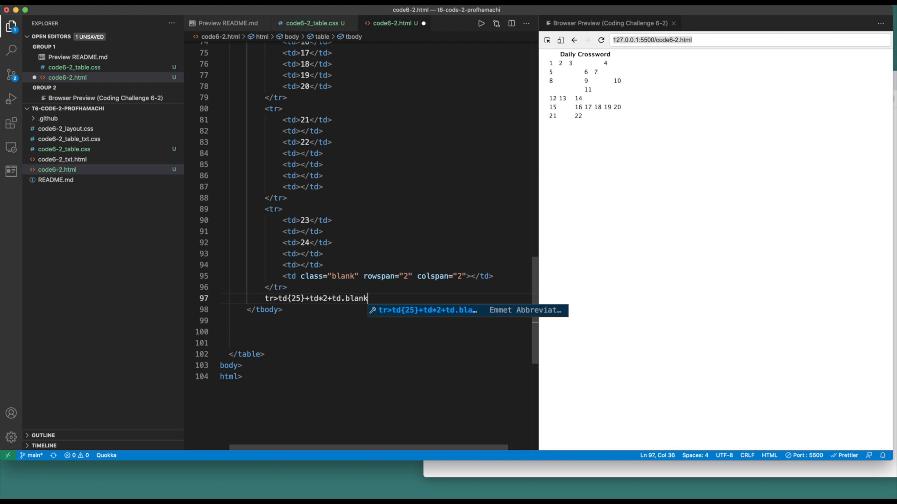
{"action": "type", "text": "+td"}
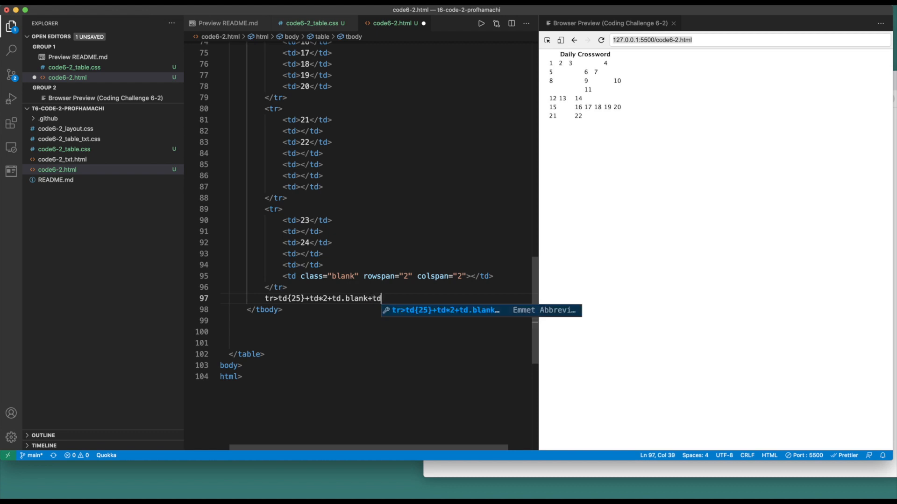
{"action": "type", "text": "{26}"}
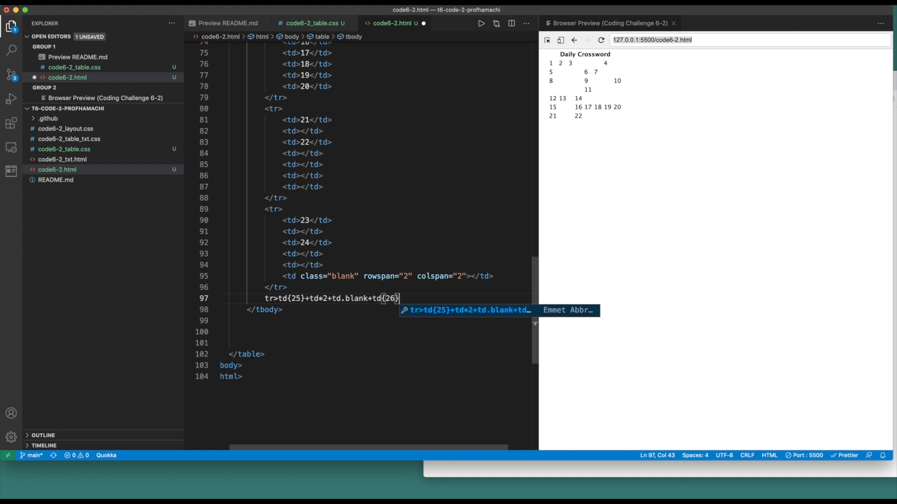
{"action": "type", "text": "+td"}
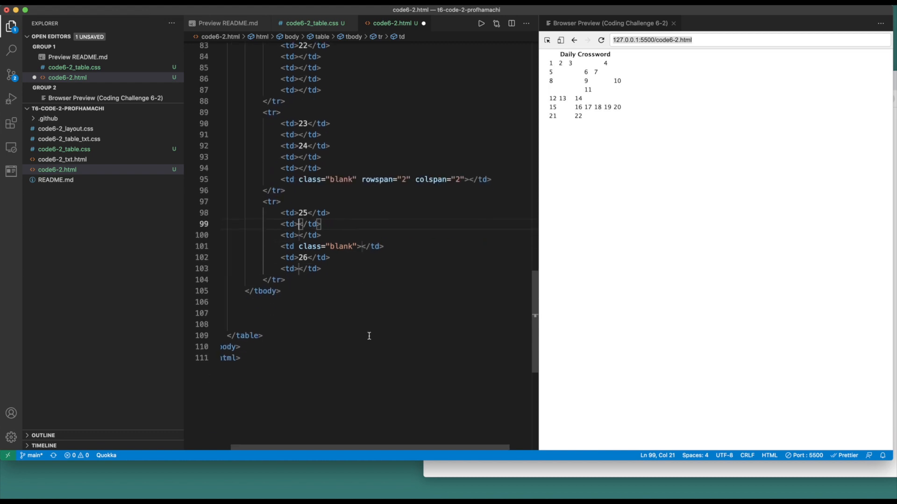
{"action": "scroll", "scroll_direction": "down", "scroll_amount": 3}
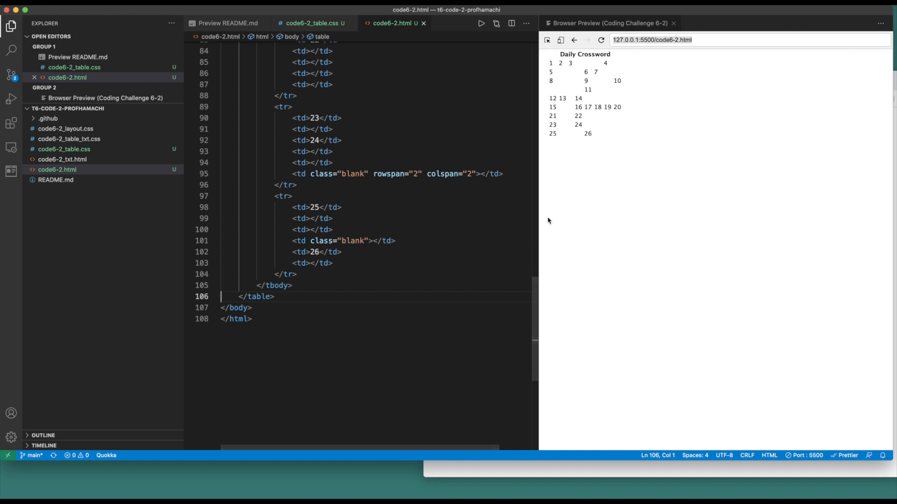
{"action": "mouse_move", "coordinate": [427, 219]}
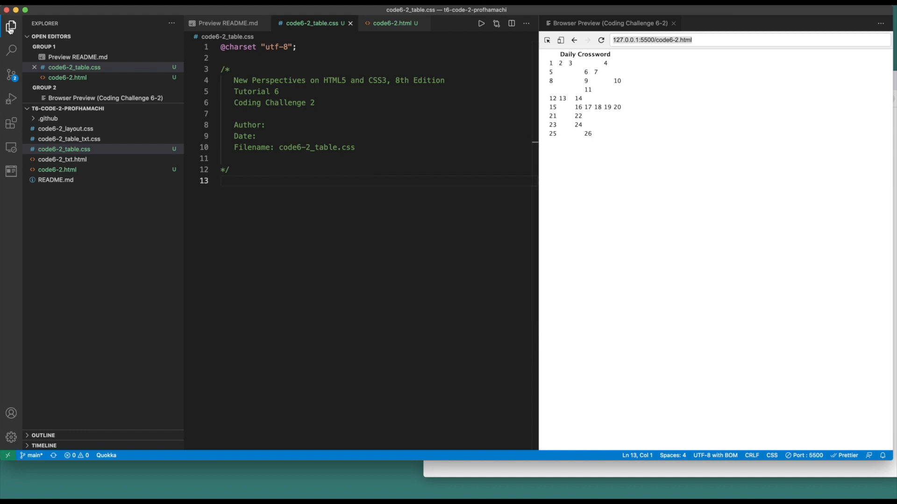
Step: Add margin: 20px to the table rule below its border setting
{"action": "type", "text": "table {"}
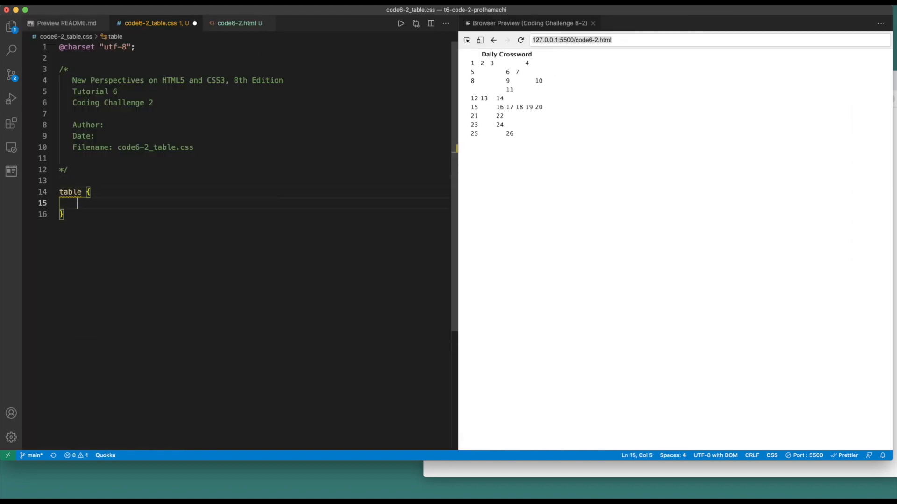
{"action": "type", "text": "border-collapse: collapse;"}
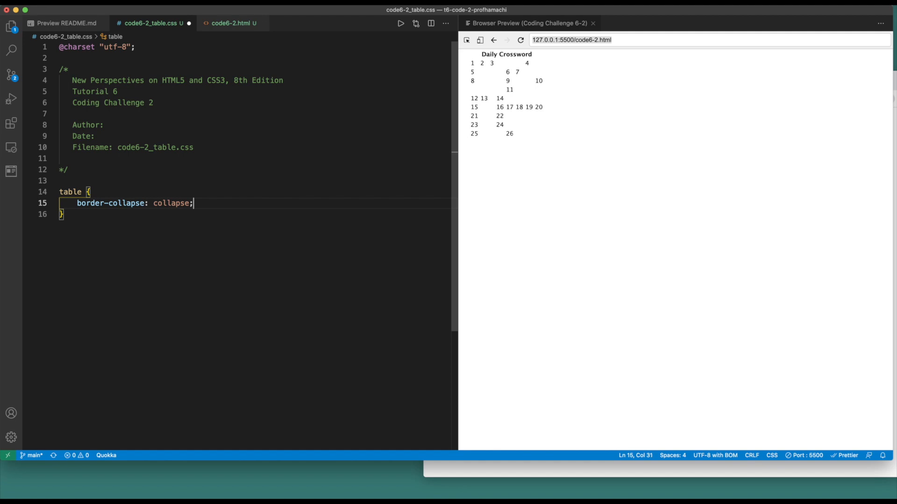
{"action": "type", "text": "mar"}
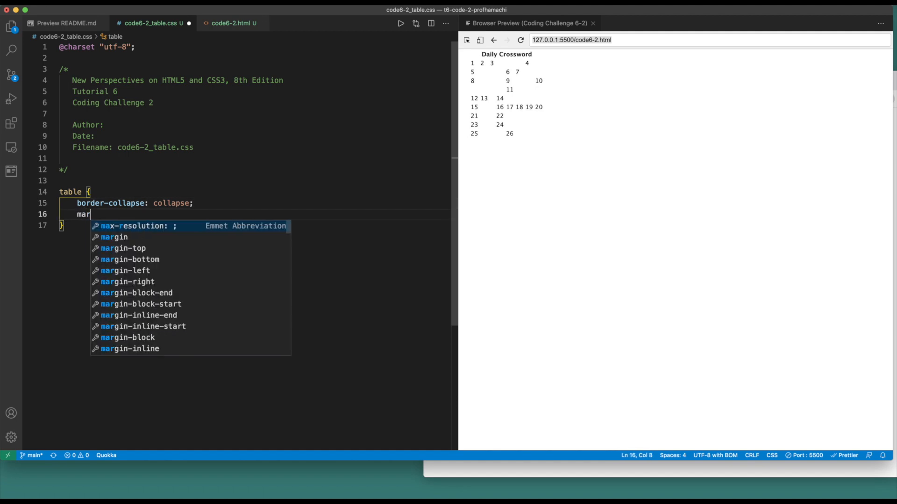
{"action": "type", "text": "gin"}
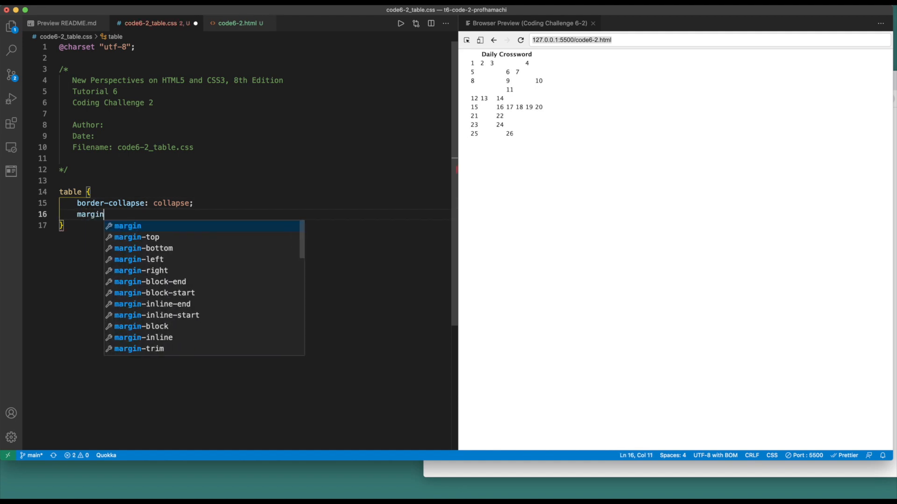
{"action": "type", "text": ": 20px;"}
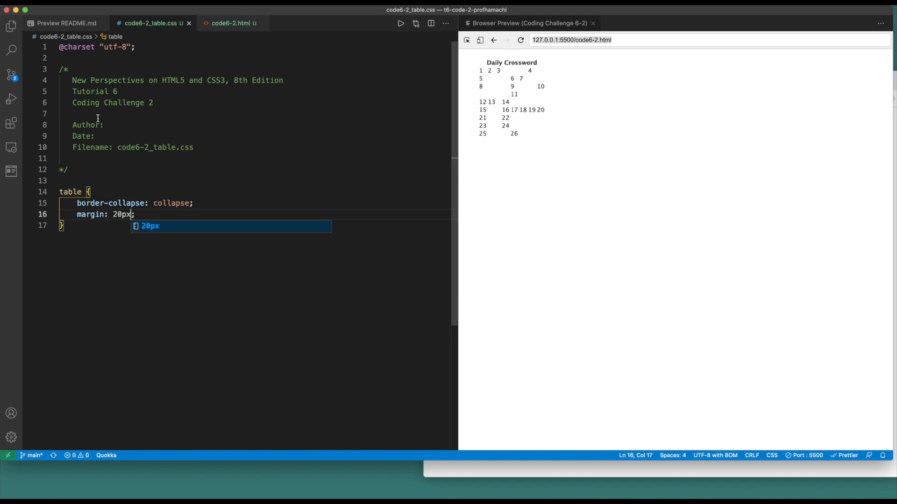
{"action": "key", "text": "enter"}
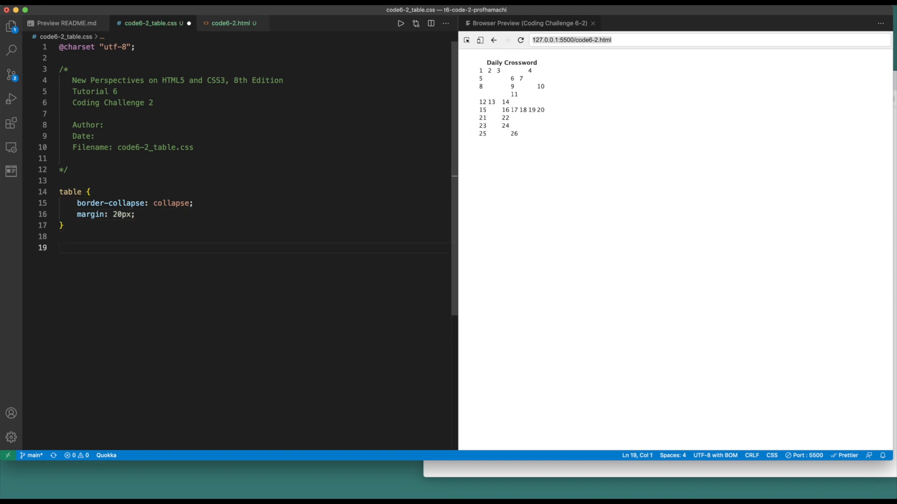
Step: Write a table thead th rule: white text, red background, 1.5em font, 1px solid gray border
{"action": "type", "text": "table thead th"}
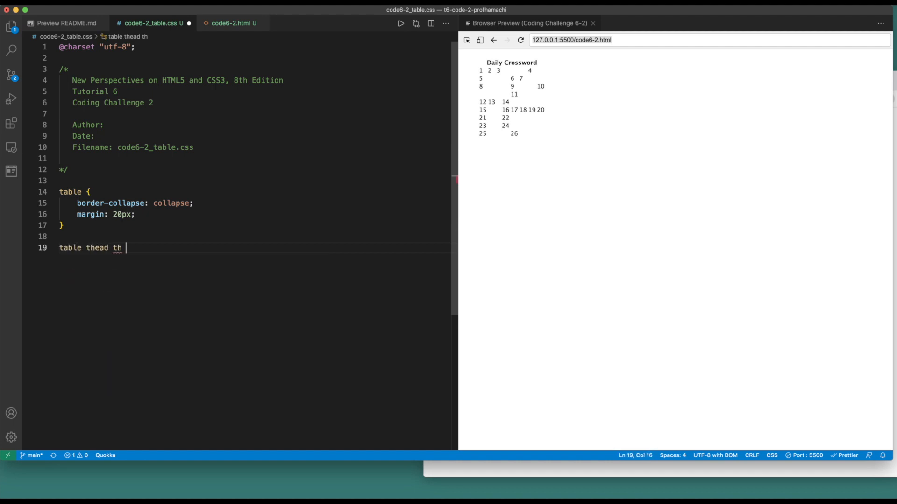
{"action": "type", "text": "{ color:"}
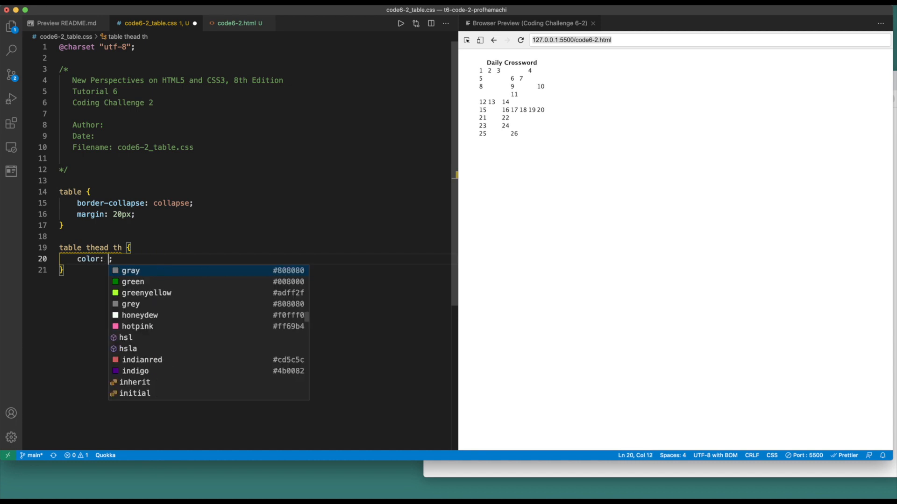
{"action": "type", "text": "white;"}
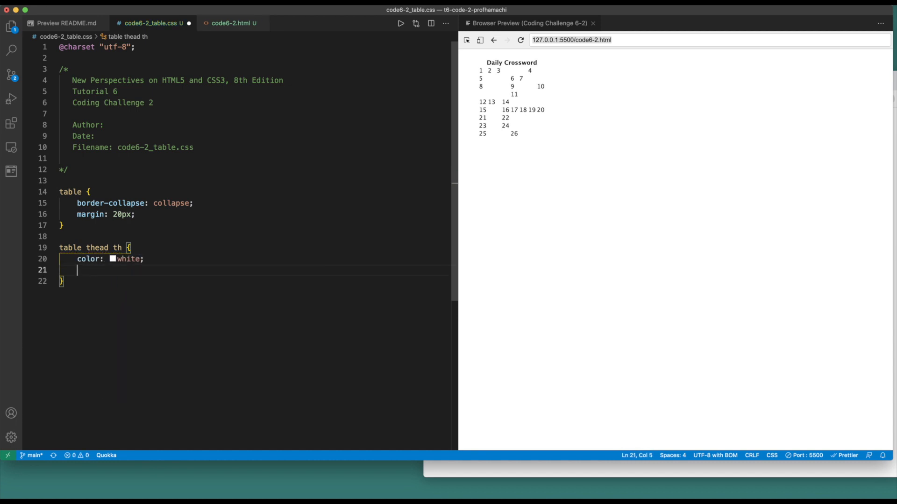
{"action": "type", "text": "background: red;"}
{"action": "type", "text": "font-size: 1.;"}
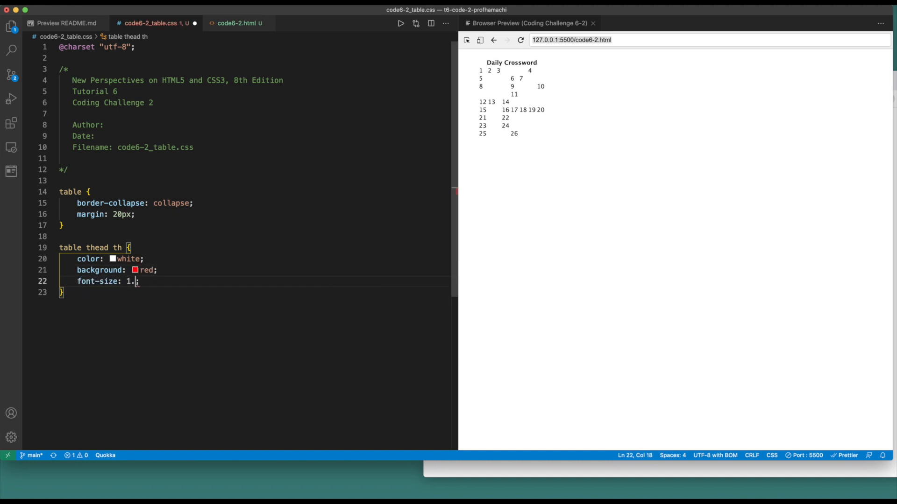
{"action": "type", "text": "5em;"}
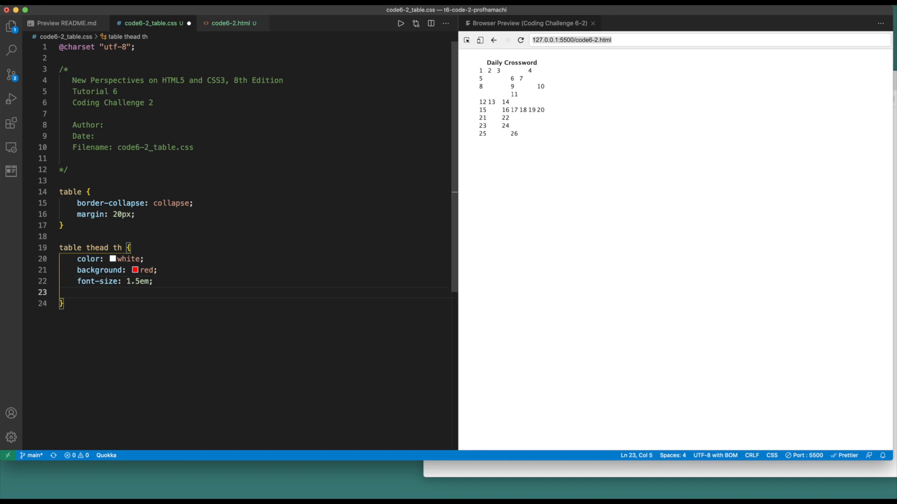
{"action": "type", "text": "border: 1px soli;"}
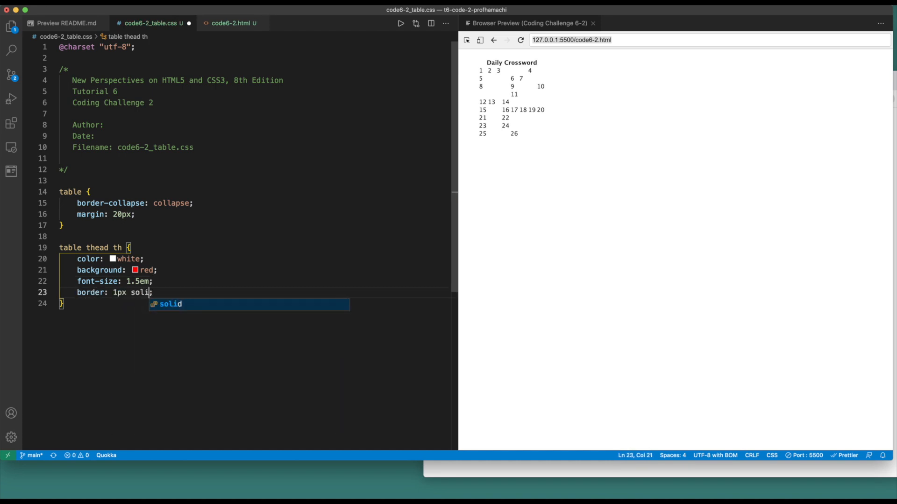
{"action": "type", "text": "gray"}
{"action": "type", "text": "border: ;"}
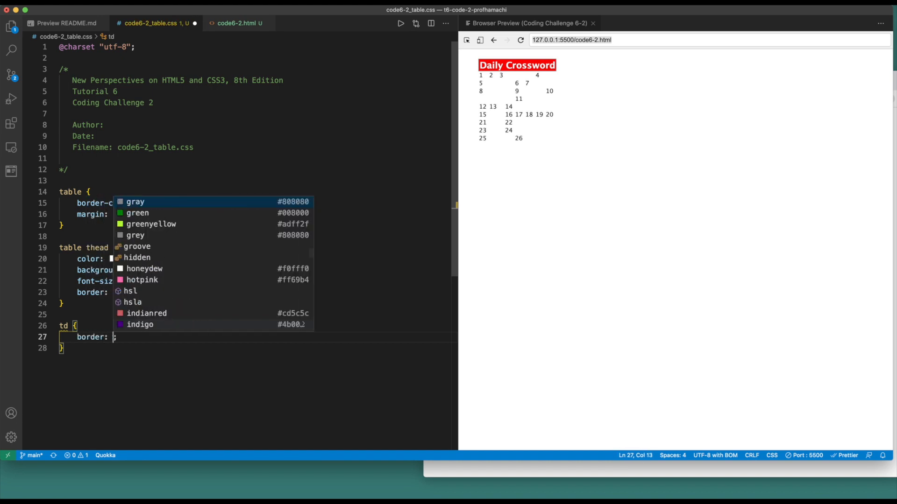
Step: Give td cells a 1px solid gray border, 50px width and height, left and top alignment
{"action": "type", "text": "1"}
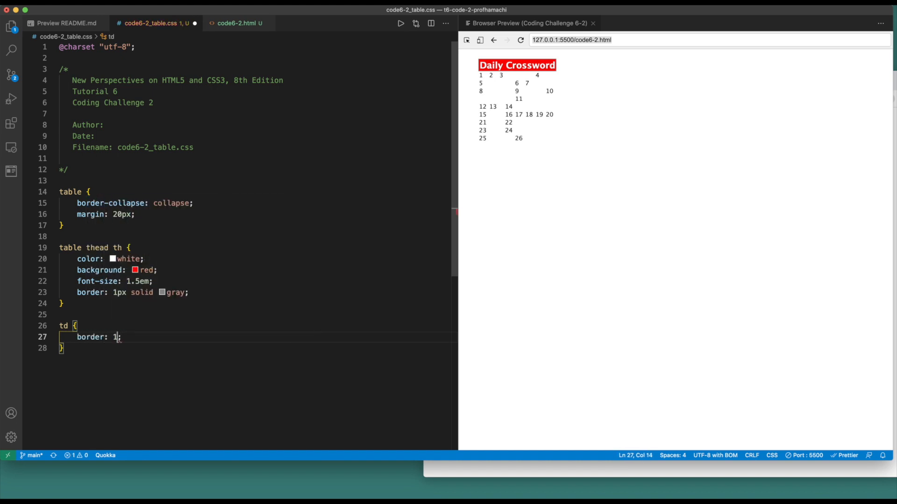
{"action": "type", "text": "px sol"}
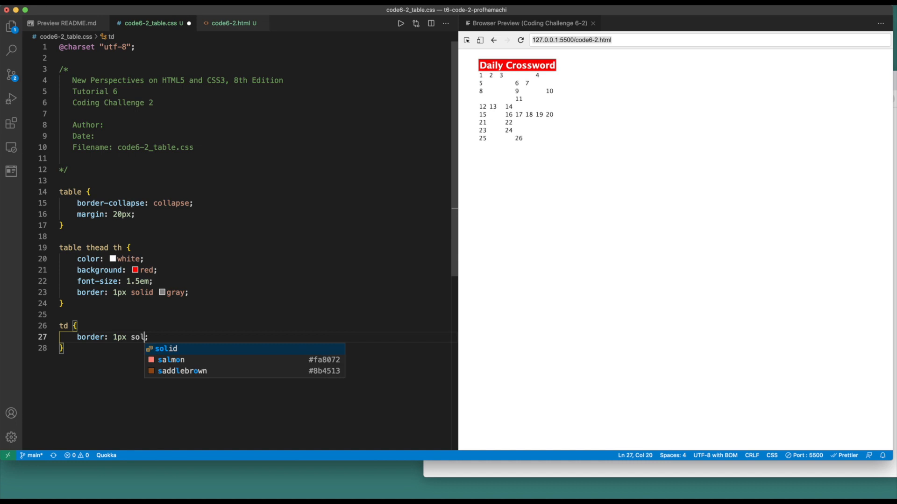
{"action": "key", "text": "Tab"}
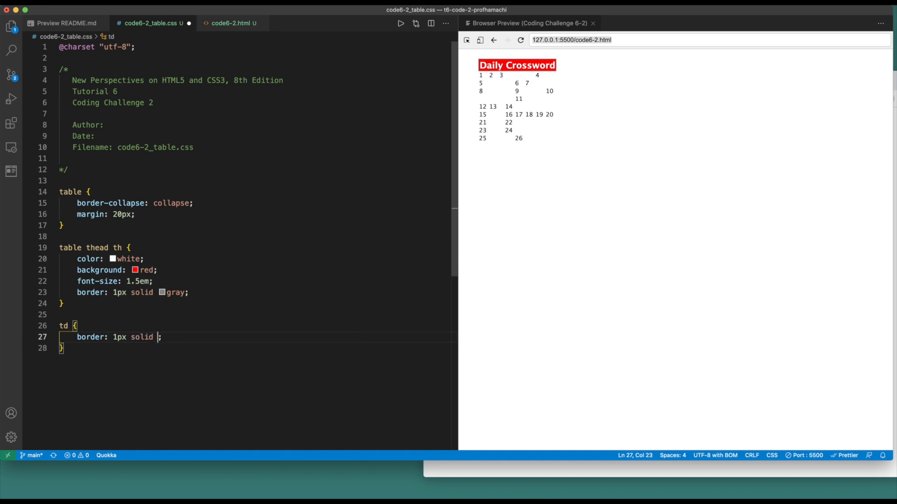
{"action": "type", "text": "width: ;"}
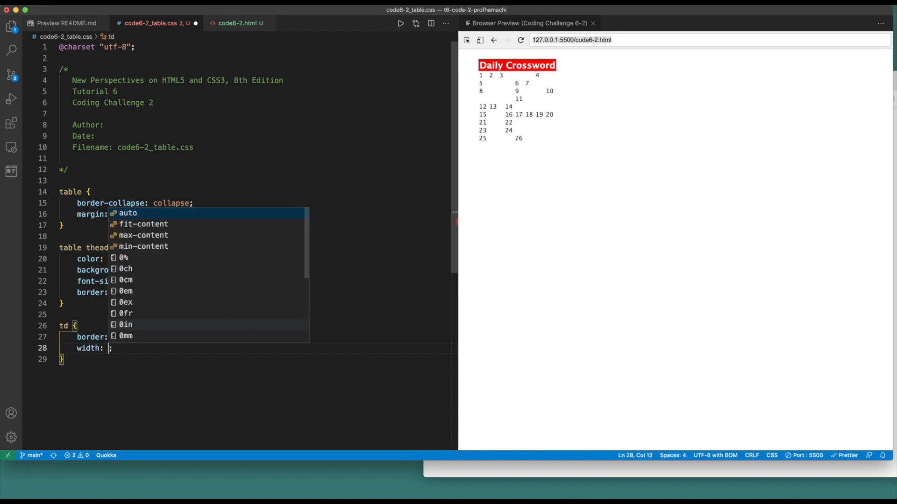
{"action": "type", "text": "50px"}
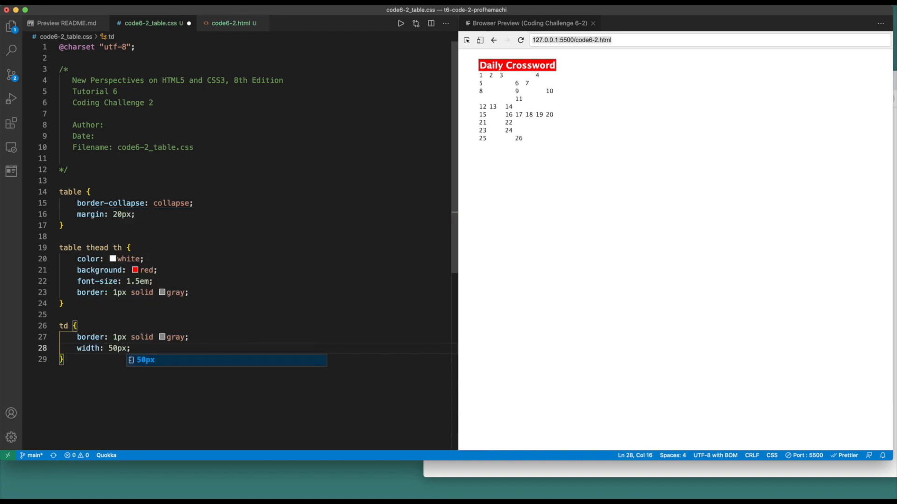
{"action": "type", "text": "height: 50px;"}
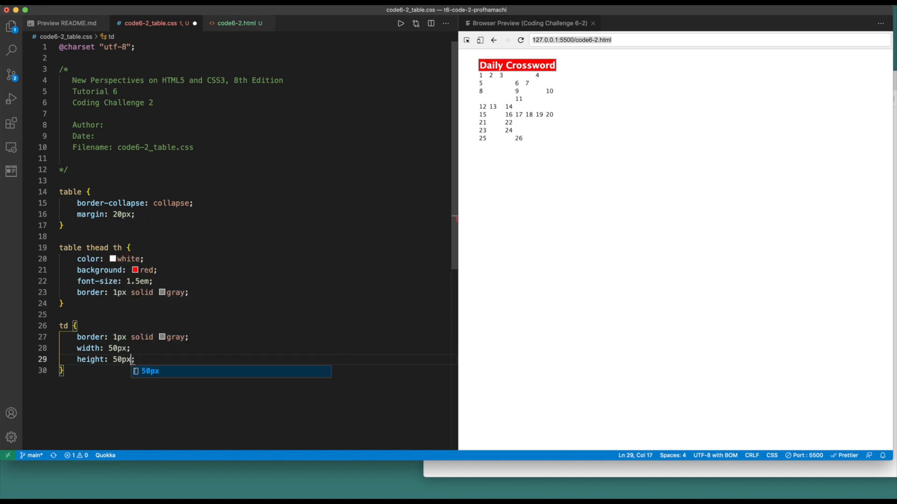
{"action": "type", "text": "text-align: left;"}
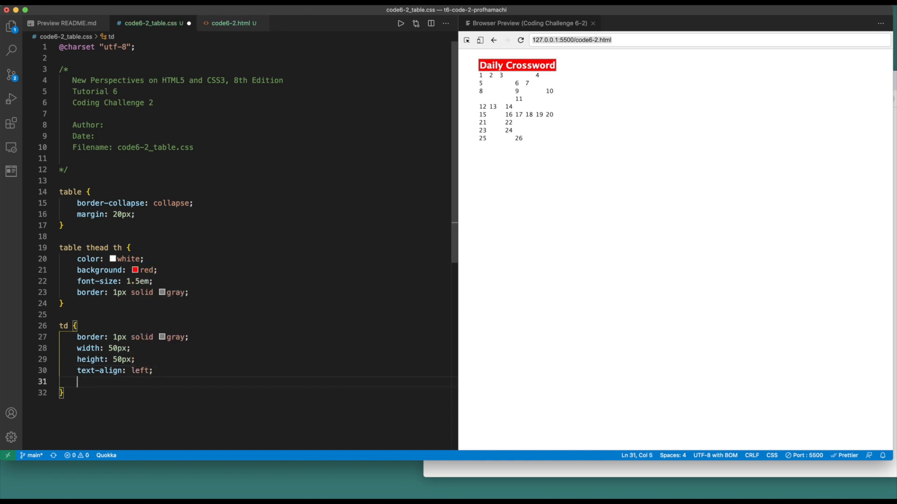
{"action": "type", "text": "vertical-align: ;"}
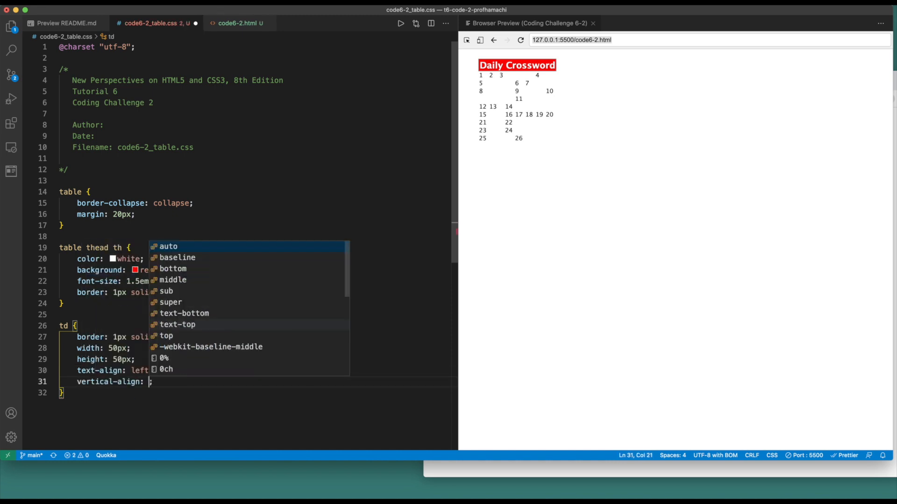
{"action": "type", "text": "top"}
{"action": "type", "text": "font-size: 0.7em;"}
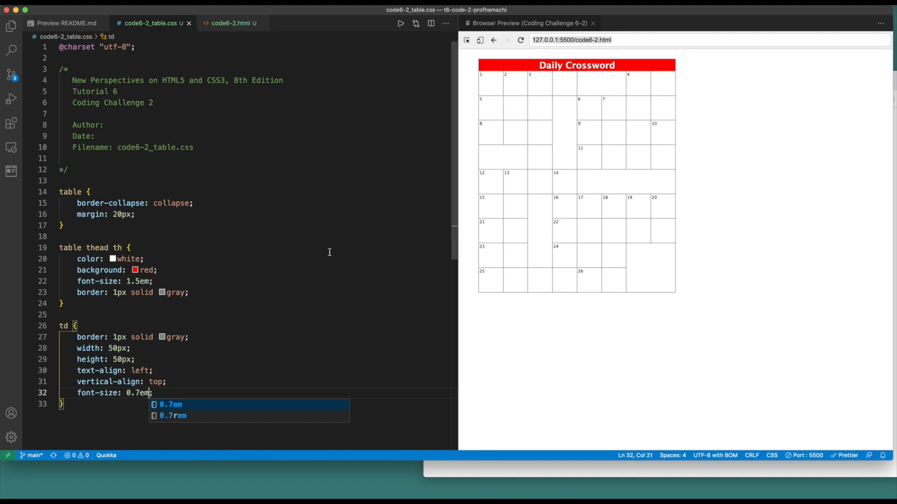
{"action": "scroll", "scroll_direction": "down", "scroll_amount": 3}
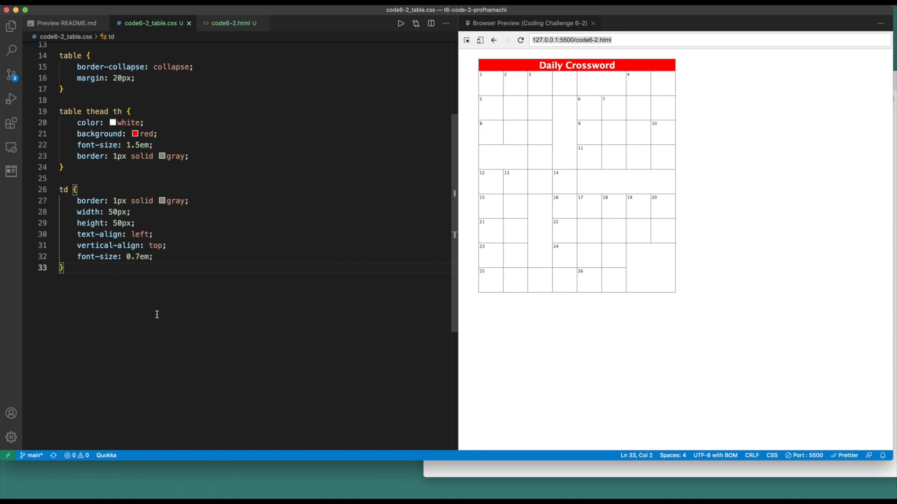
{"action": "mouse_move", "coordinate": [489, 161]}
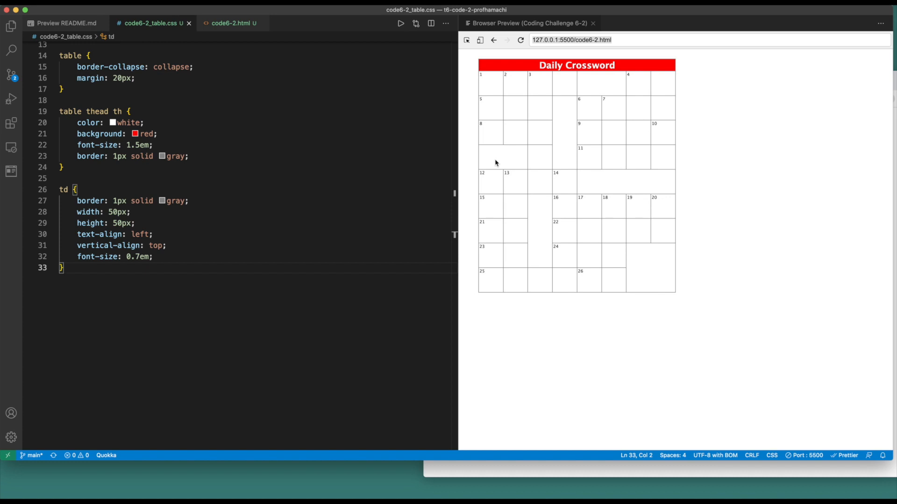
{"action": "mouse_move", "coordinate": [647, 81]}
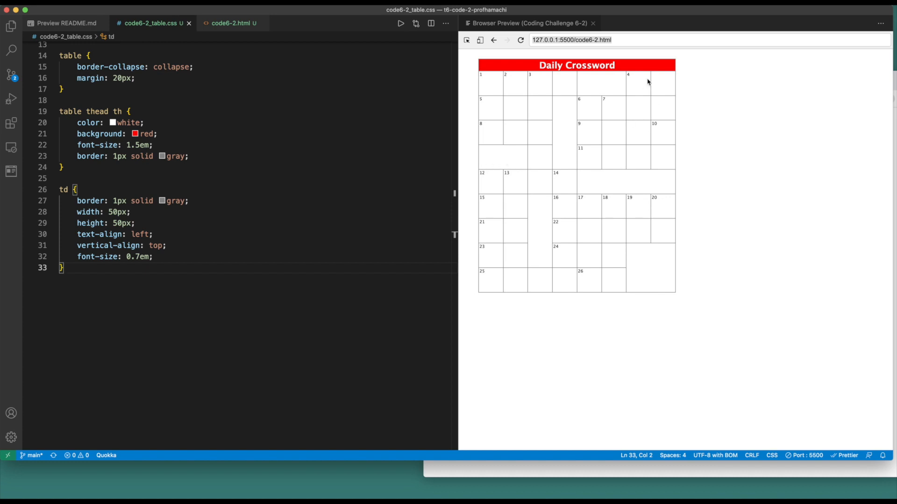
{"action": "mouse_move", "coordinate": [614, 191]}
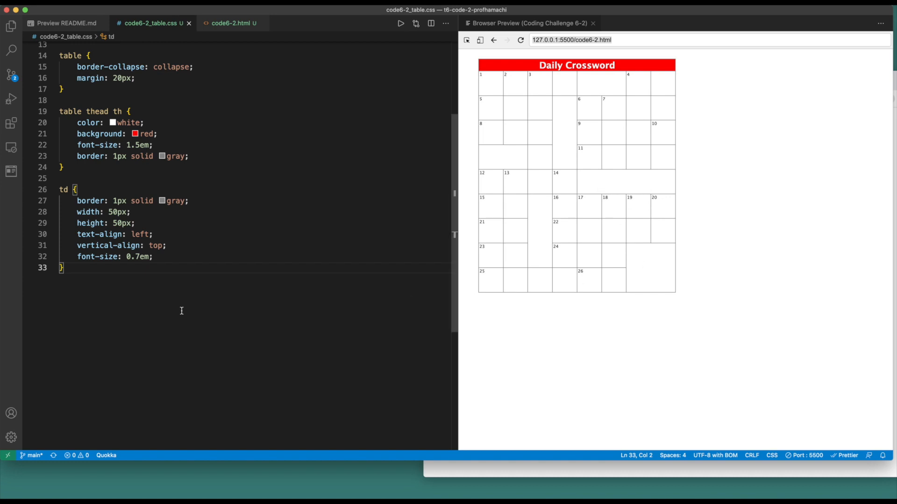
Step: Start a td.blank rule with a linear-gradient background to bottom right beginning with red
{"action": "type", "text": "t"}
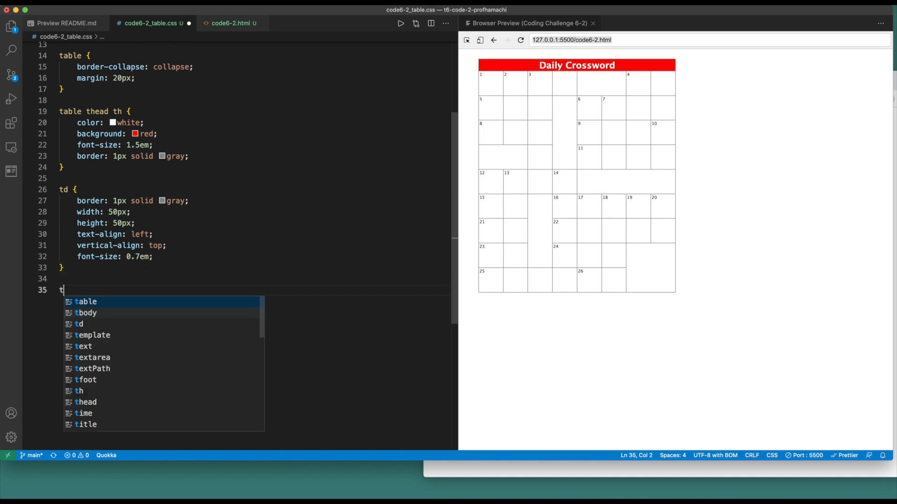
{"action": "type", "text": "d.blank {"}
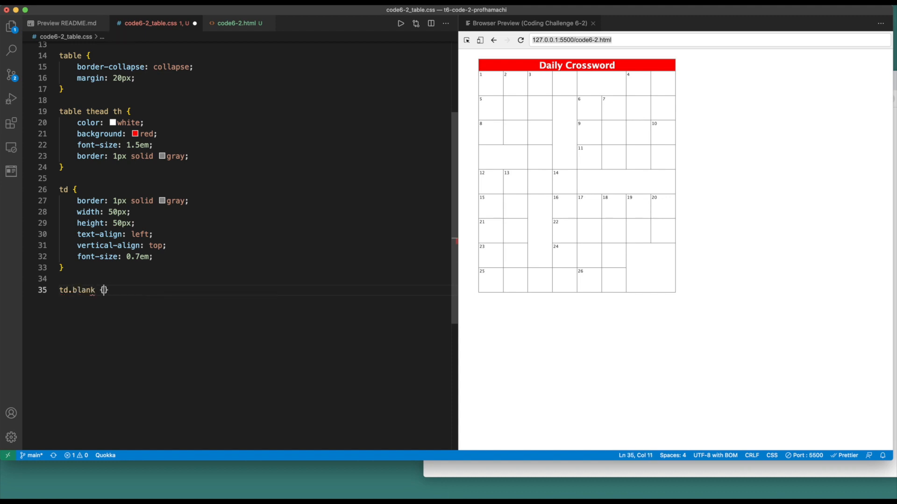
{"action": "type", "text": "back"}
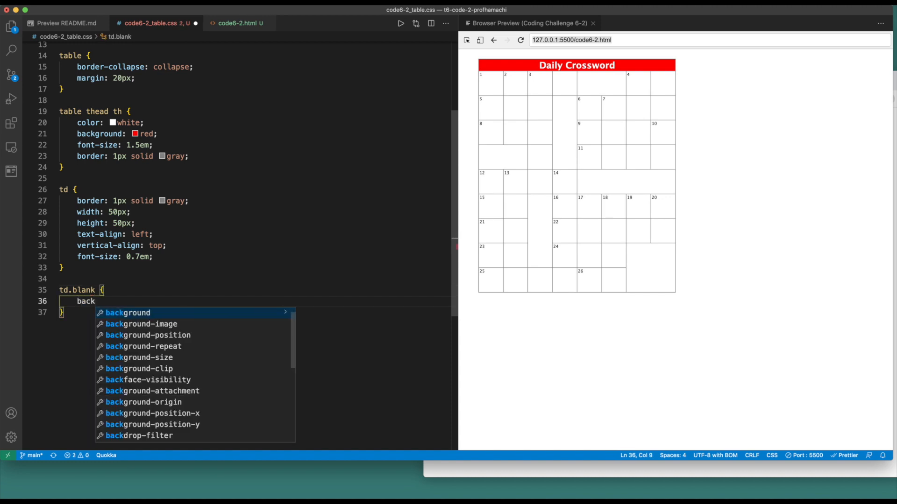
{"action": "type", "text": "ground: liner"}
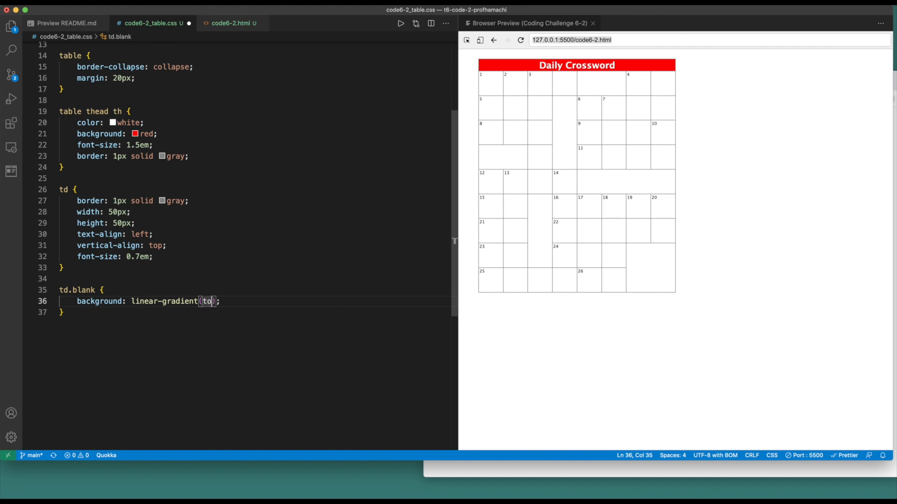
{"action": "type", "text": "bottom red,"}
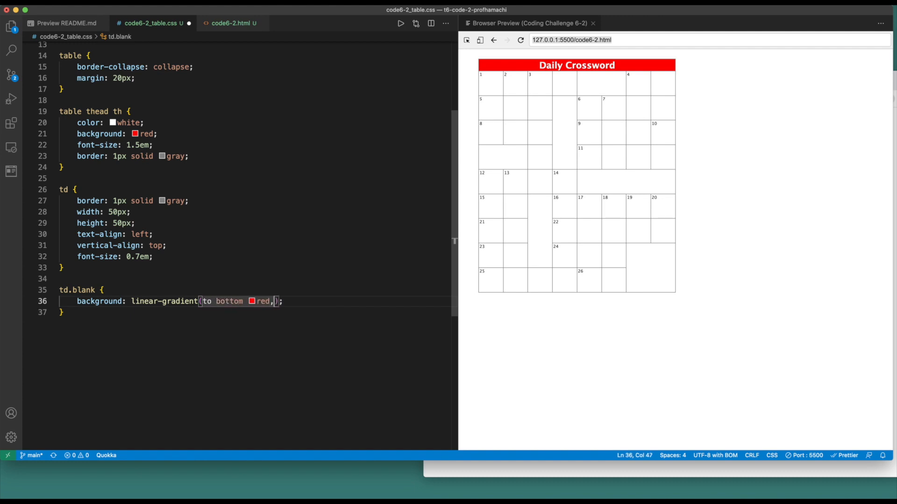
{"action": "key", "text": "Backspace"}
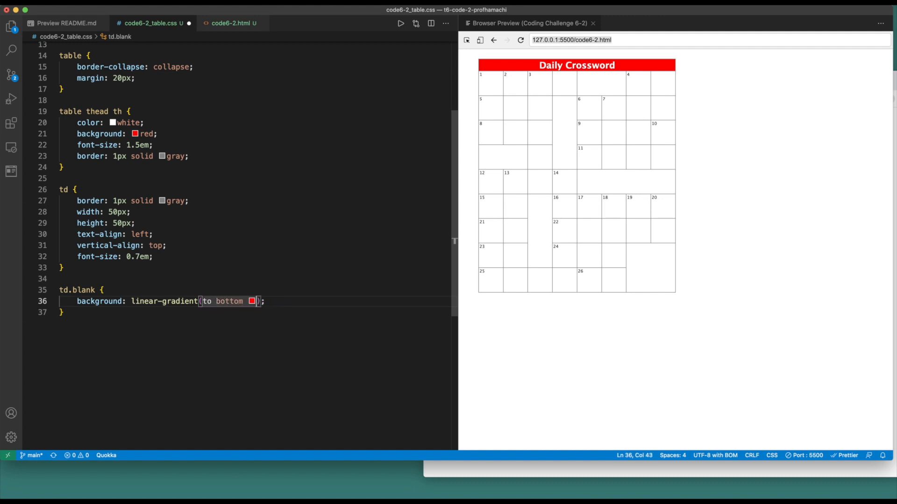
{"action": "type", "text": "right"}
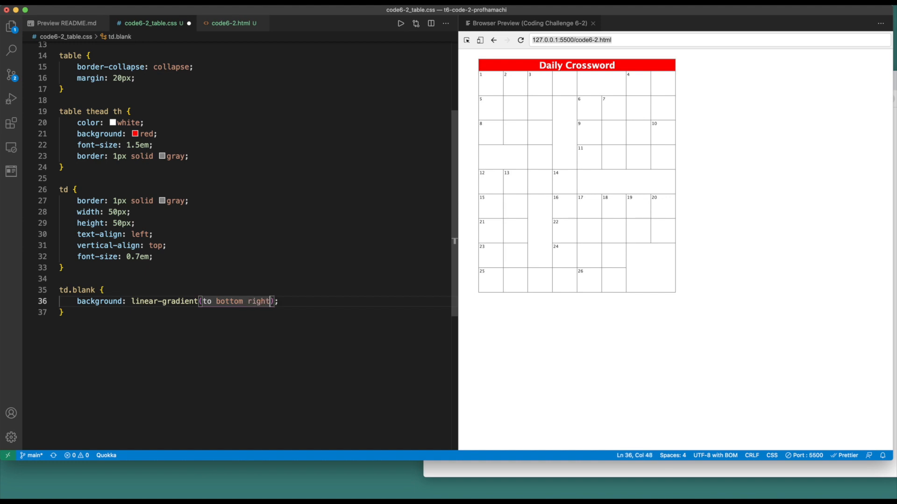
{"action": "type", "text": ", red, gr"}
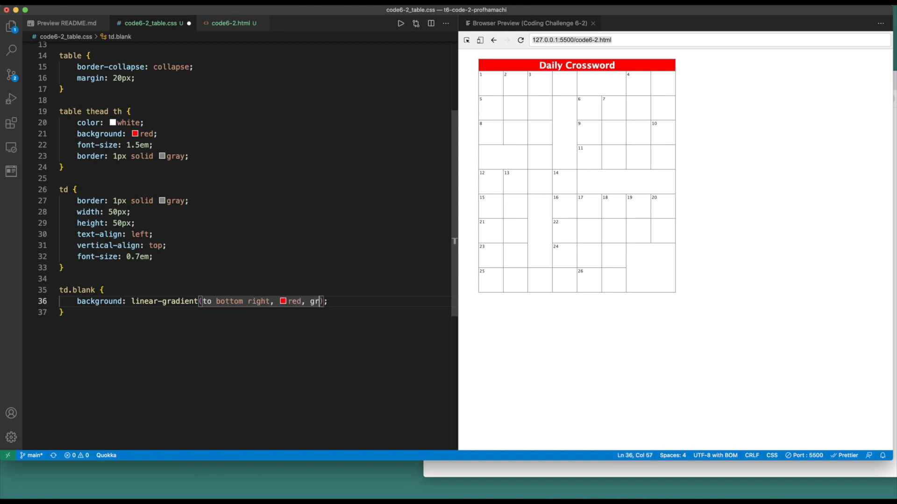